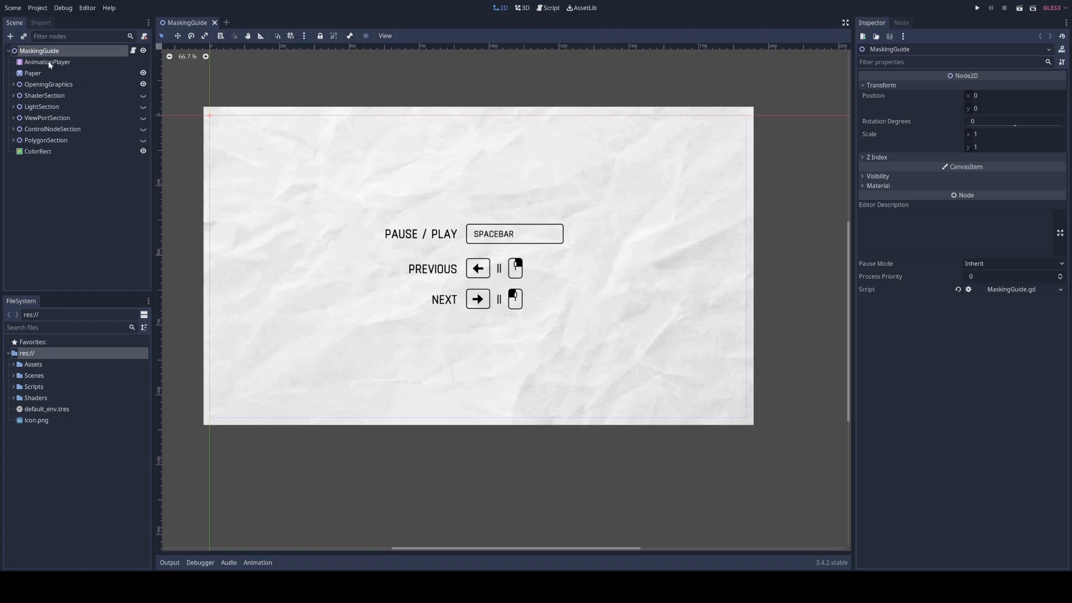
Step: Select the AnimationPlayer and play the Intro animation, briefly expanding the timeline
left_click(47, 62)
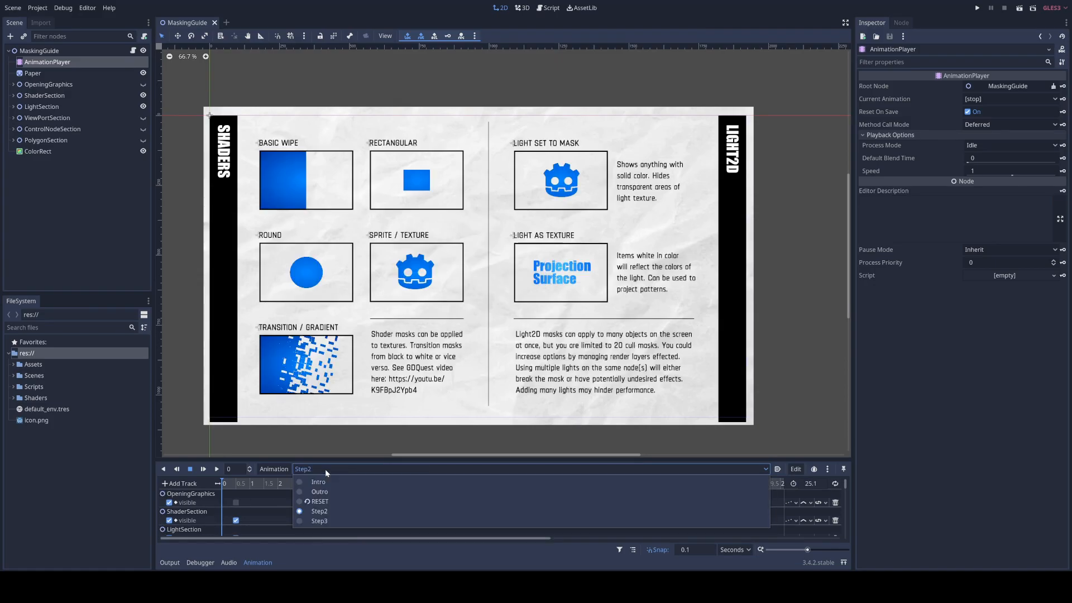
left_click(319, 520)
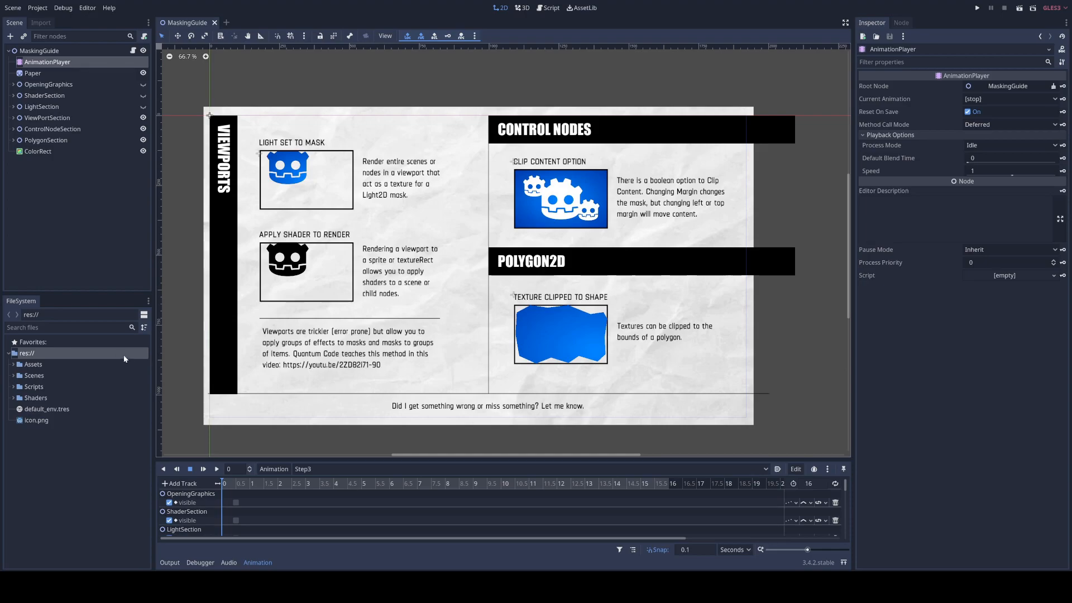
mouse_move(438, 268)
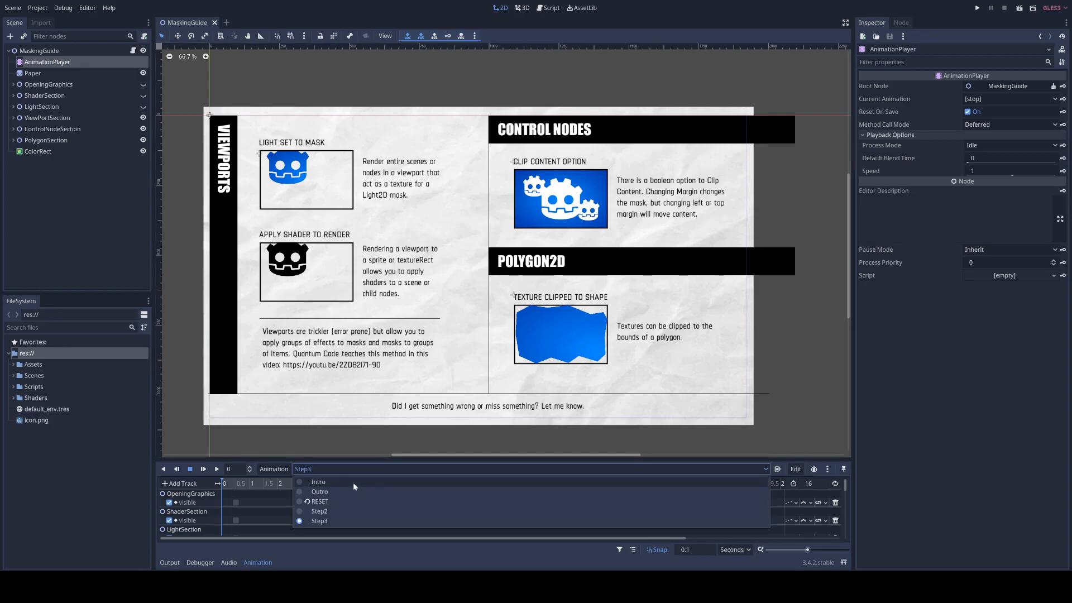
left_click(318, 481)
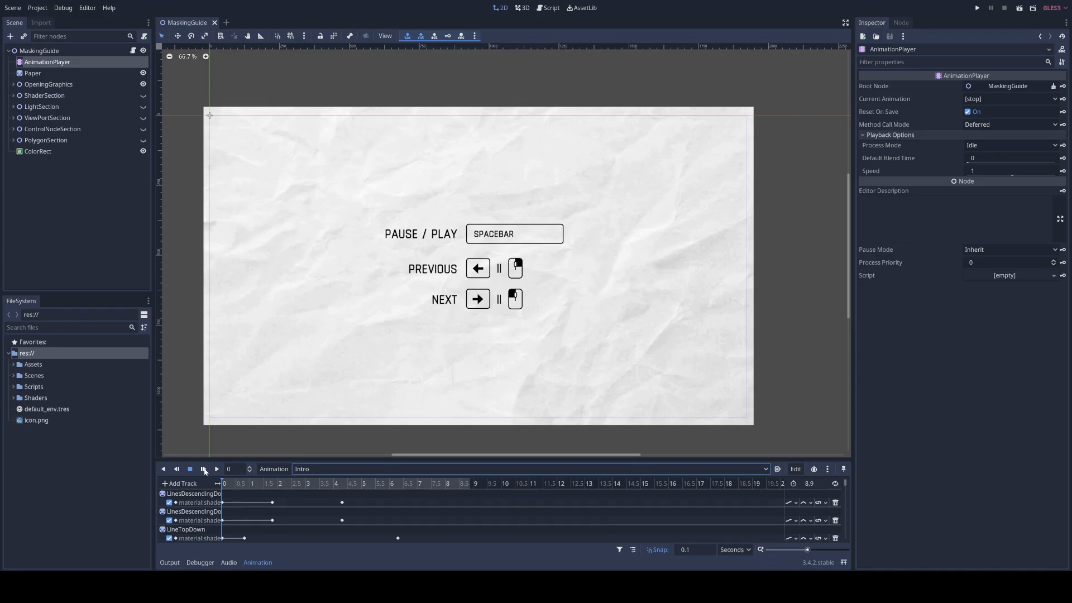
left_click(203, 468)
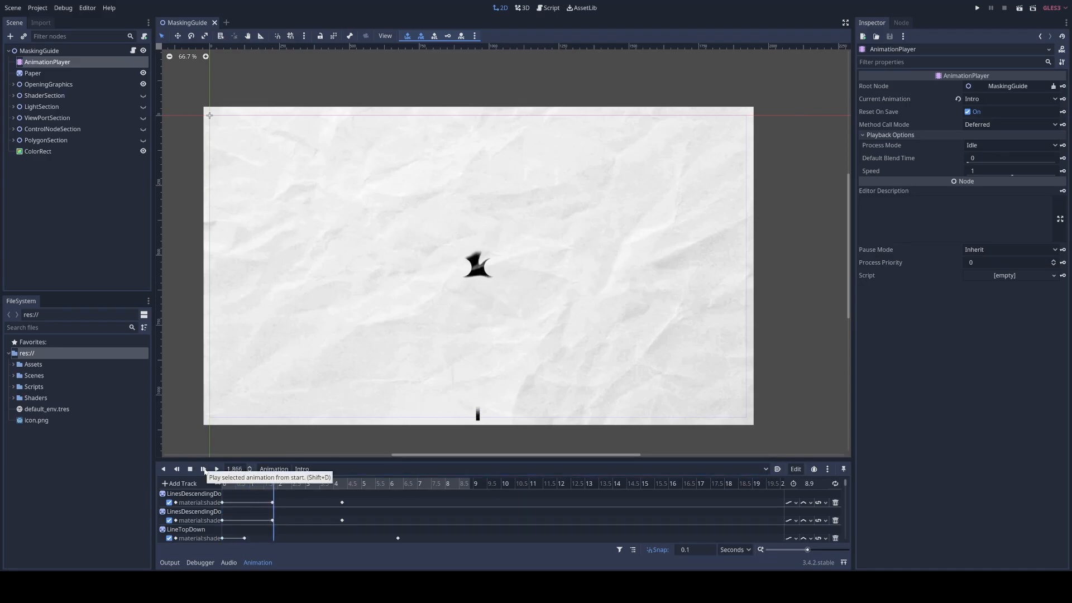
left_click(216, 469)
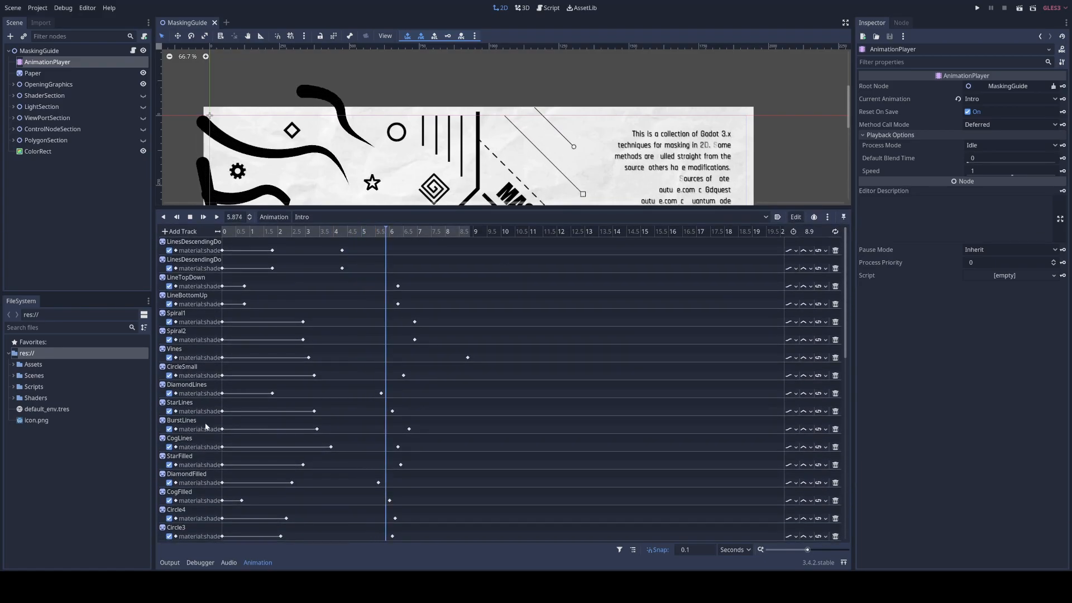
left_click(216, 216)
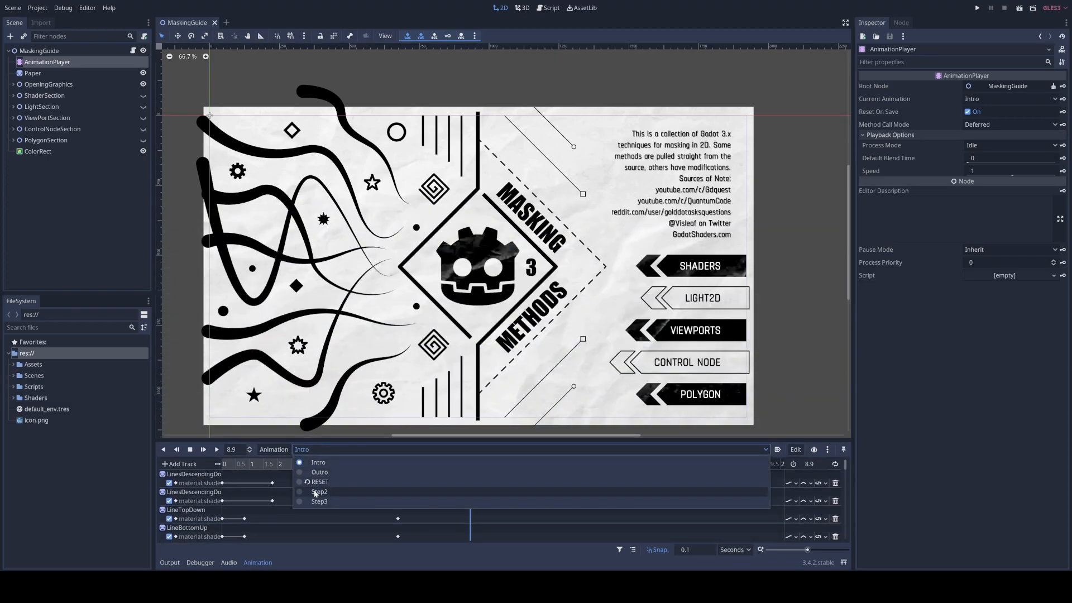
Step: Switch the animation dropdown between Step2 and Step3, ending on Step2
left_click(319, 491)
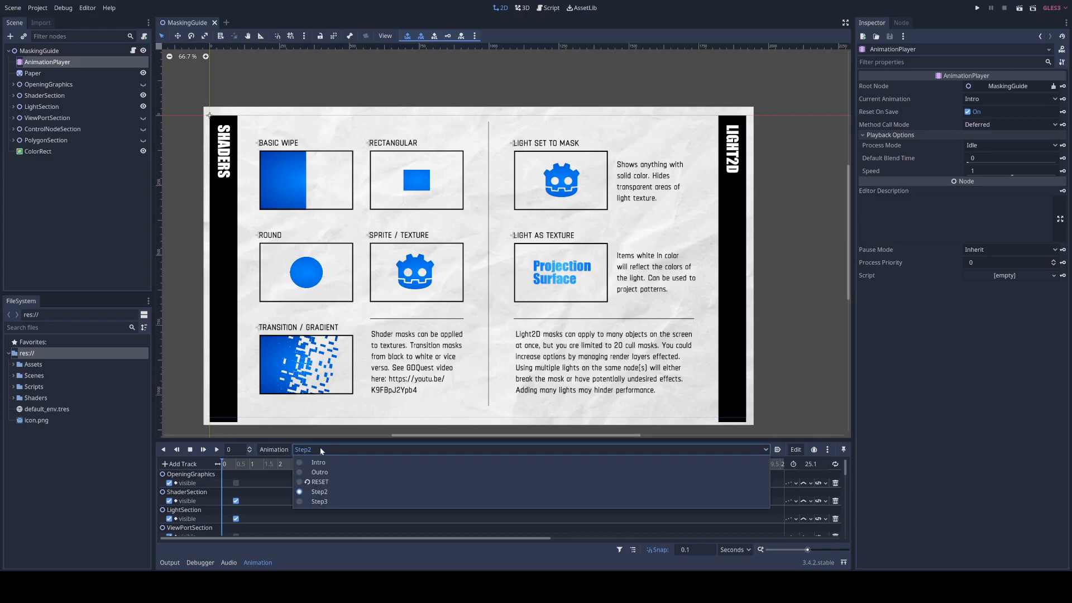
left_click(319, 501)
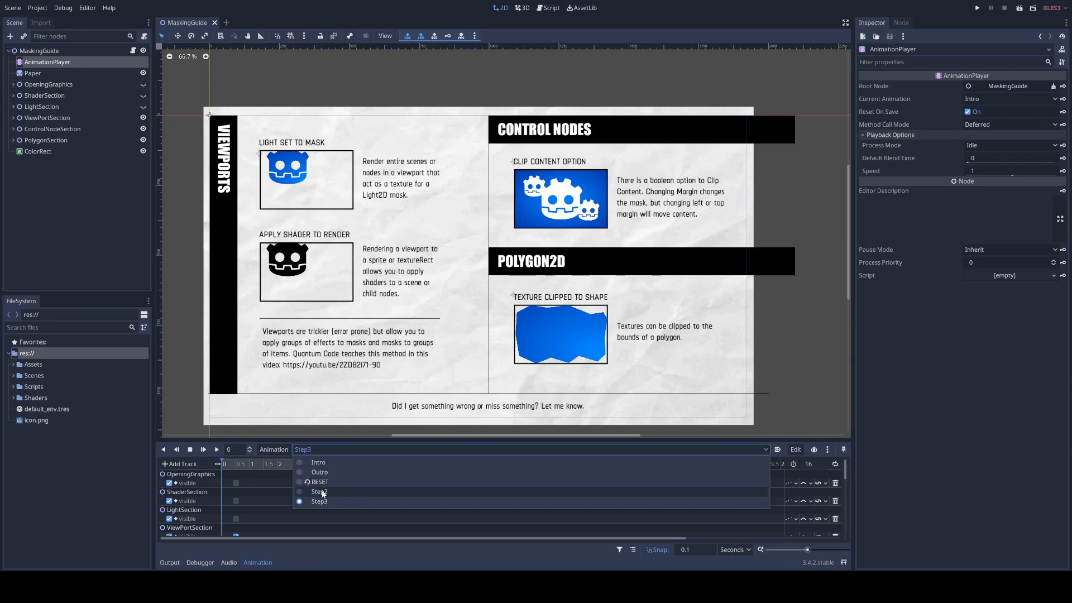
left_click(319, 491)
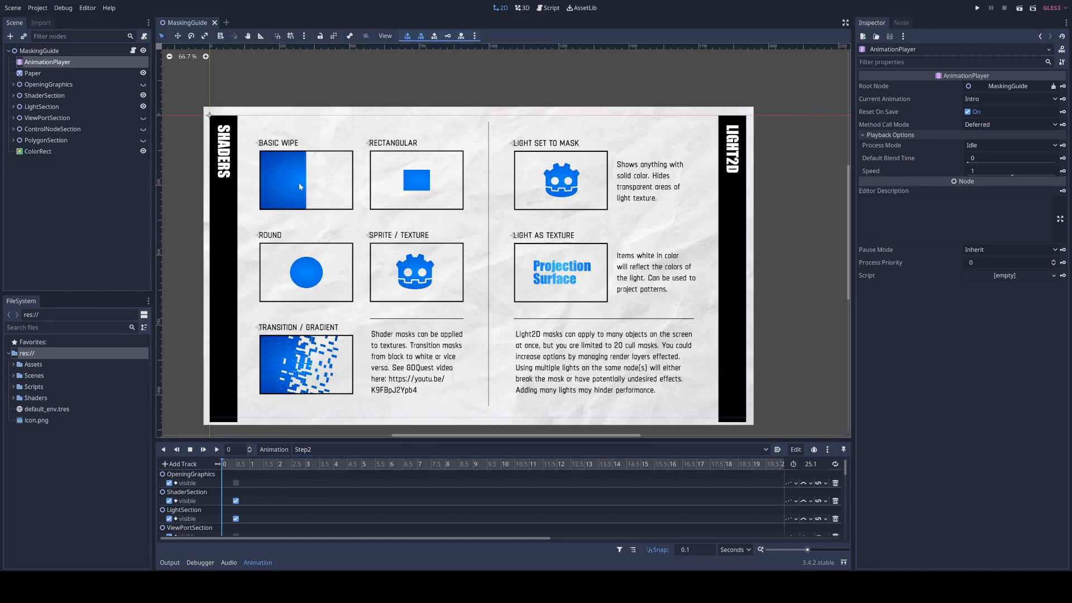
Step: Select Basic > TextureToMask and expand its Material shader parameters
left_click(37, 151)
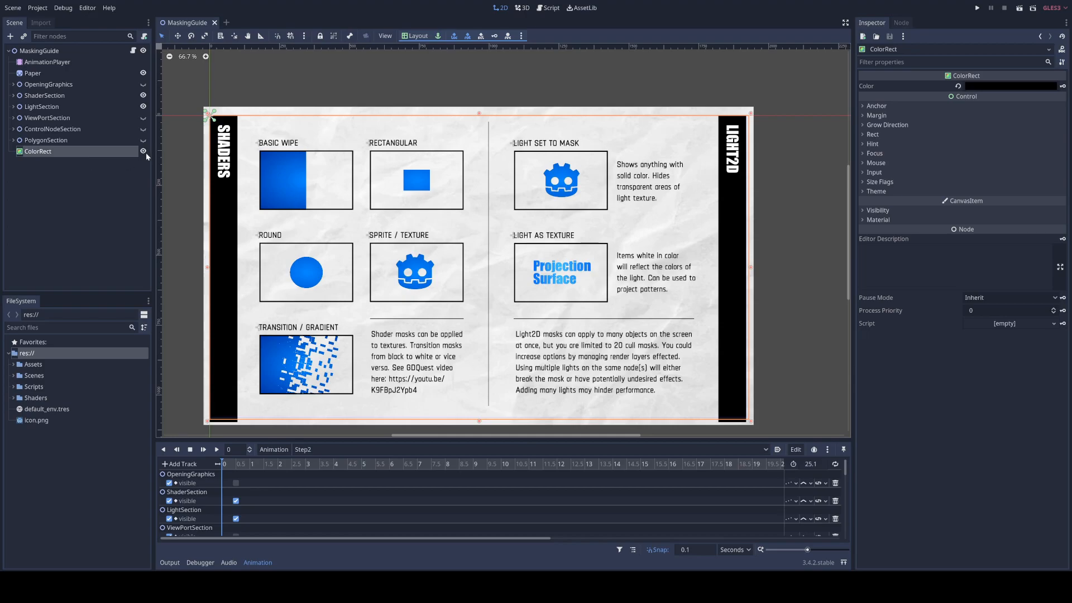
left_click(142, 151)
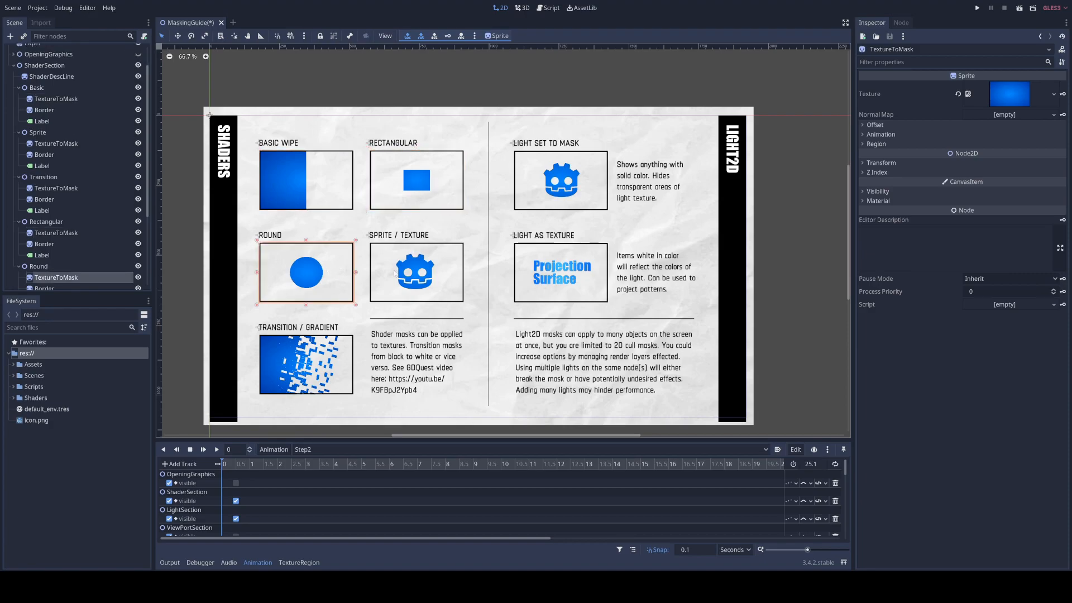
left_click(55, 99)
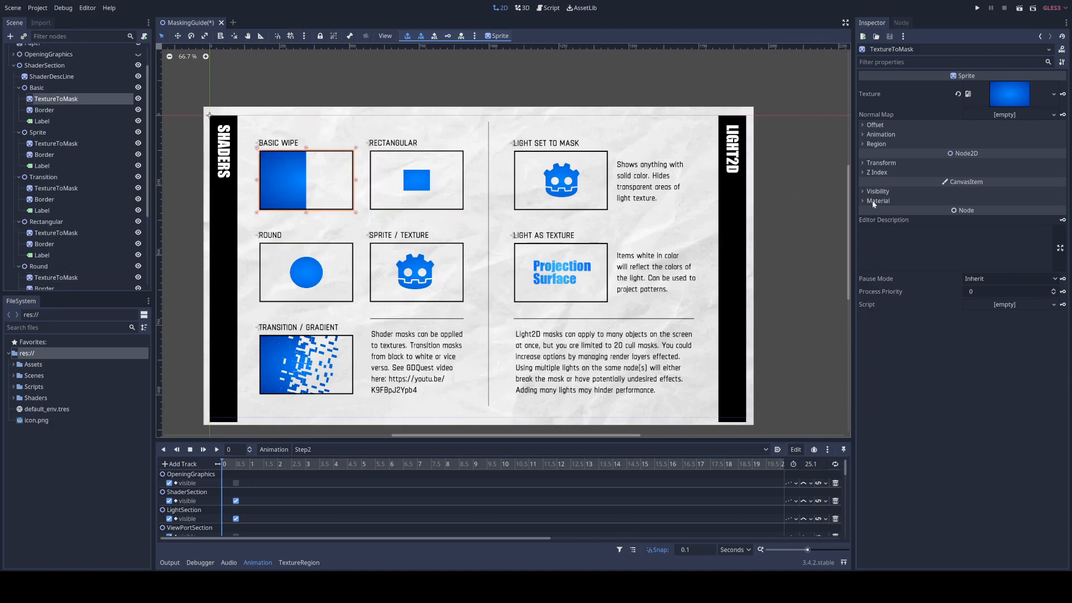
left_click(878, 200)
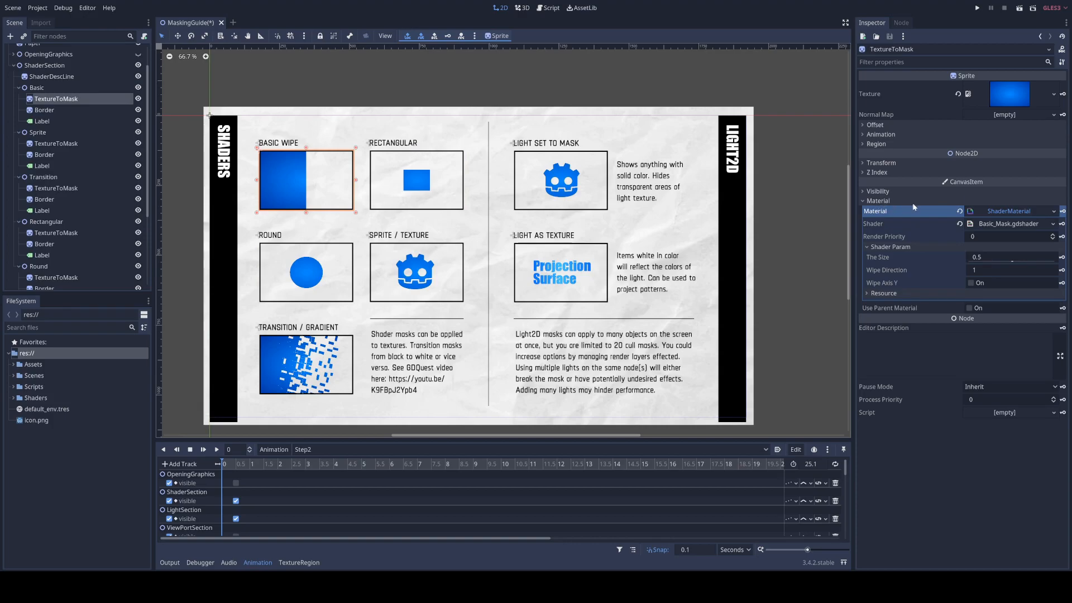
mouse_move(910, 261)
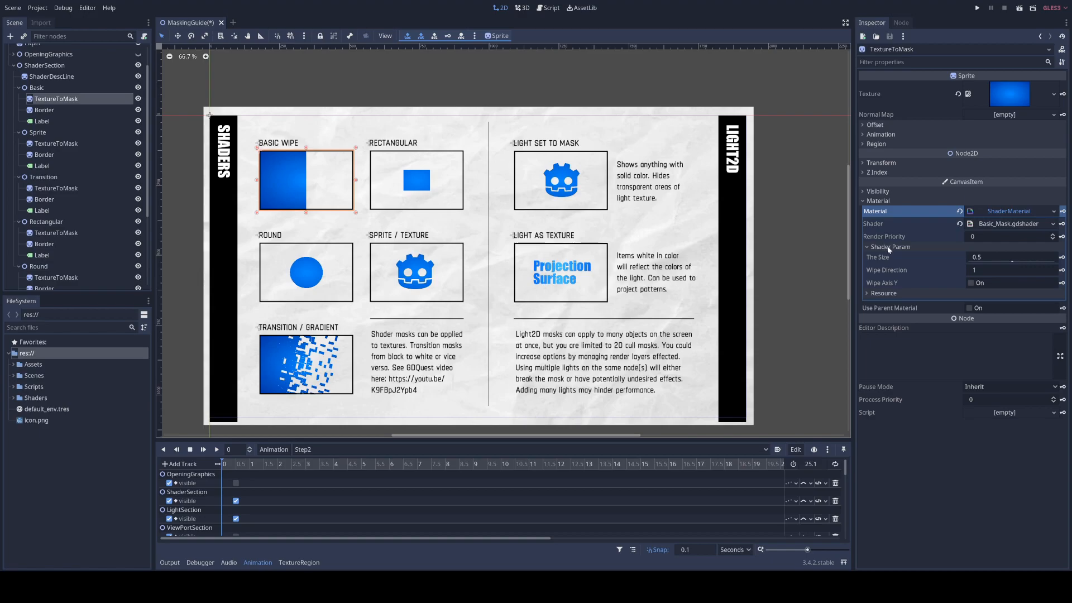
left_click(862, 200)
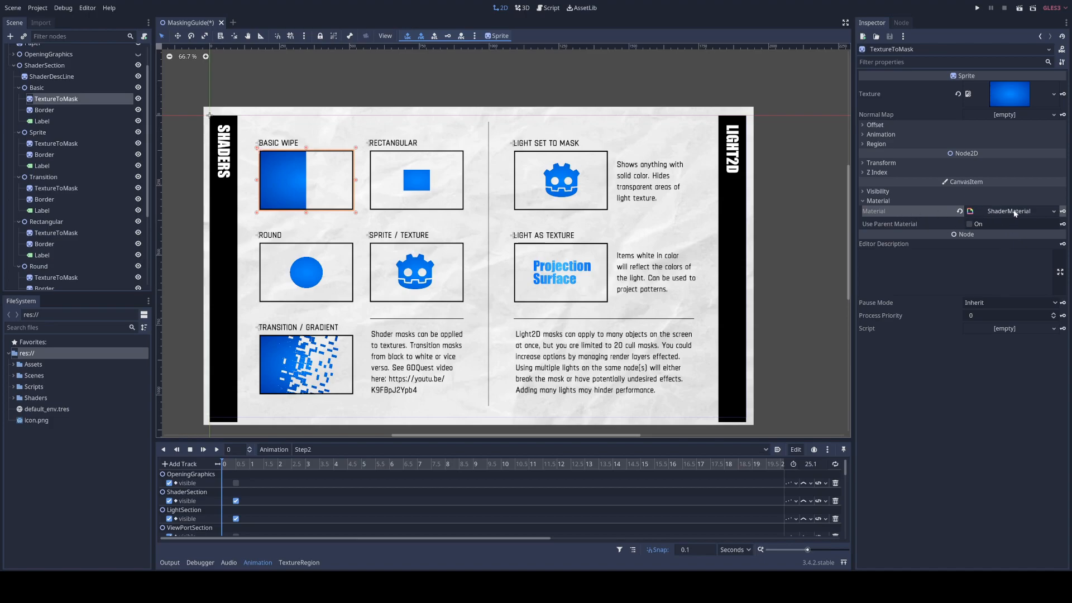
left_click(874, 211)
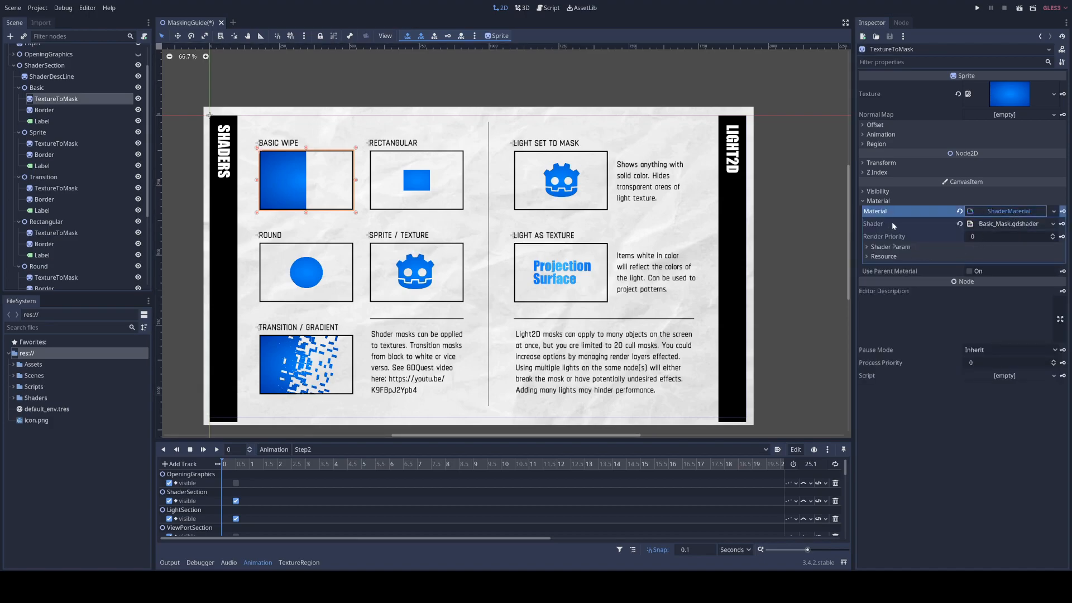
left_click(891, 247)
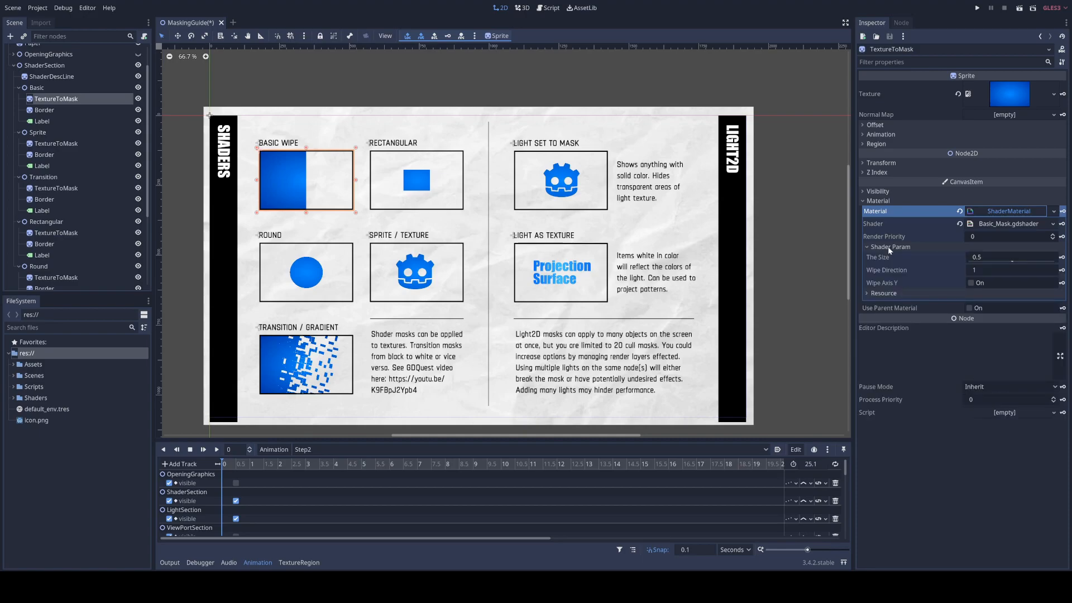
Step: Enable Wipe Axis Y and drag The Size down to about 0.23
left_click_drag(1019, 257, 1026, 261)
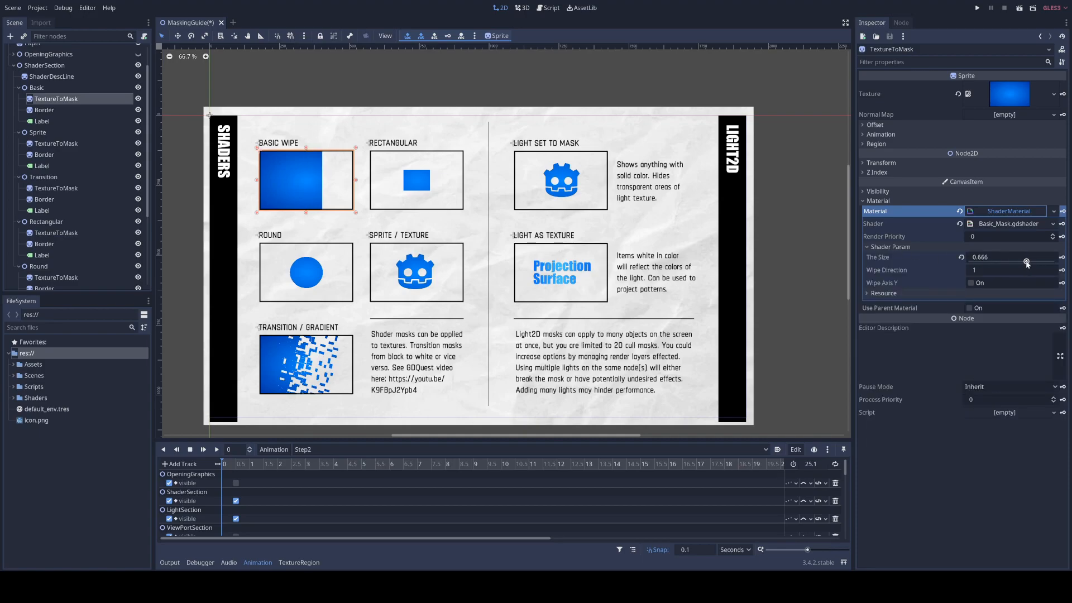
left_click(969, 283)
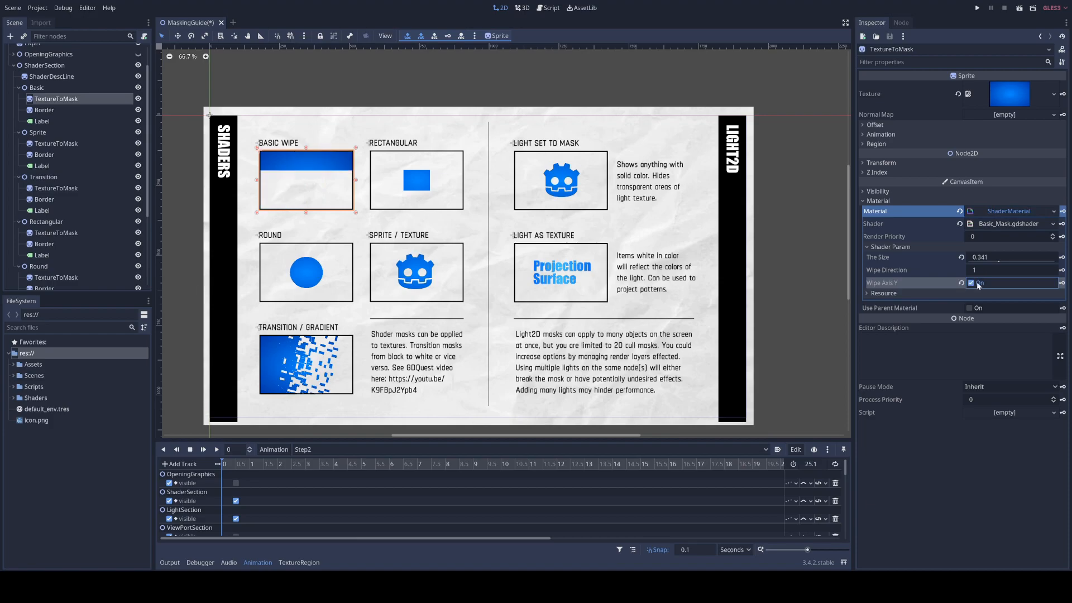
left_click_drag(1005, 257, 988, 257)
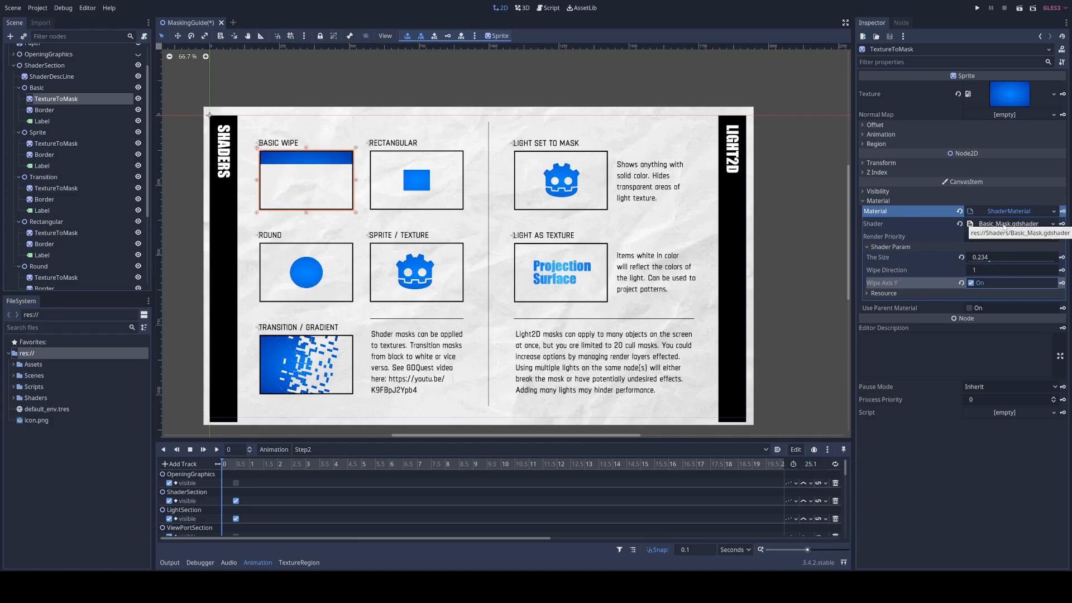
Step: Open Basic_Mask.gdshader from the Inspector's Shader field in the Shader editor
left_click(1014, 223)
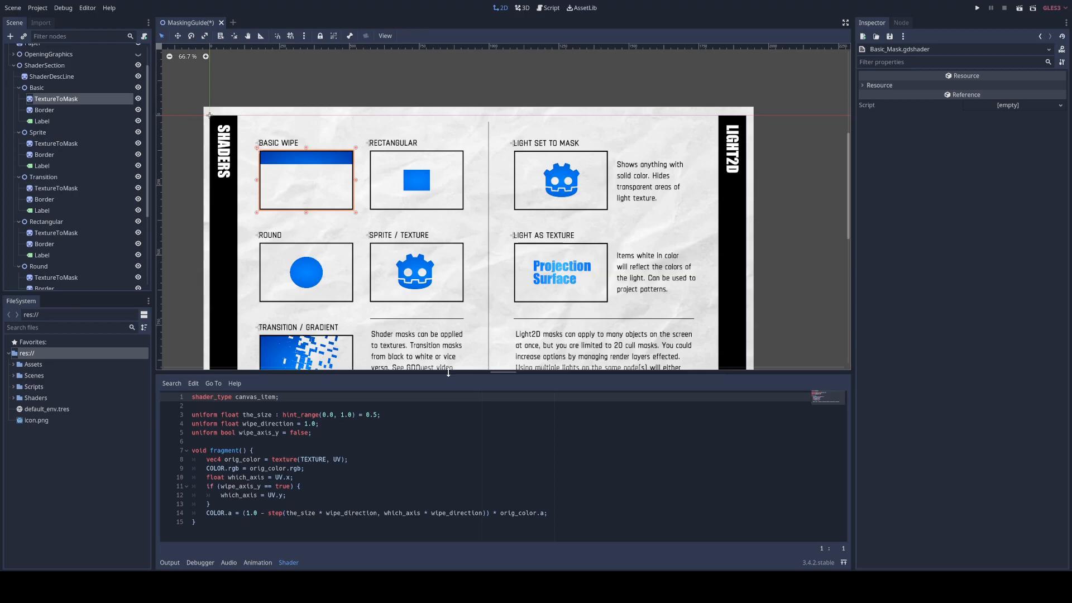
mouse_move(441, 375)
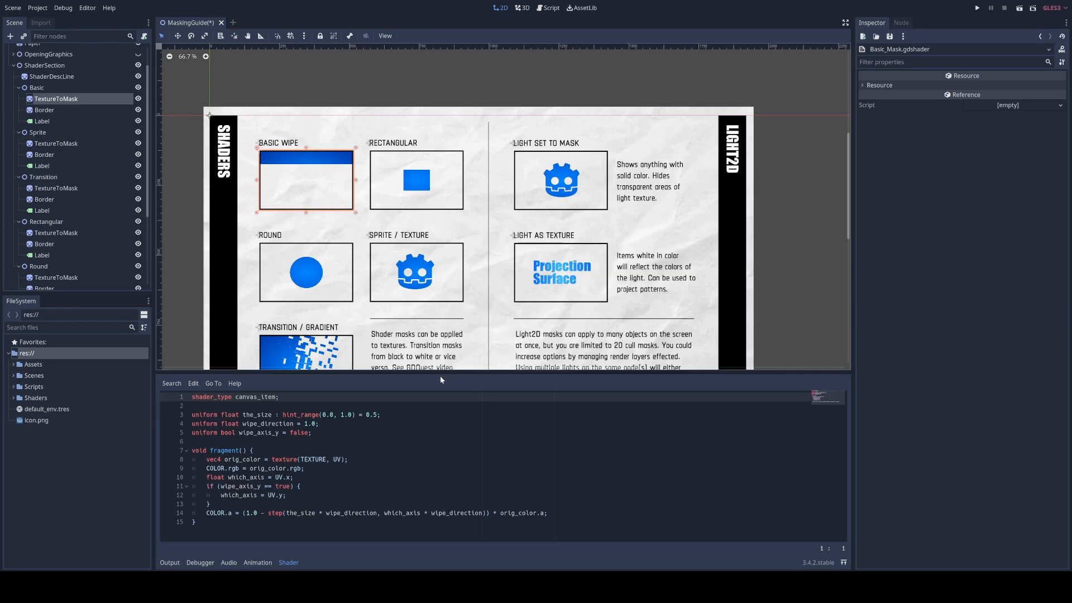
mouse_move(55, 143)
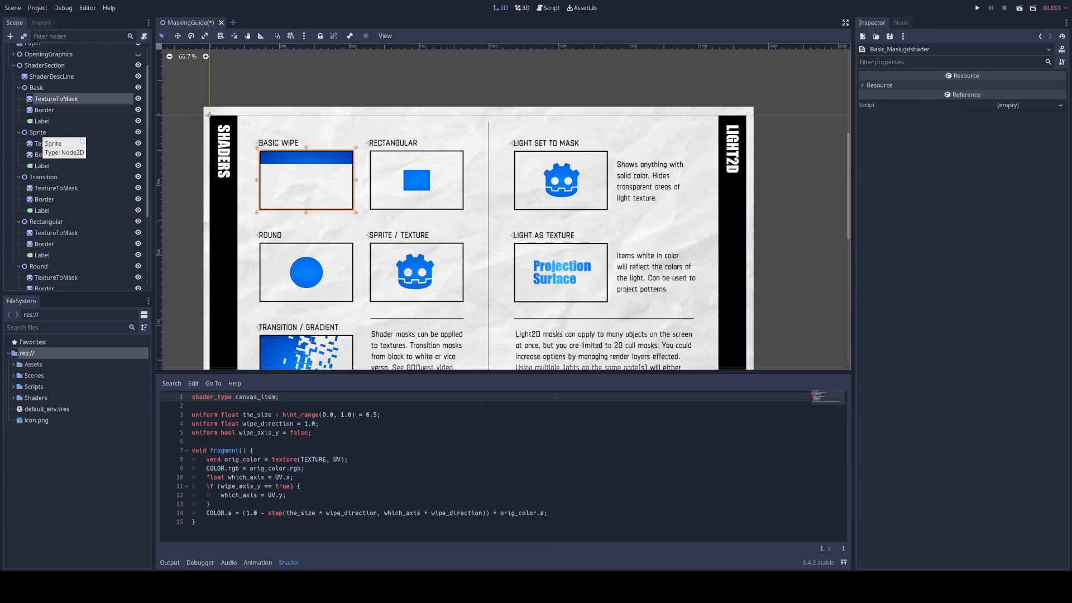
Step: Select Sprite > TextureToMask, show its sprite_mask shader parameters, and select Godot.png in Assets
left_click(56, 233)
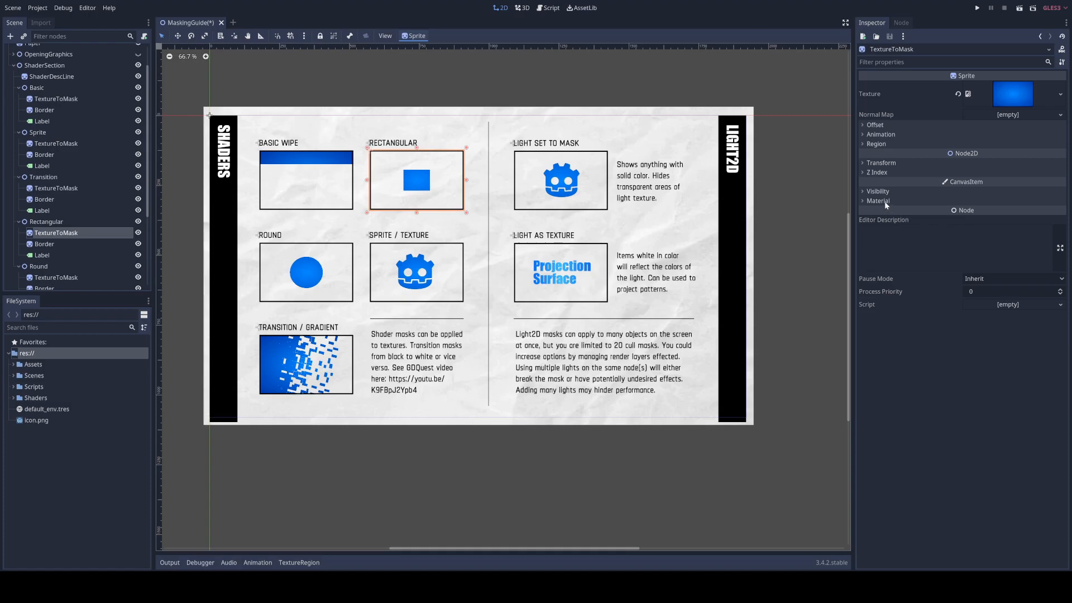
left_click(877, 201)
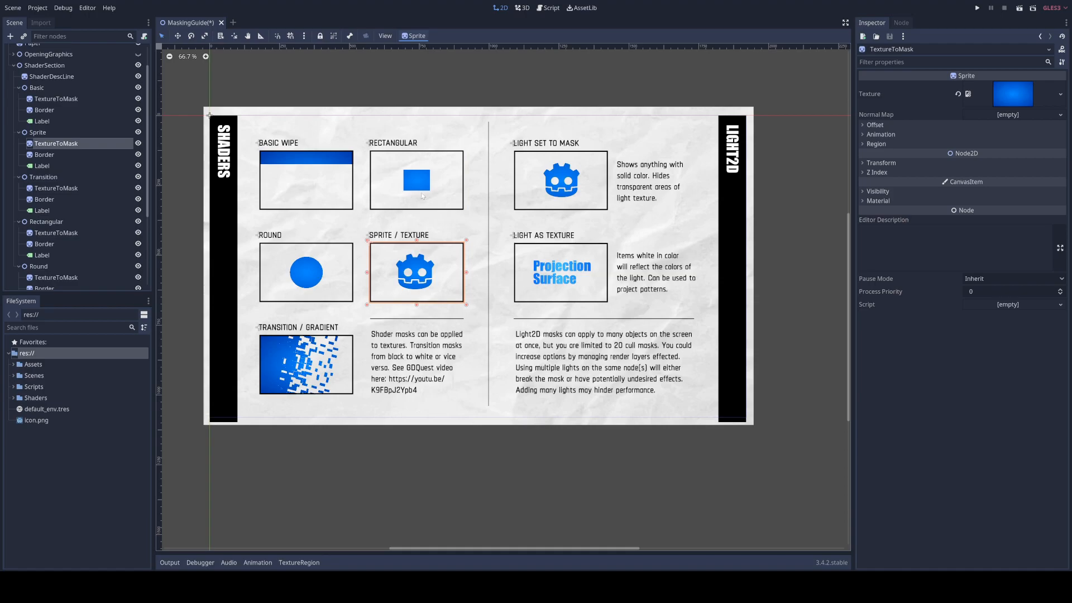
mouse_move(881, 204)
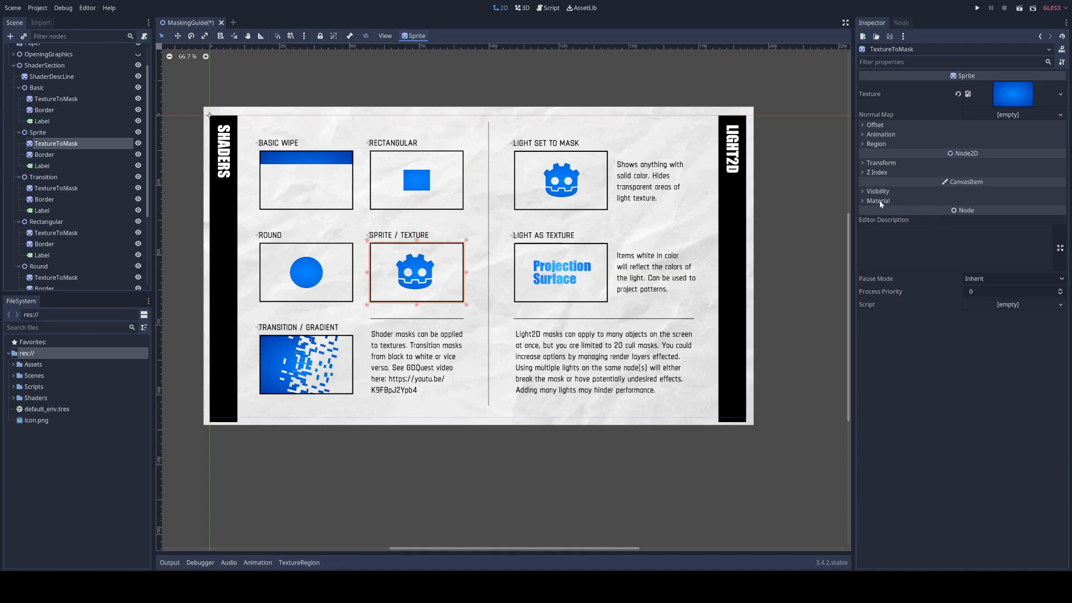
left_click(878, 201)
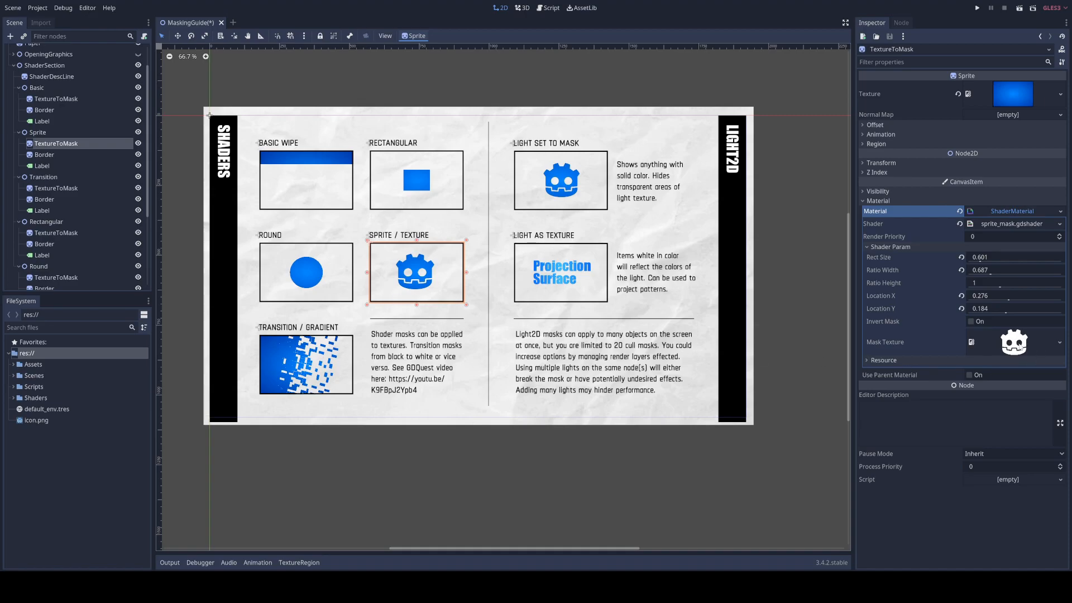
mouse_move(67, 284)
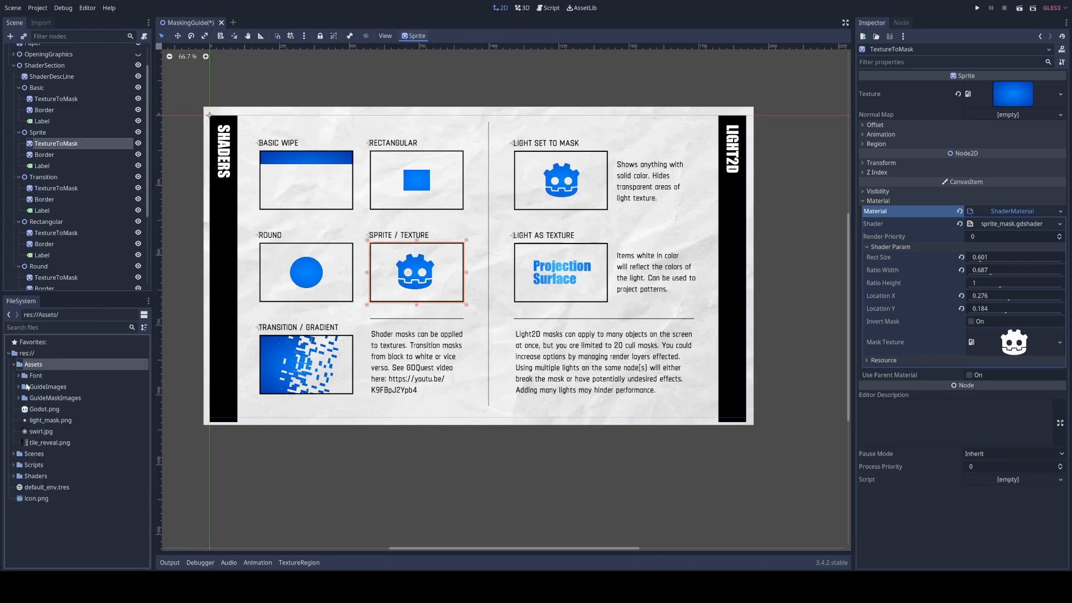
left_click(44, 409)
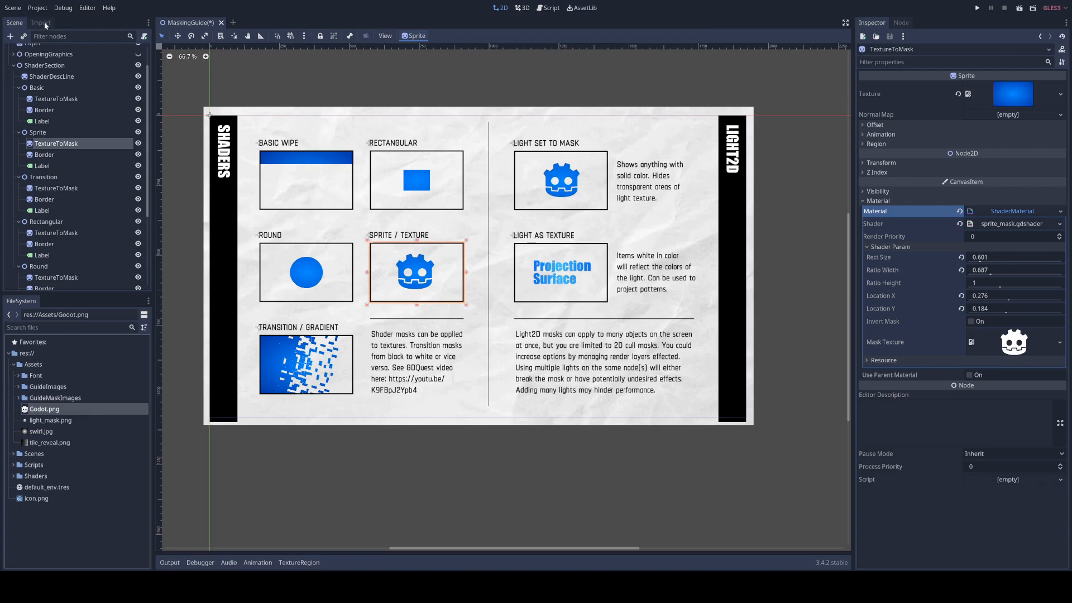
left_click(40, 22)
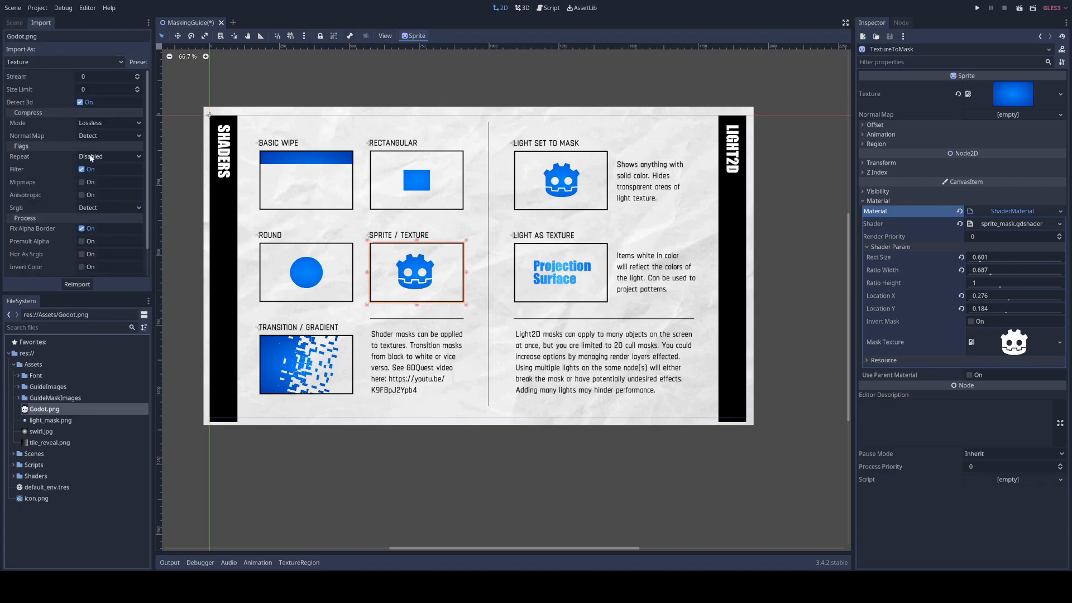
left_click(109, 155)
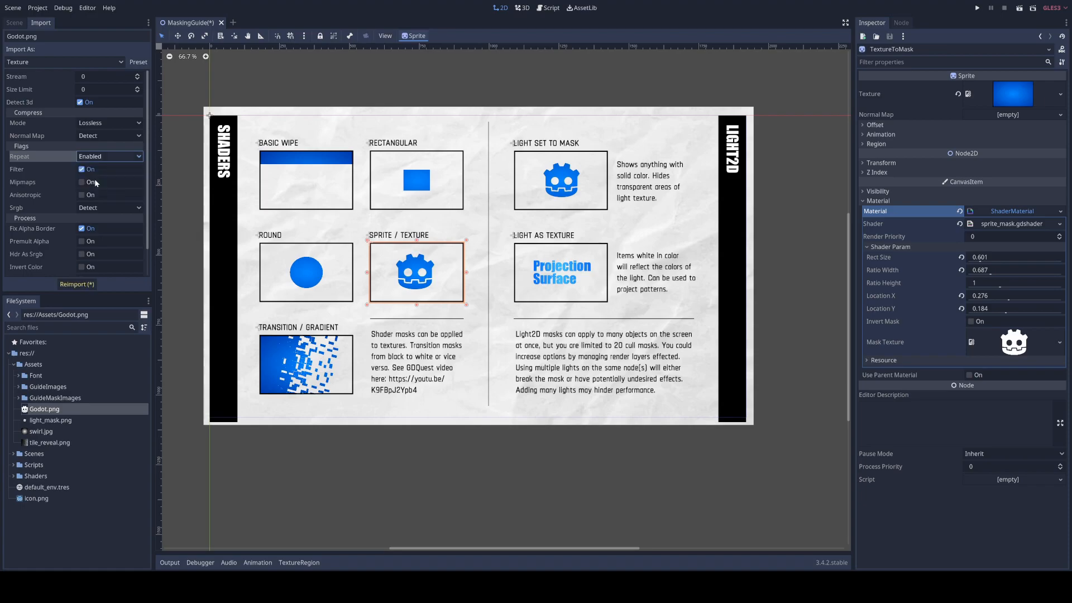
left_click(76, 284)
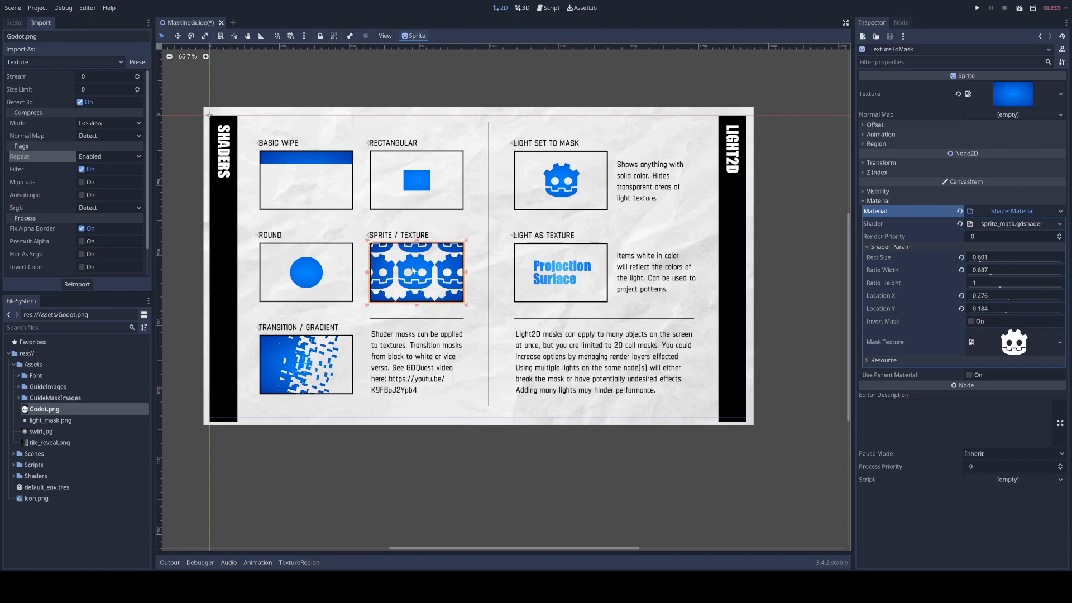
mouse_move(395, 293)
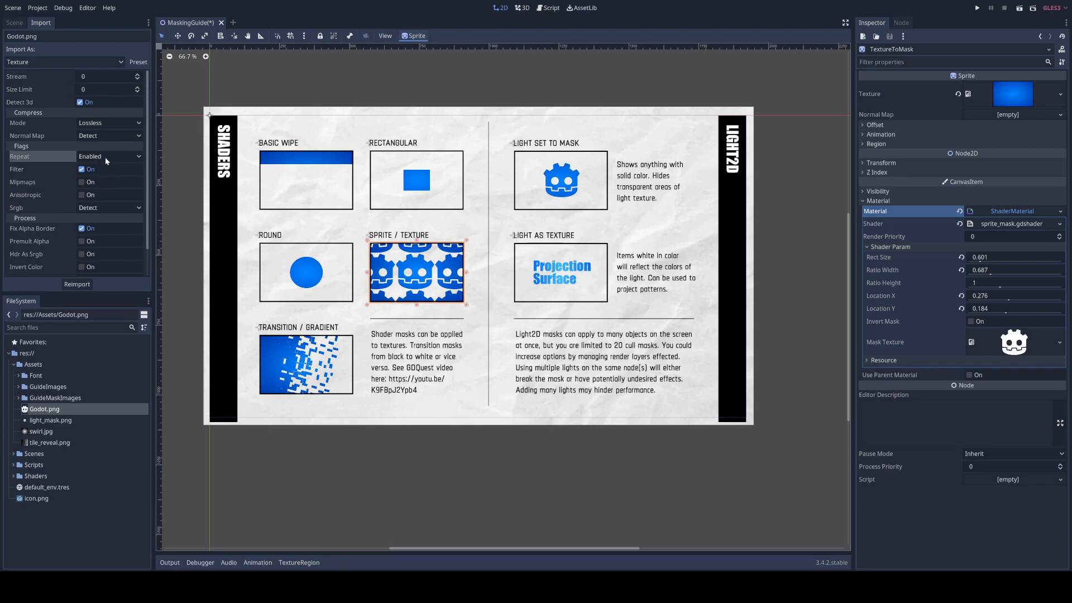
left_click(109, 156)
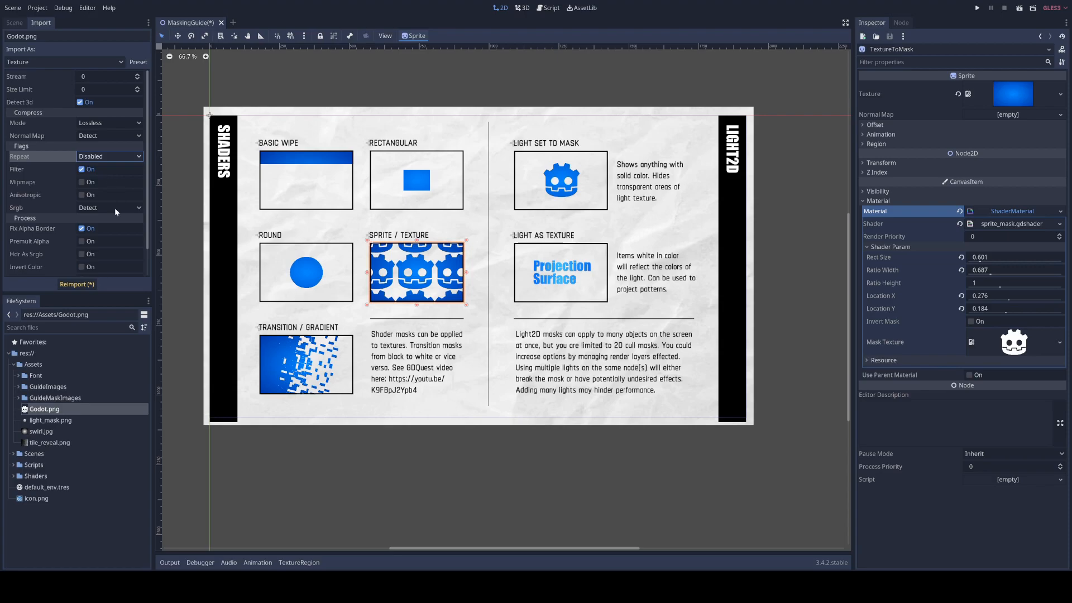
left_click(77, 283)
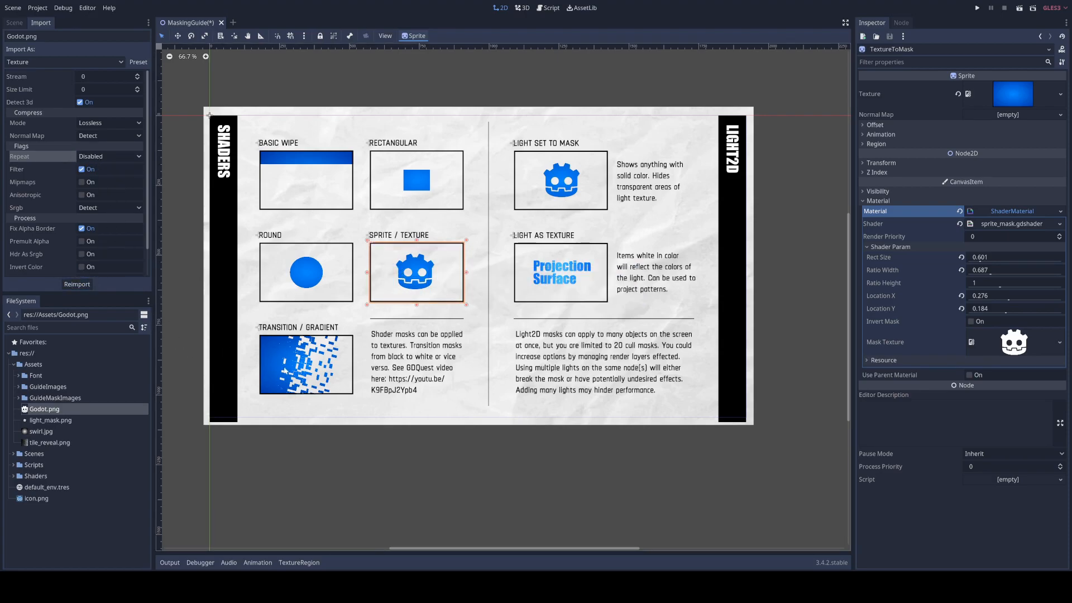
left_click(50, 442)
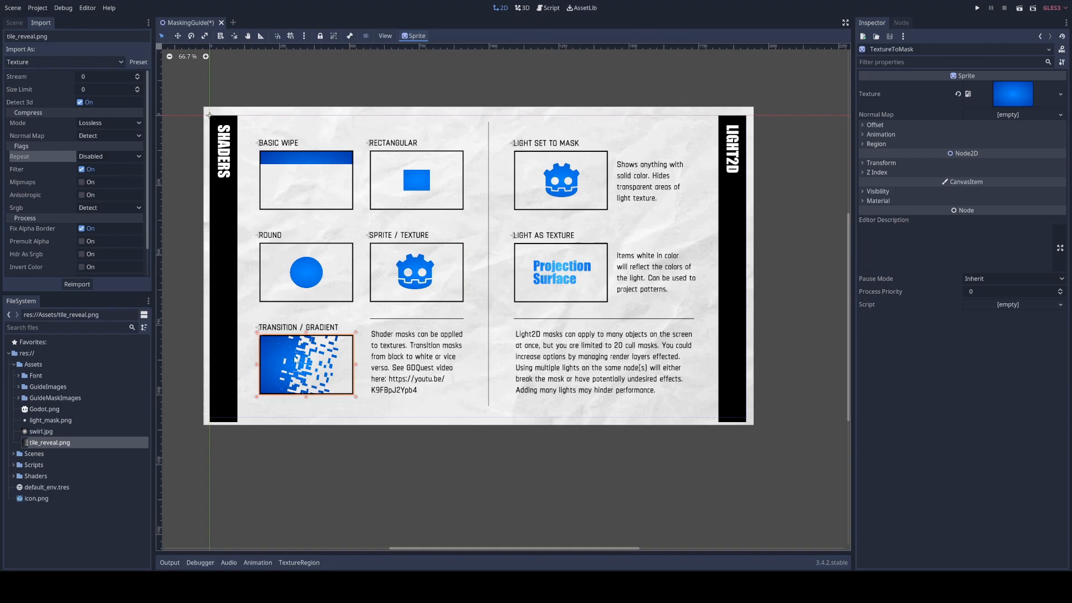
Step: Open the Animation timeline and scrub the Intro reveal forward to about 5 seconds
left_click(258, 562)
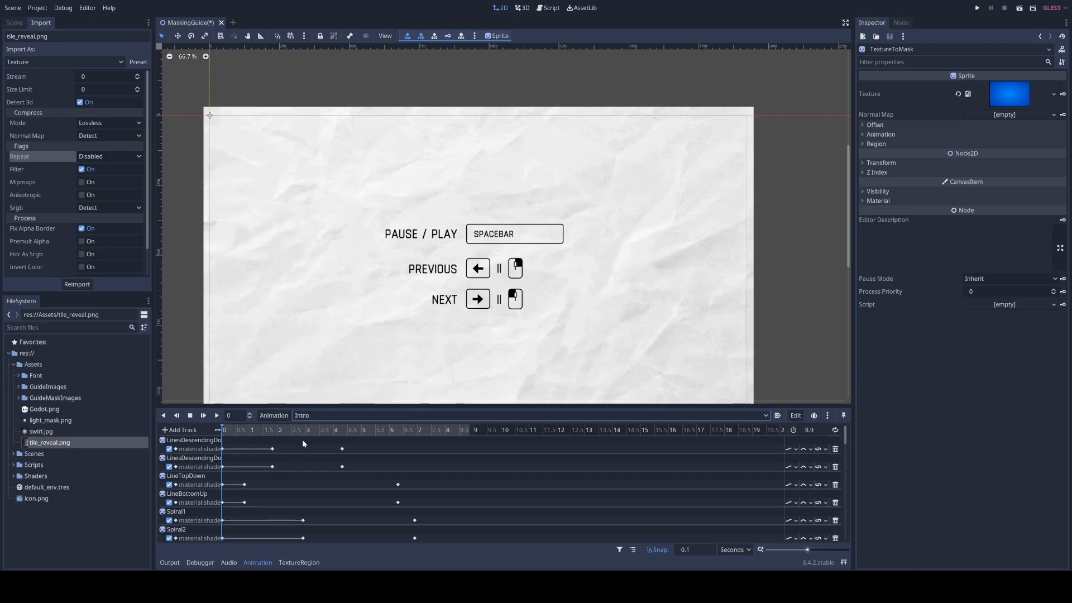
left_click(280, 430)
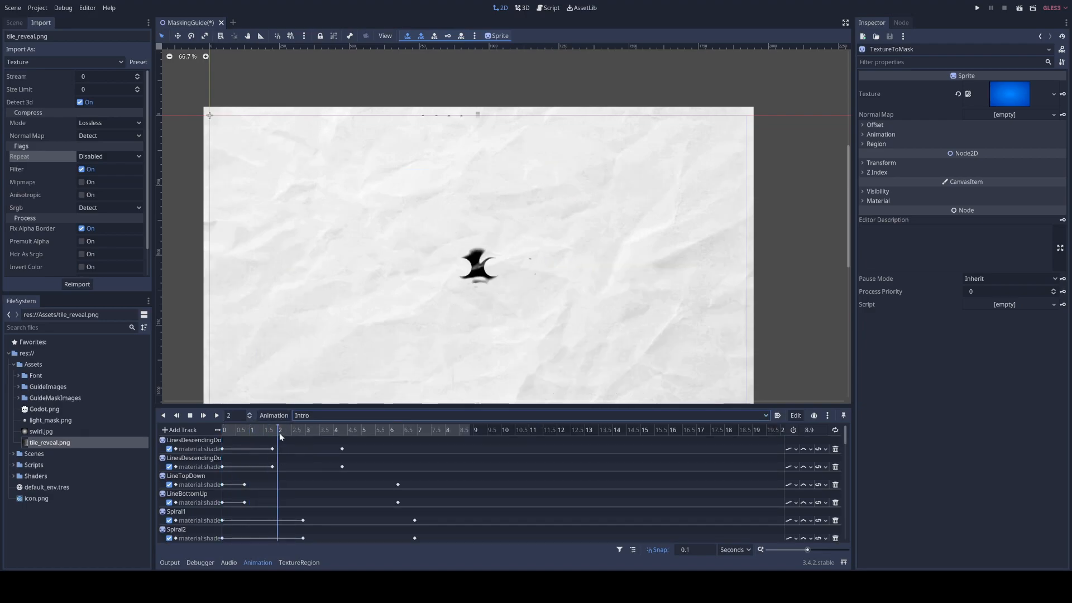
left_click(417, 430)
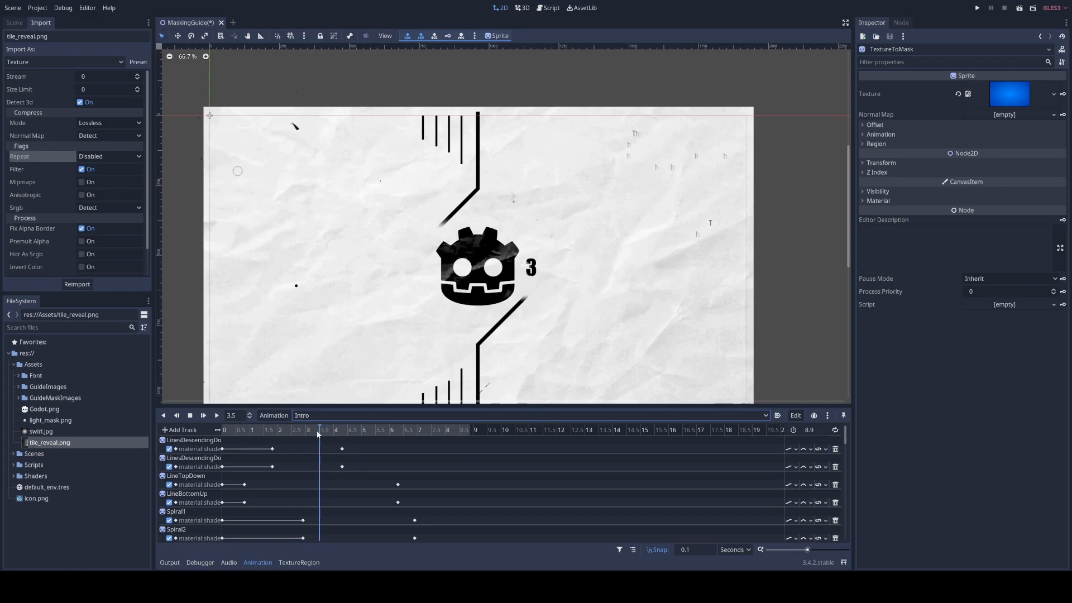
left_click_drag(318, 431, 363, 431)
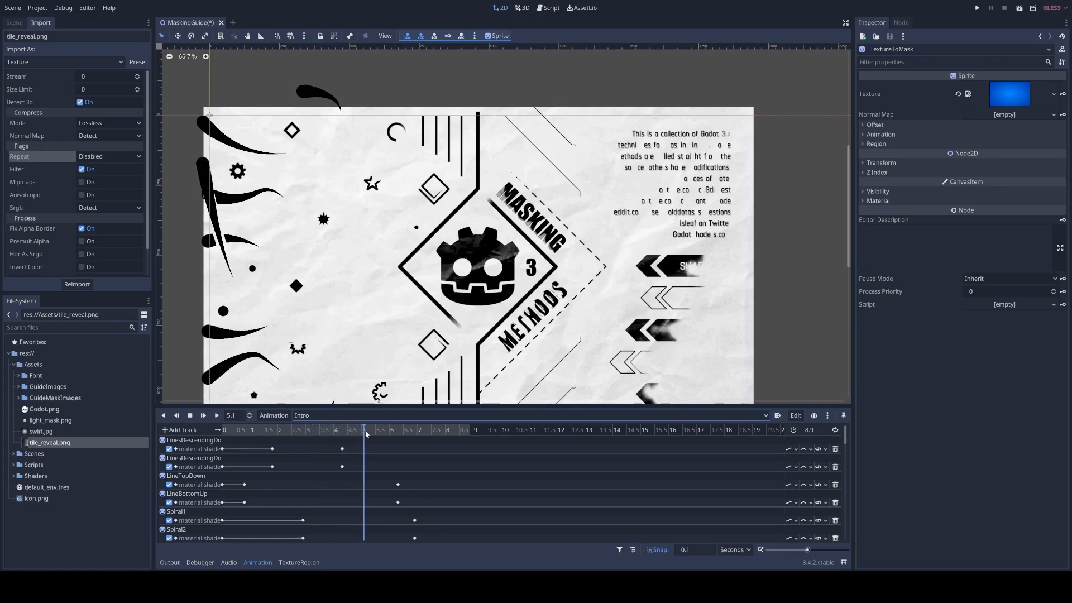
left_click_drag(364, 429, 448, 429)
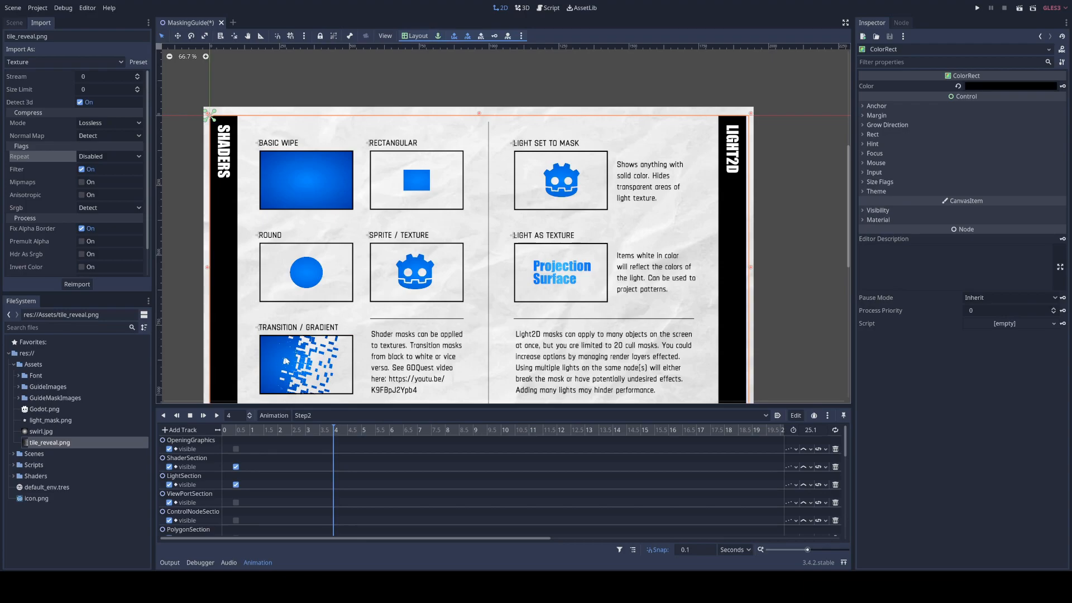
Step: Select Transition > TextureToMask, expand Shader Param, and drag Cutoff One to about 0.196
left_click(13, 23)
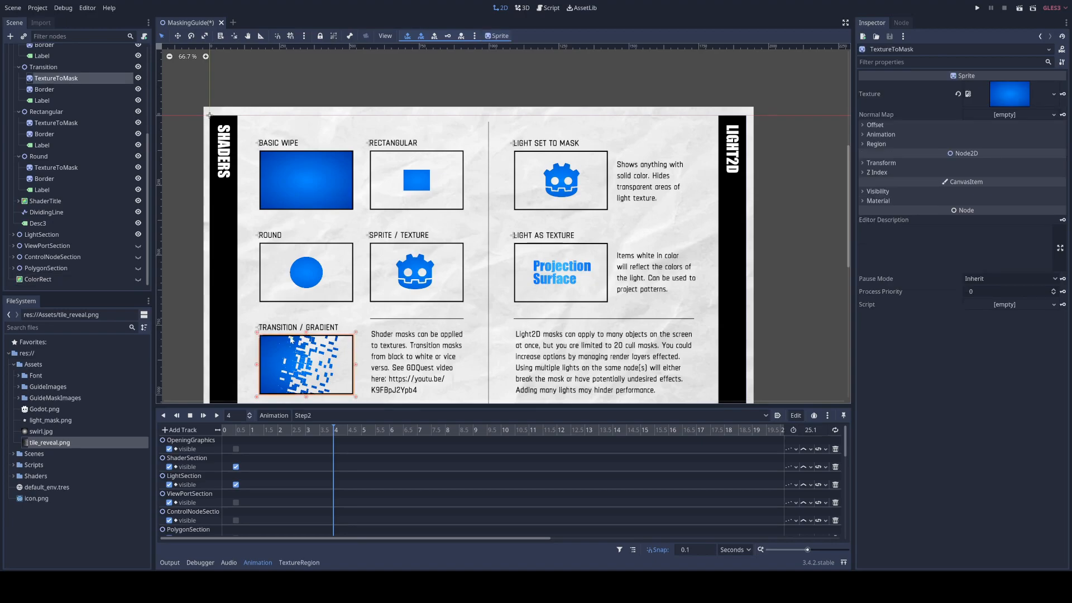
left_click(877, 201)
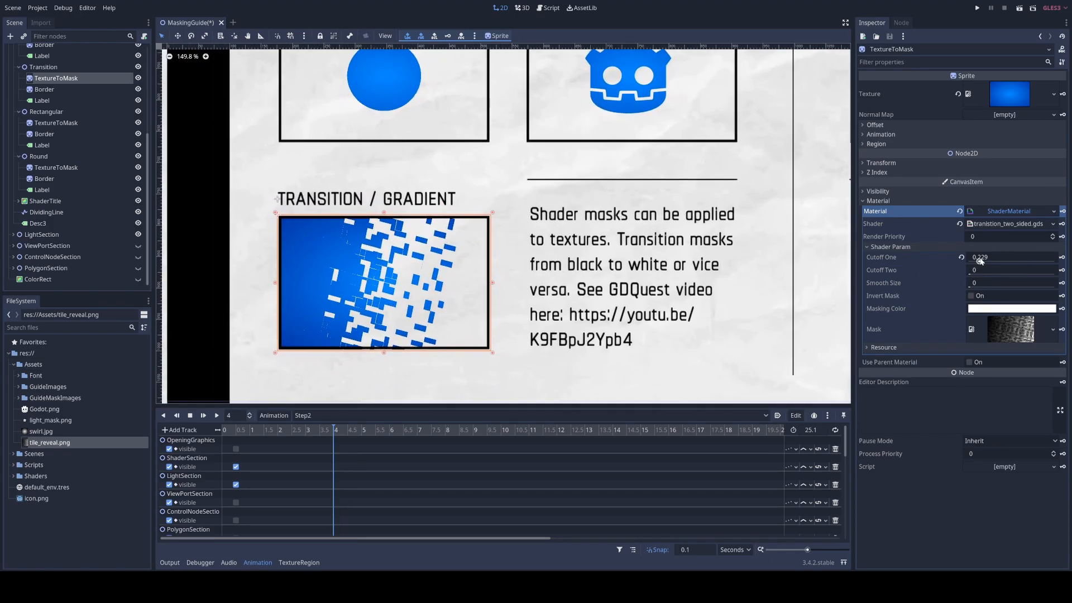
left_click_drag(999, 256, 978, 257)
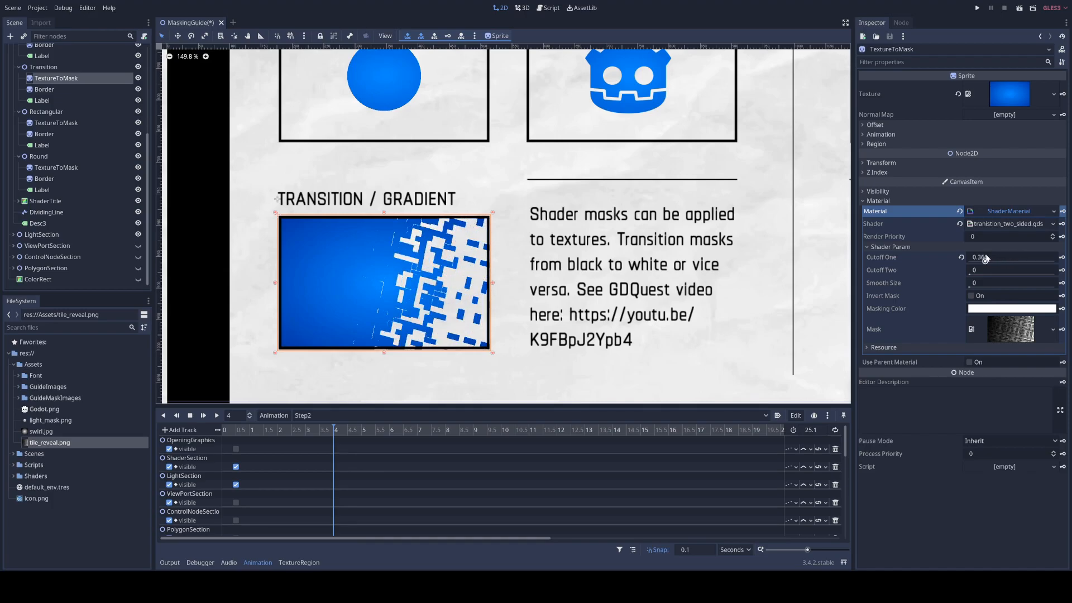
left_click(979, 258)
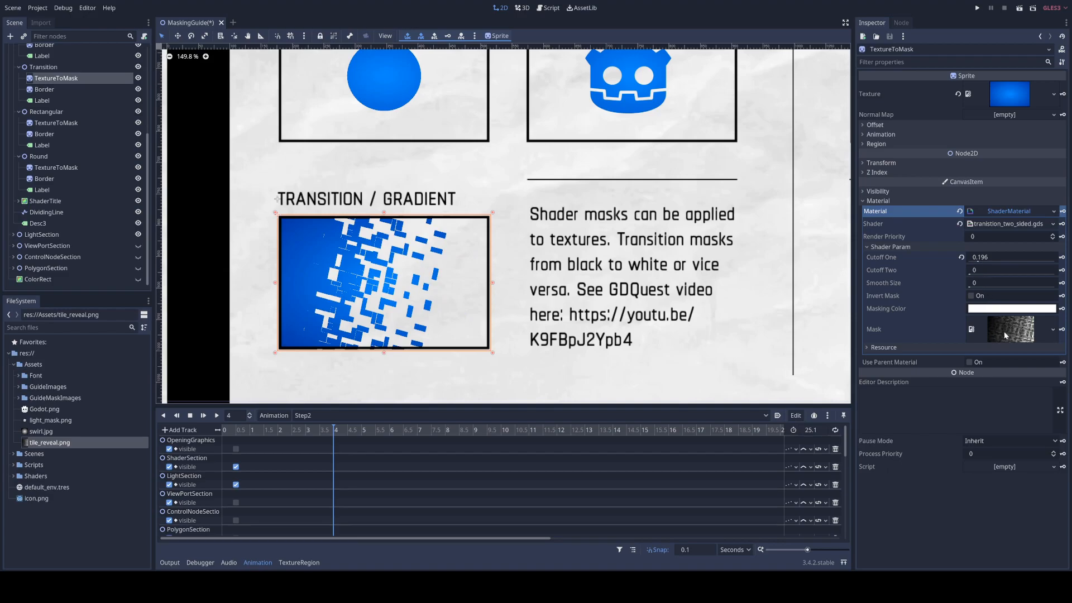
mouse_move(1004, 335)
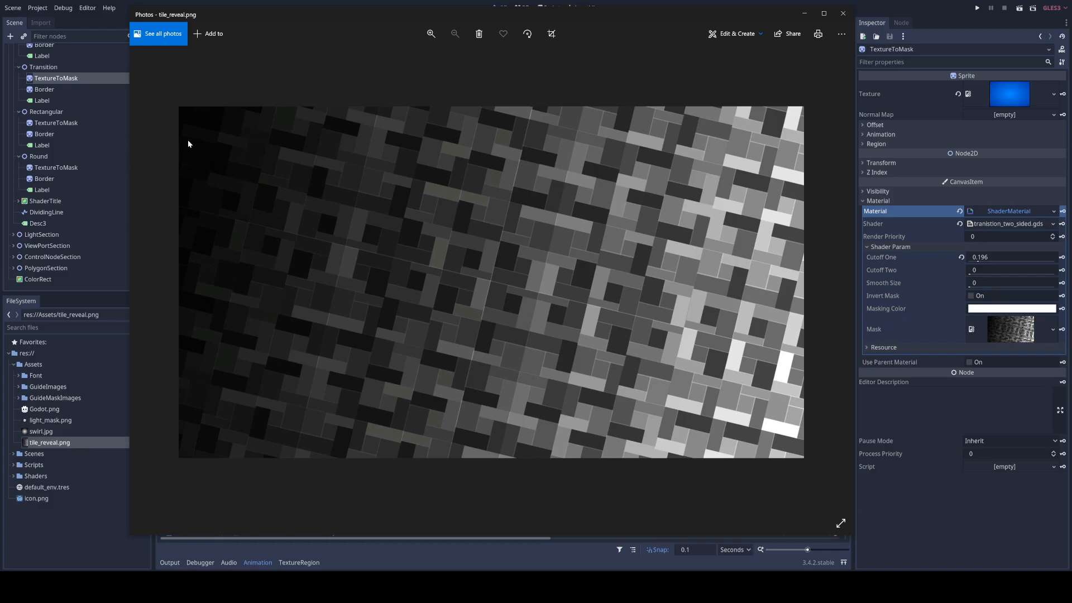
mouse_move(809, 362)
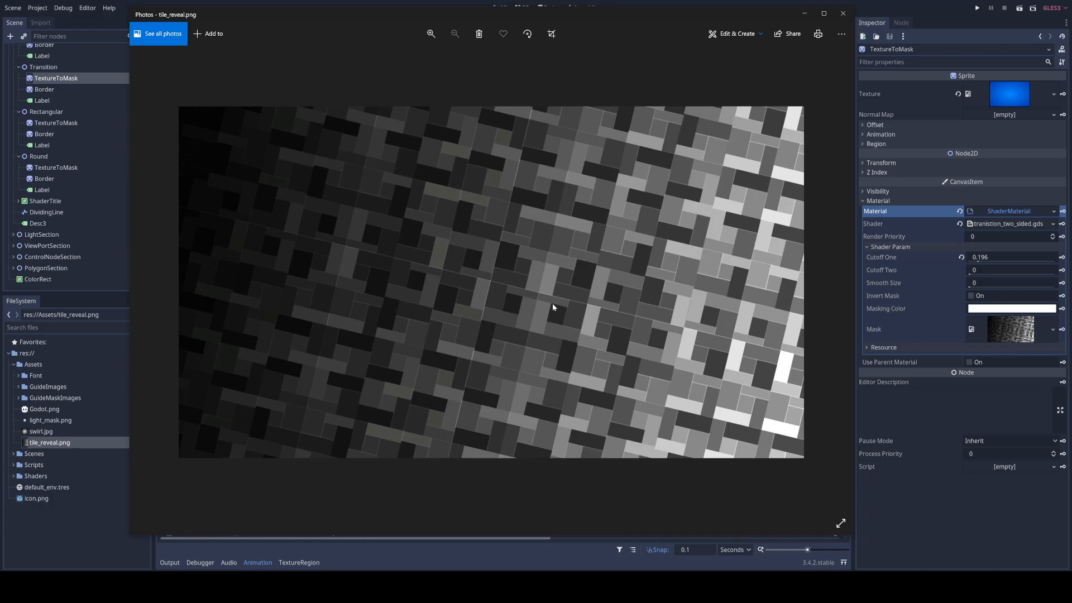
mouse_move(426, 231)
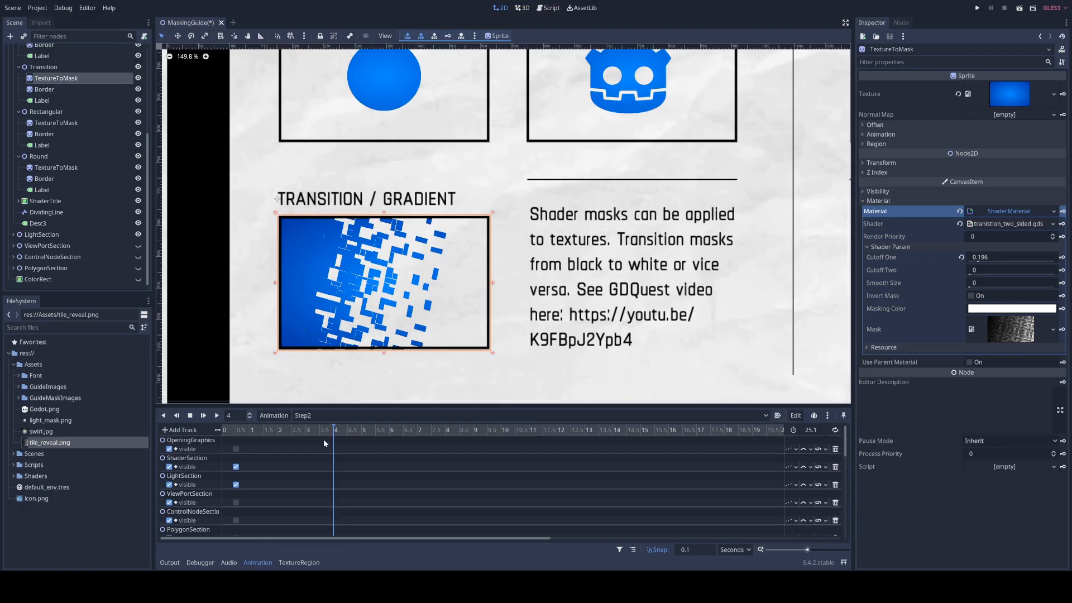
Step: Move Step2 to 3 seconds, then set Cutoff One to 0.594 and Cutoff Two to 0.091
left_click(253, 429)
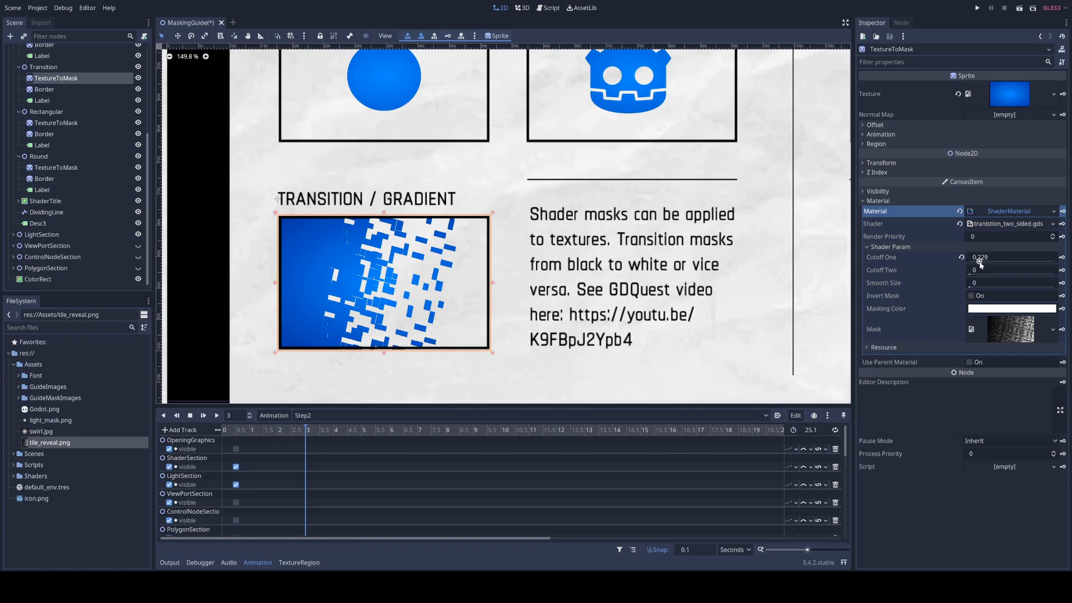
left_click_drag(977, 265, 983, 263)
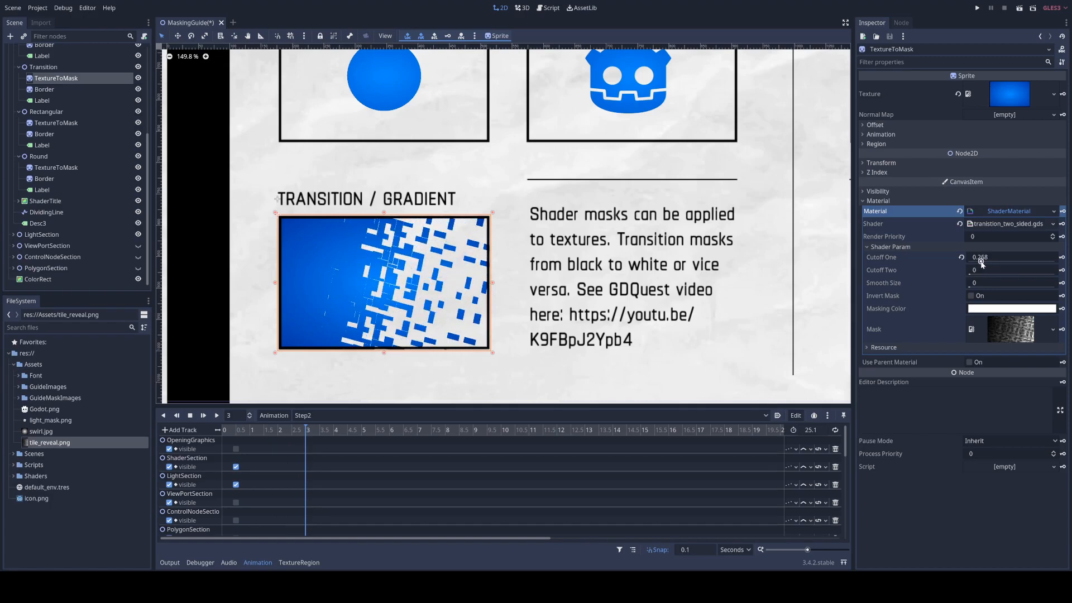
left_click_drag(981, 264, 969, 264)
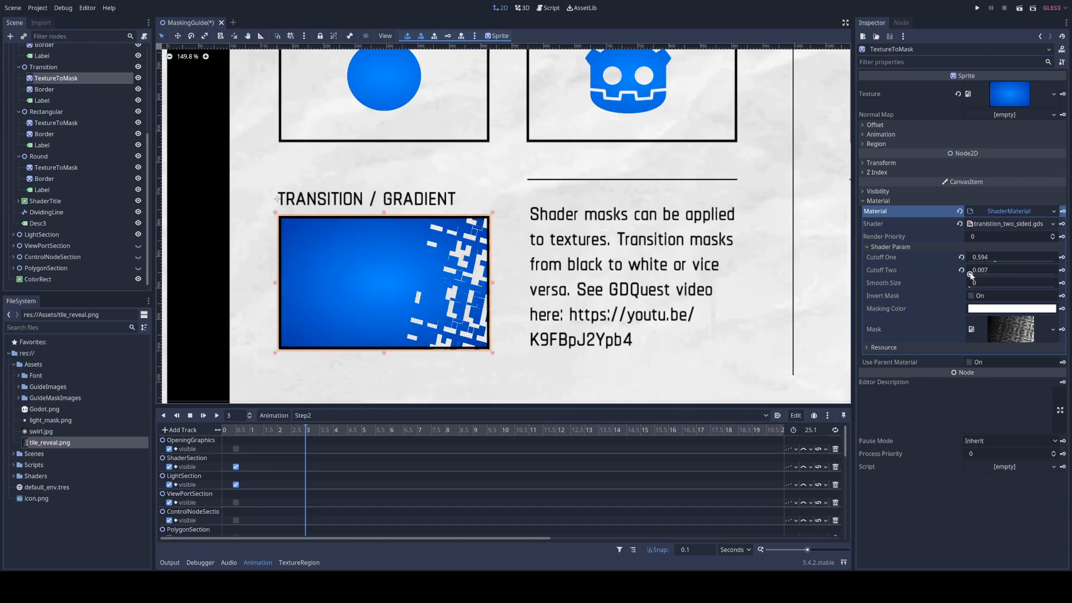
left_click_drag(978, 270, 992, 270)
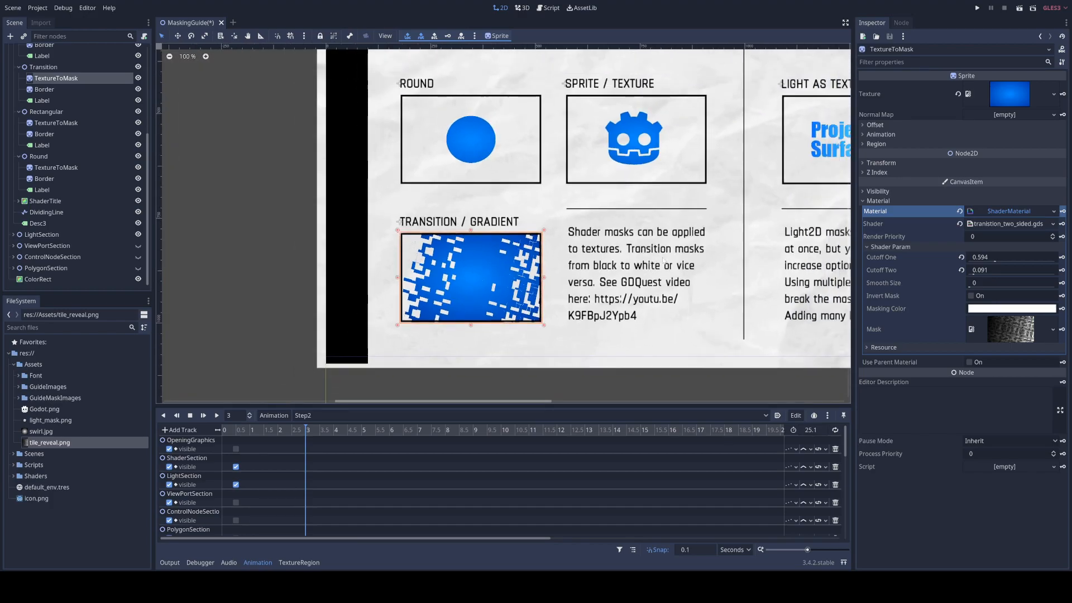
left_click(41, 179)
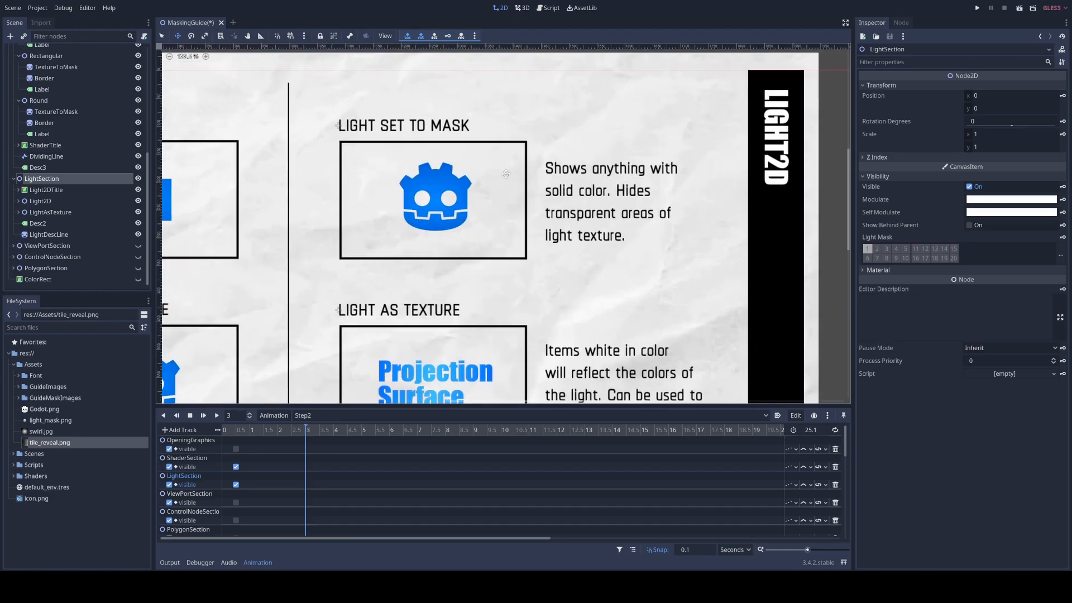
Step: Drag LightSection's Light2D right, then back to about 175, 133
left_click(17, 201)
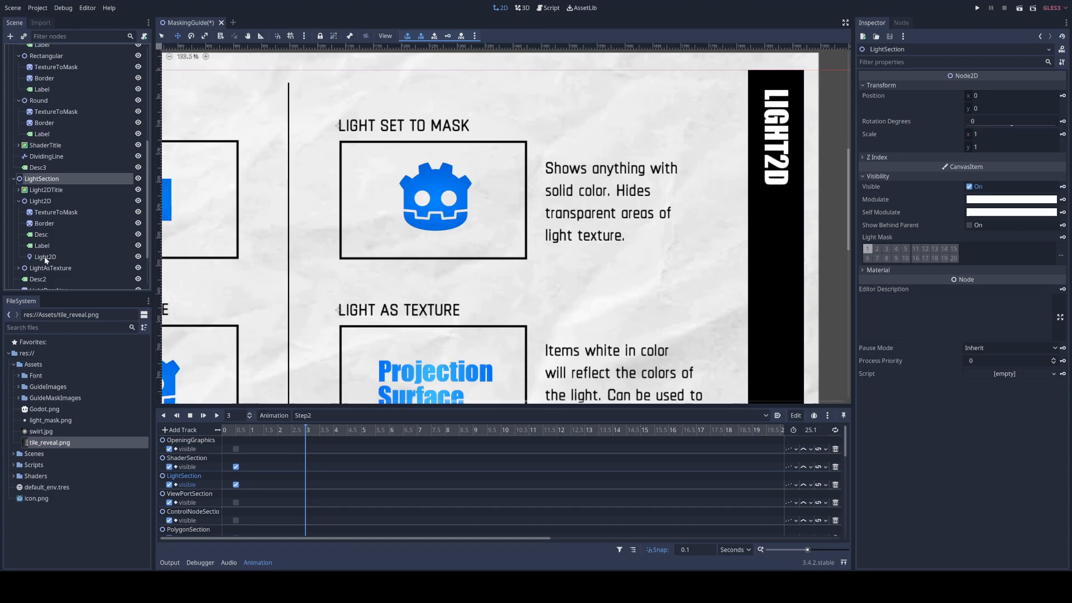
left_click(44, 256)
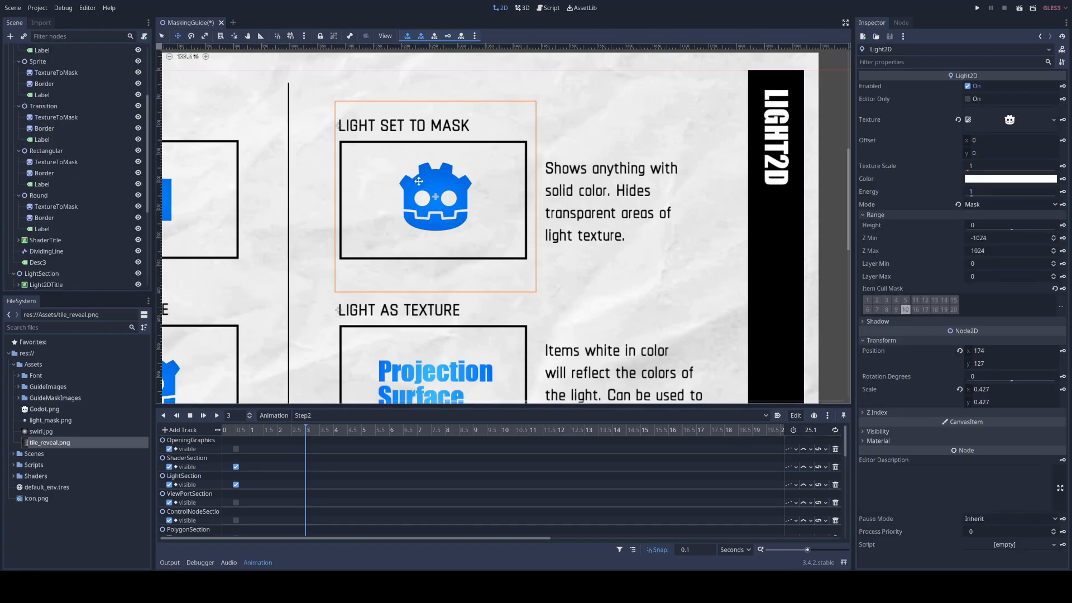
left_click_drag(418, 196, 490, 167)
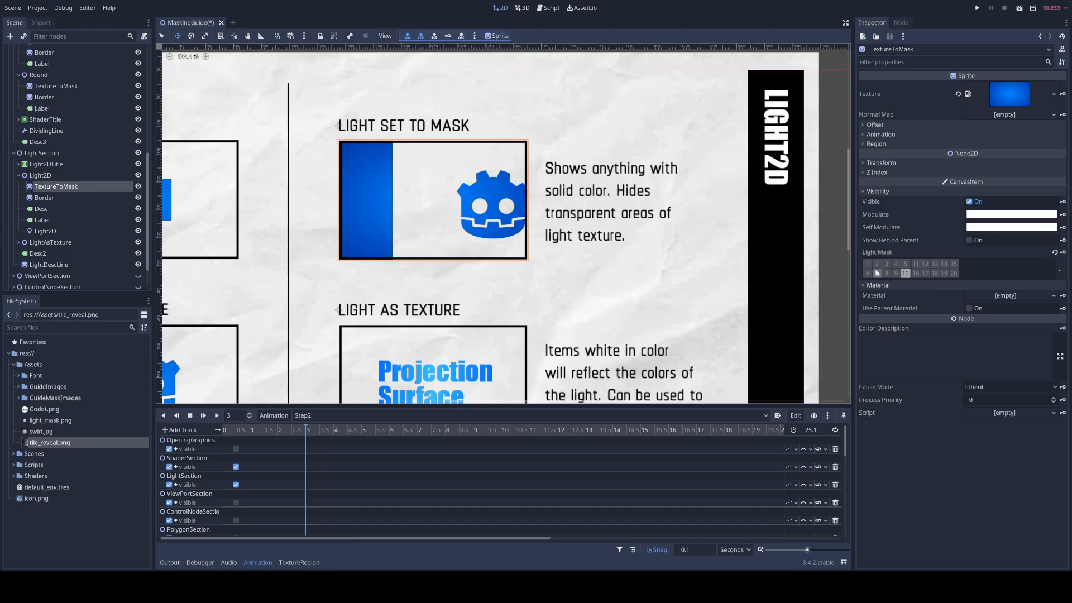
mouse_move(905, 273)
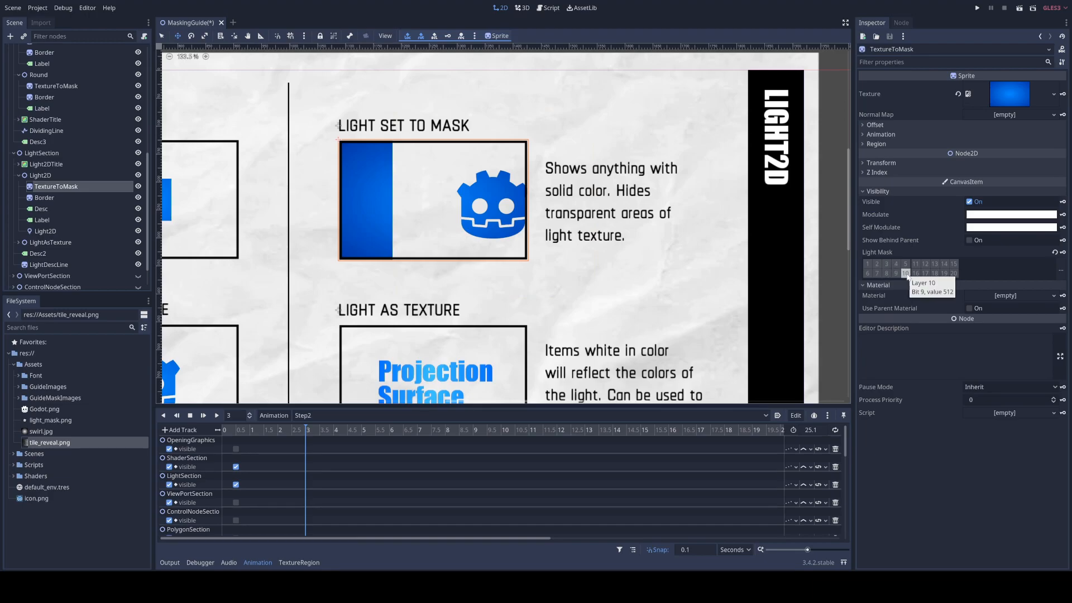
left_click(39, 231)
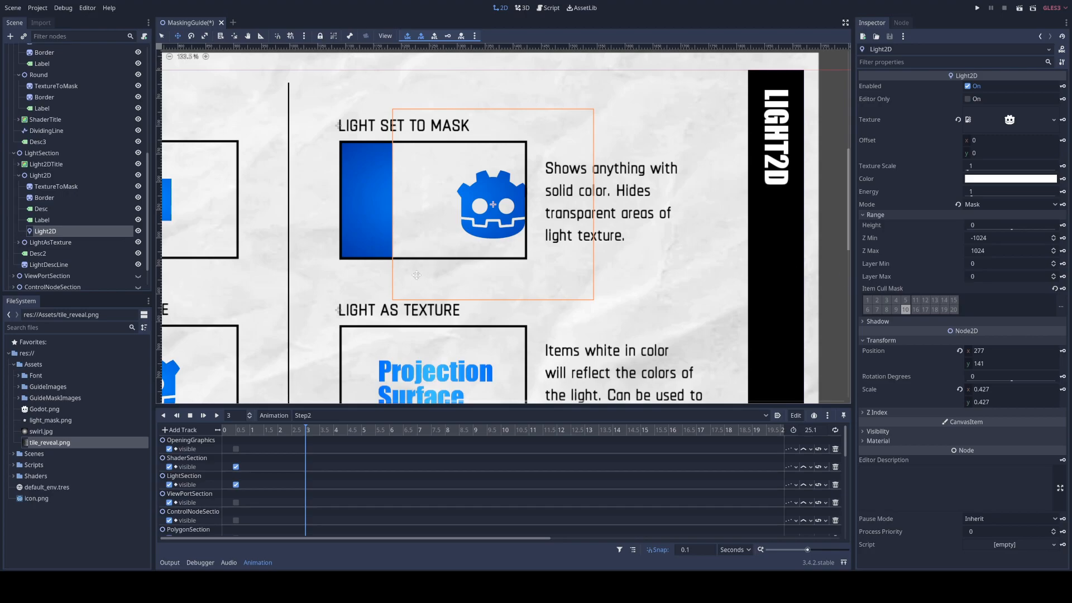
left_click_drag(491, 202, 470, 198)
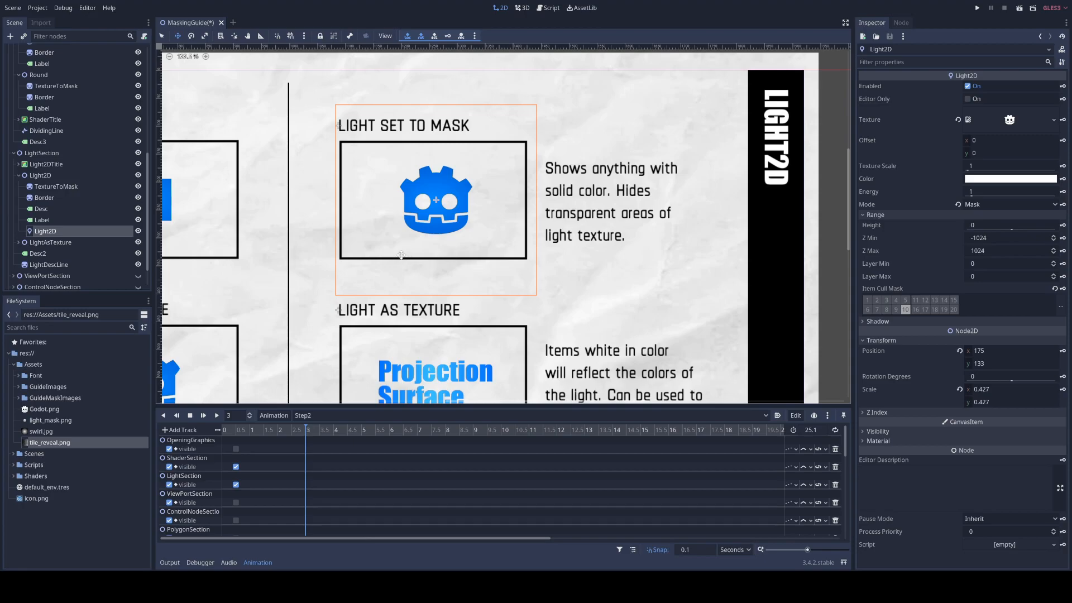
mouse_move(404, 266)
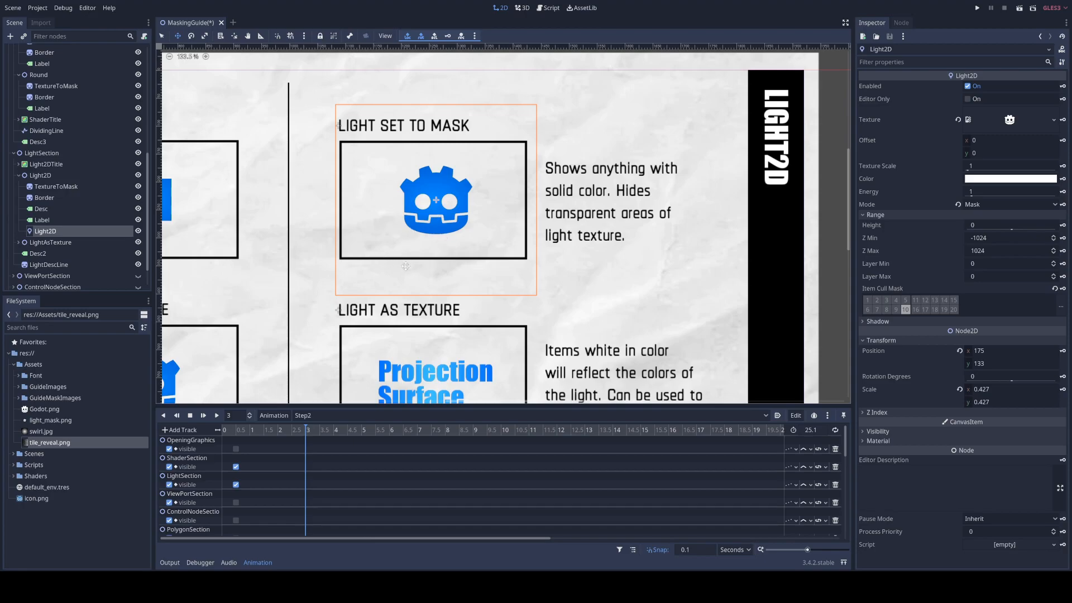
mouse_move(489, 180)
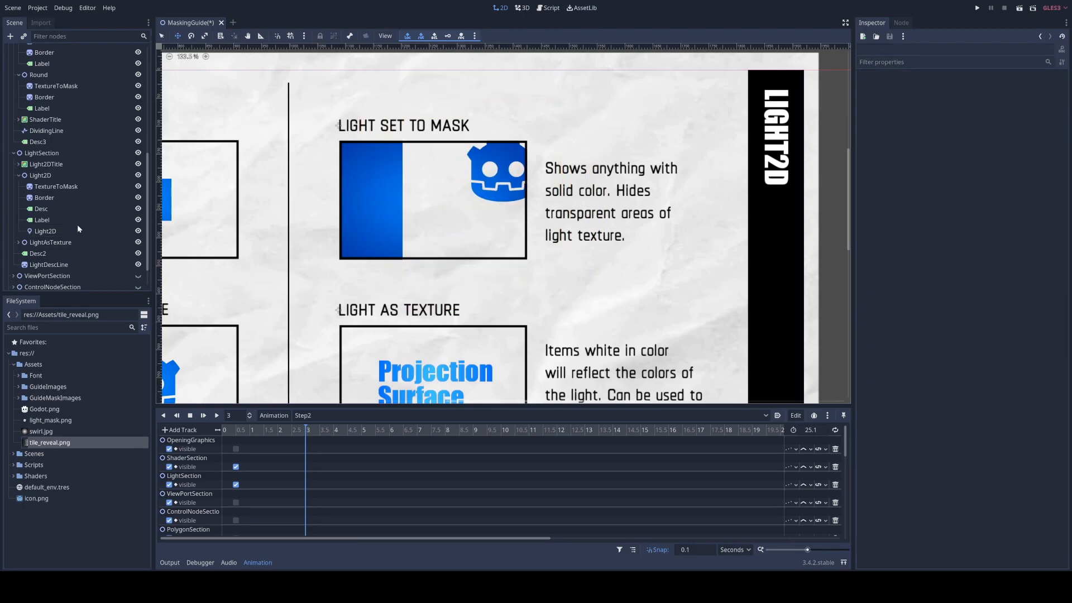
Step: Delete the duplicate Light2D2 light and confirm with OK
left_click(46, 231)
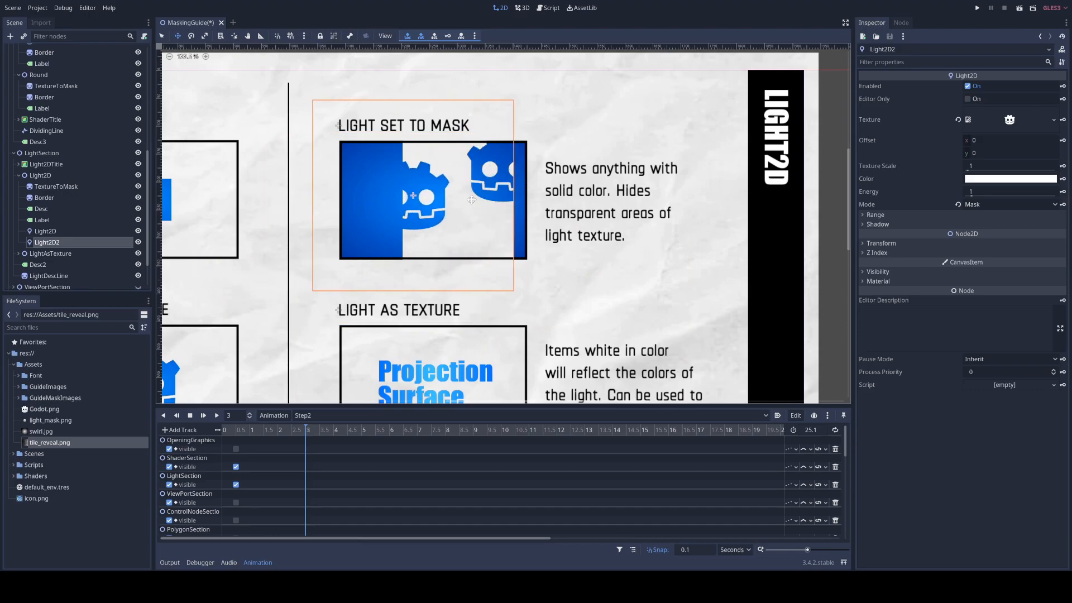
left_click(45, 231)
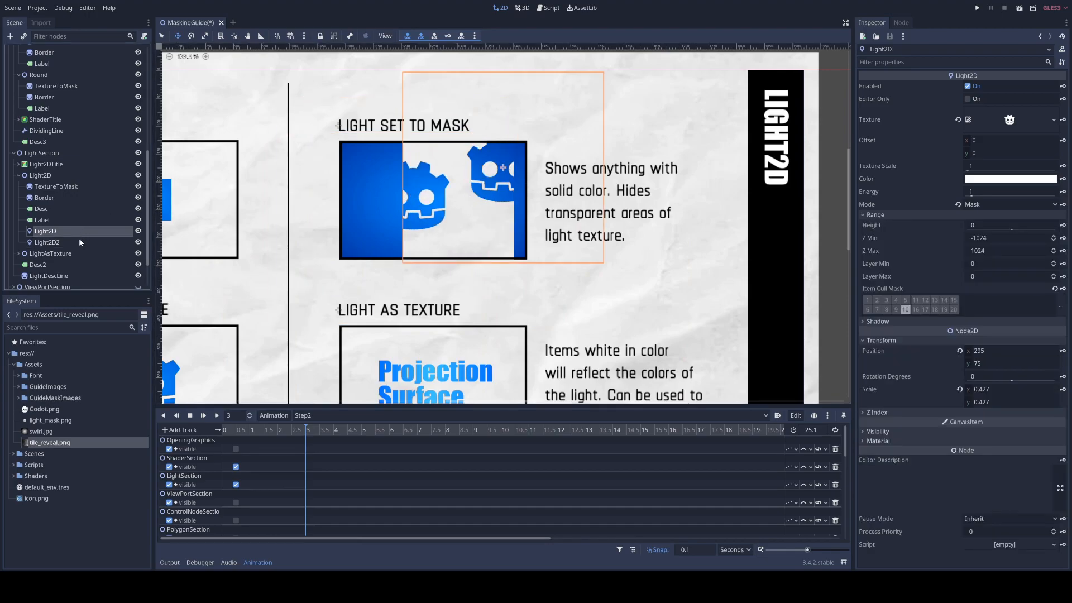
left_click(46, 242)
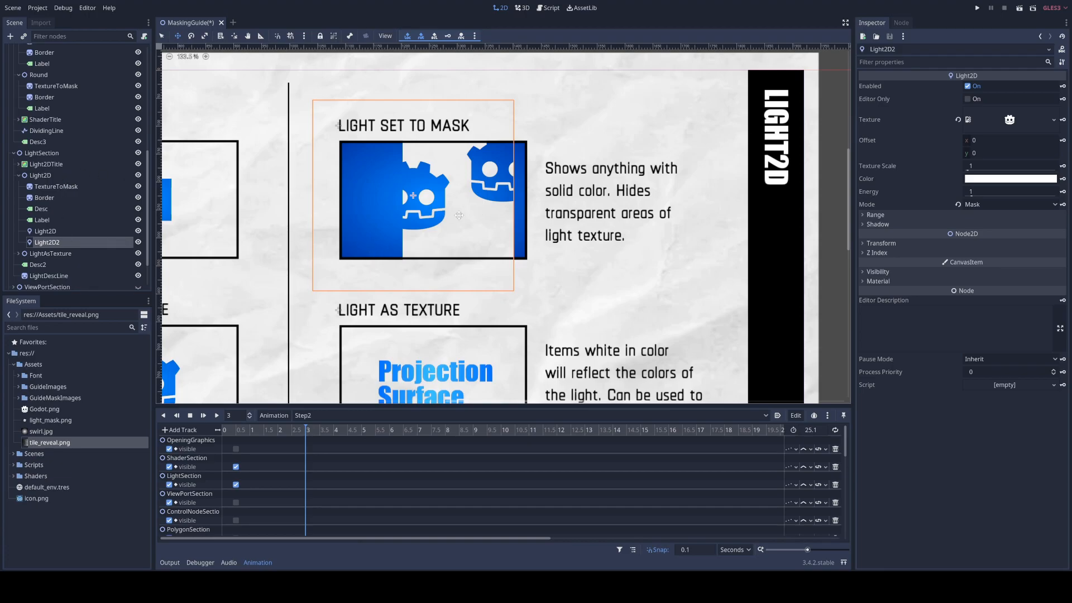
key("Delete")
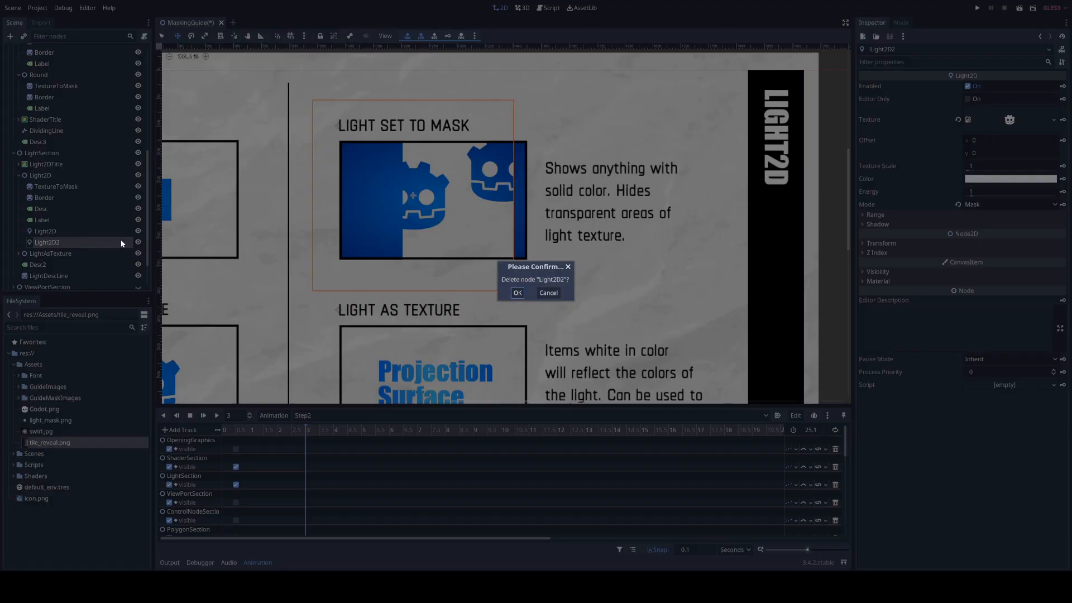
left_click(517, 292)
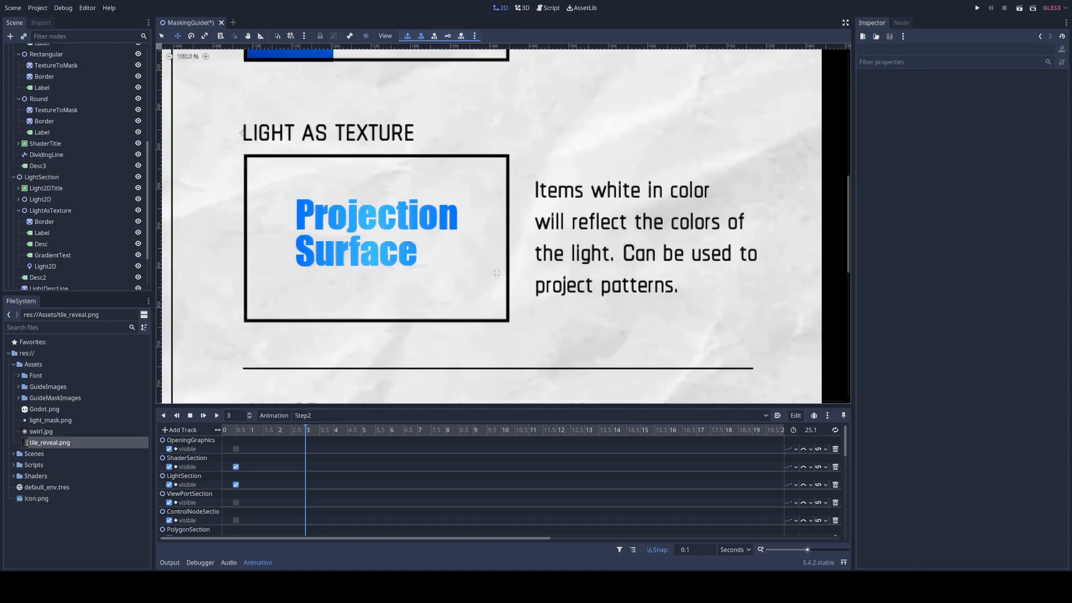
Step: Drag GradientText left and move its gradient Light2D to about x 203
left_click(52, 254)
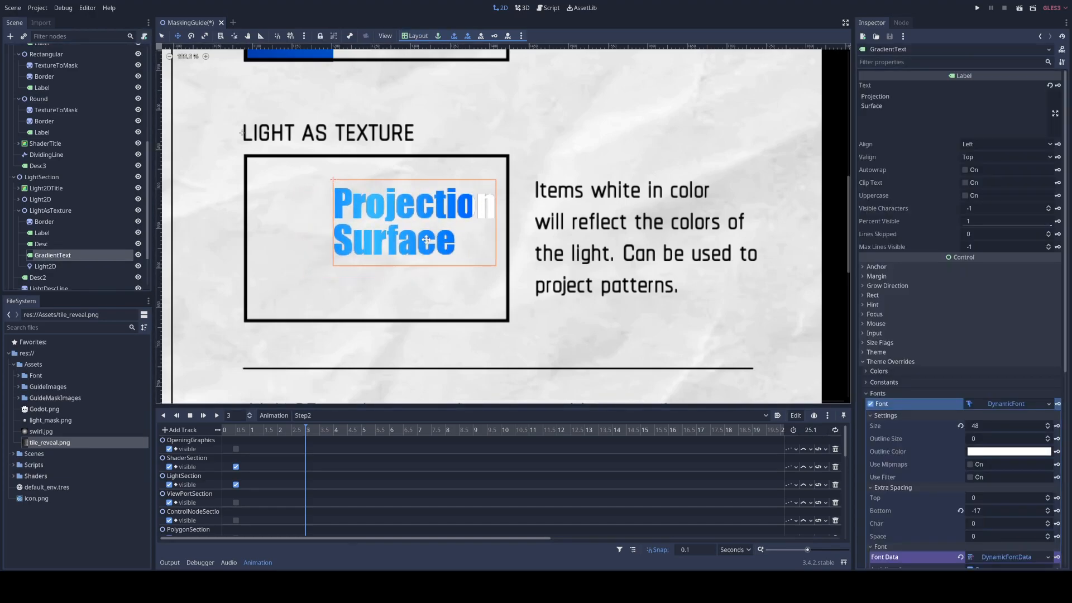
left_click_drag(414, 222, 447, 191)
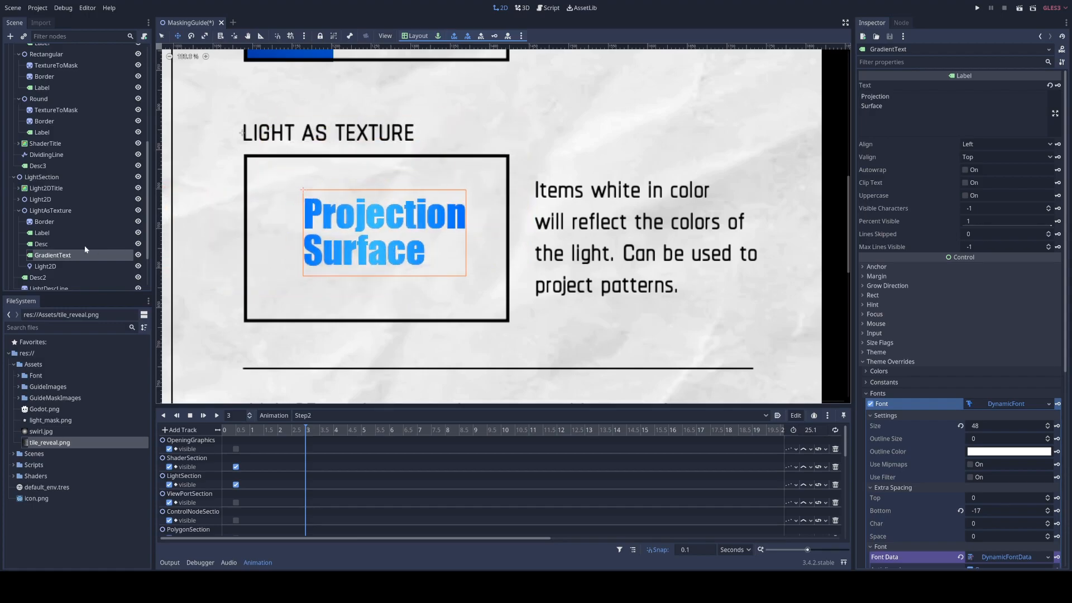
left_click(43, 266)
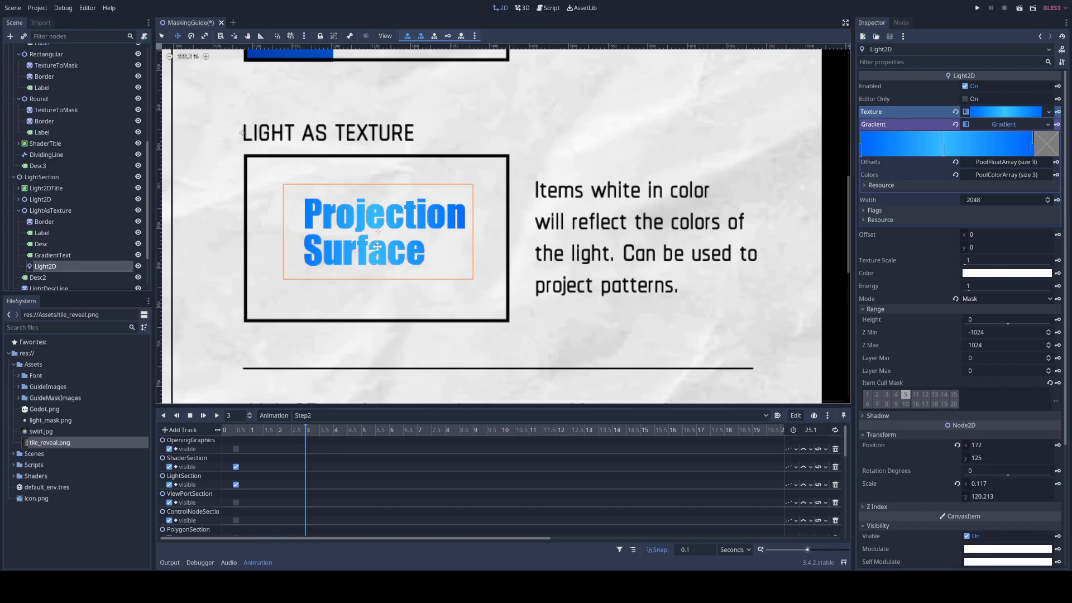
left_click_drag(376, 232, 397, 232)
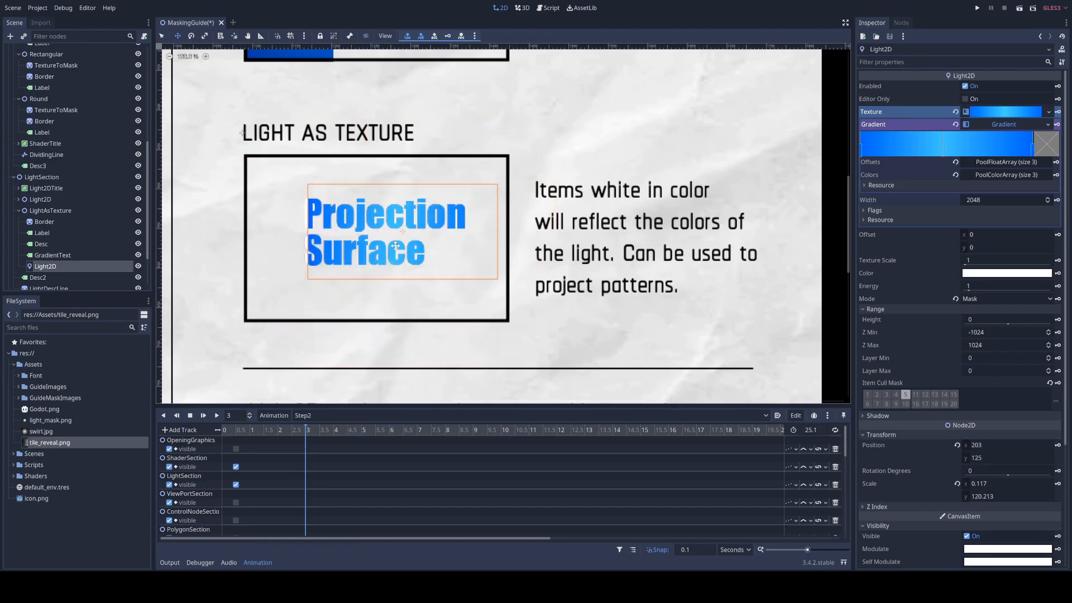
left_click_drag(403, 246, 386, 239)
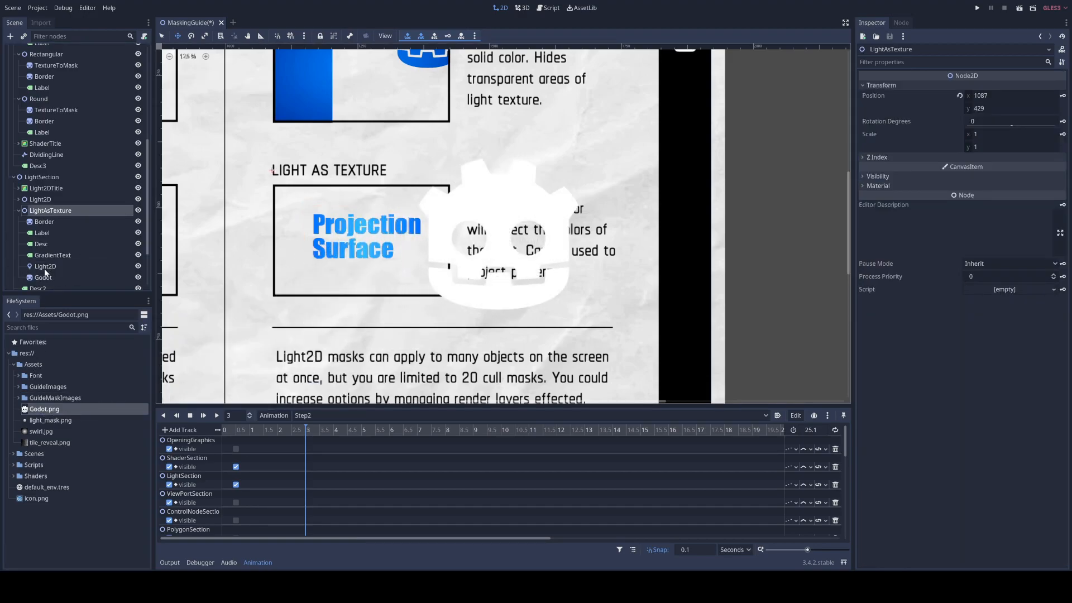
Step: Nudge the gradient light onto the text, then enable the Godot icon's matching Light Mask layer
left_click(44, 266)
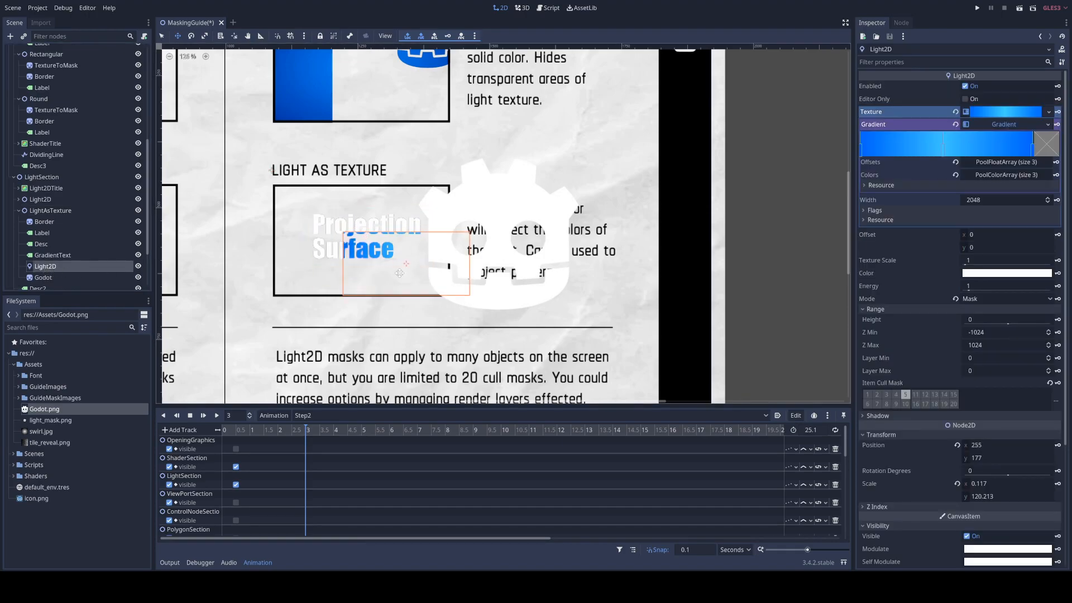
left_click_drag(399, 267, 429, 235)
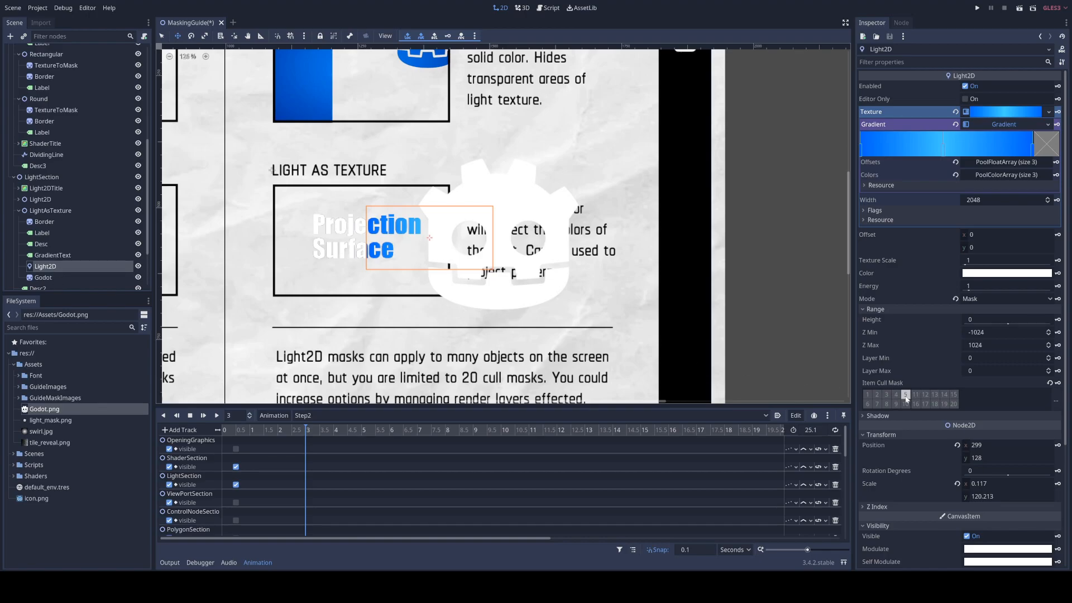
left_click(43, 277)
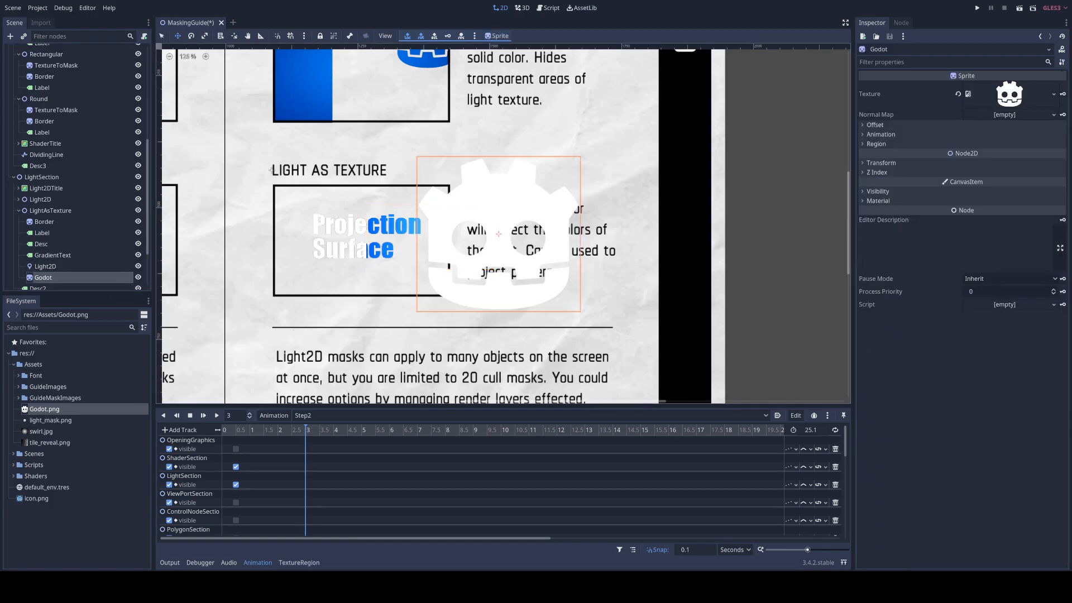
left_click(877, 191)
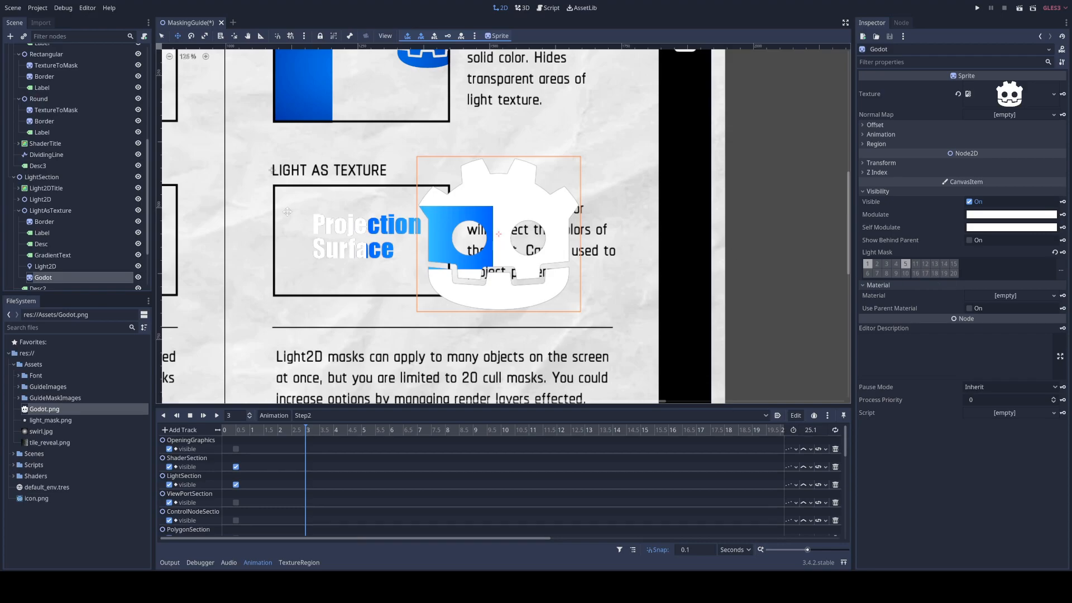
mouse_move(45, 266)
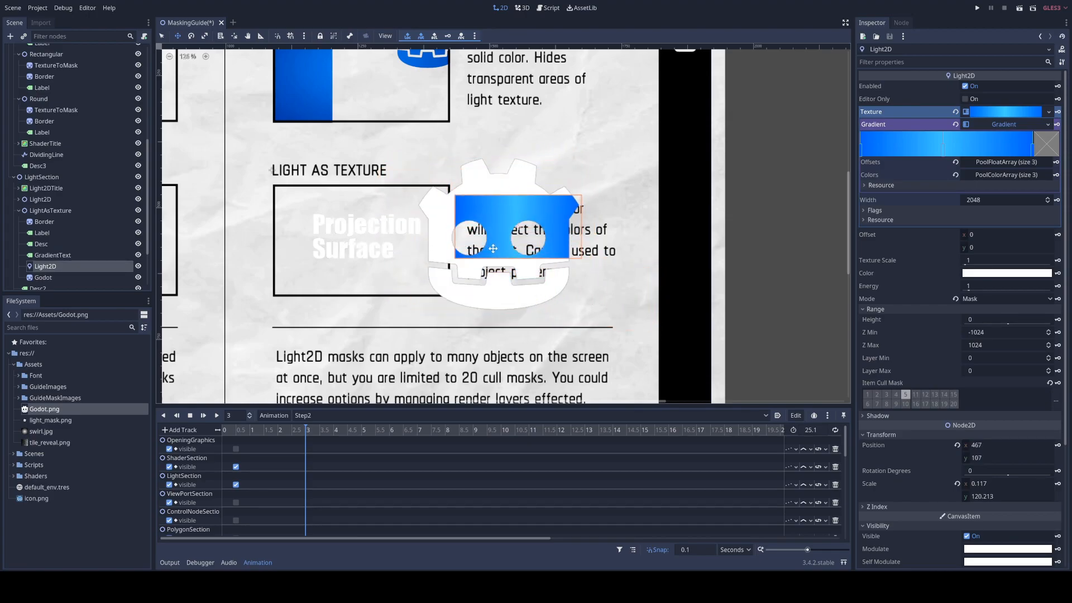
Step: Sweep the gradient light across the Godot icon's face, lower left, bottom and right side
left_click_drag(493, 248, 493, 208)
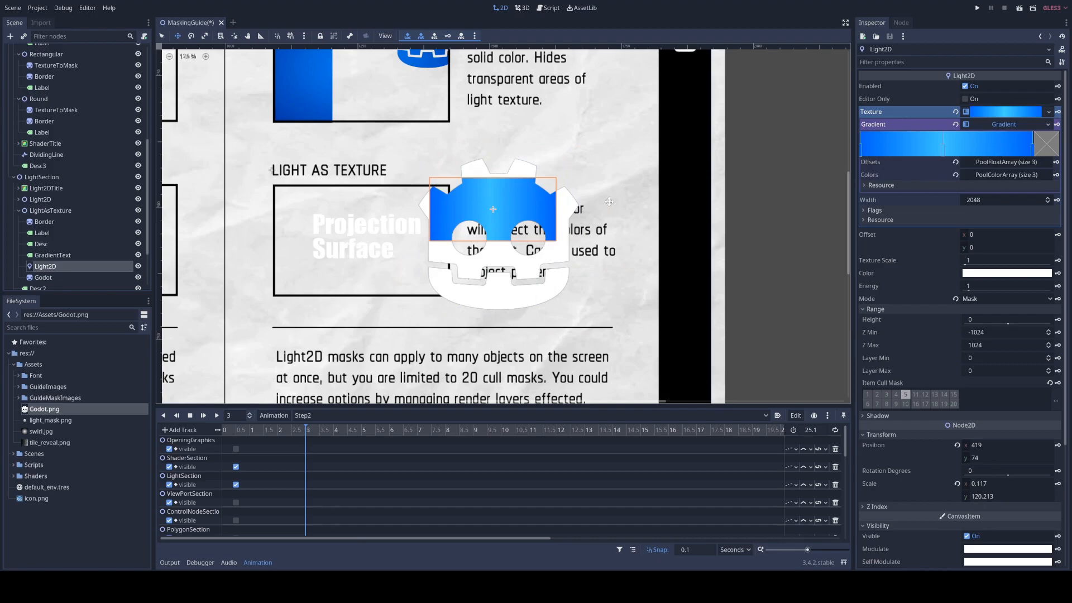
left_click_drag(492, 208, 455, 266)
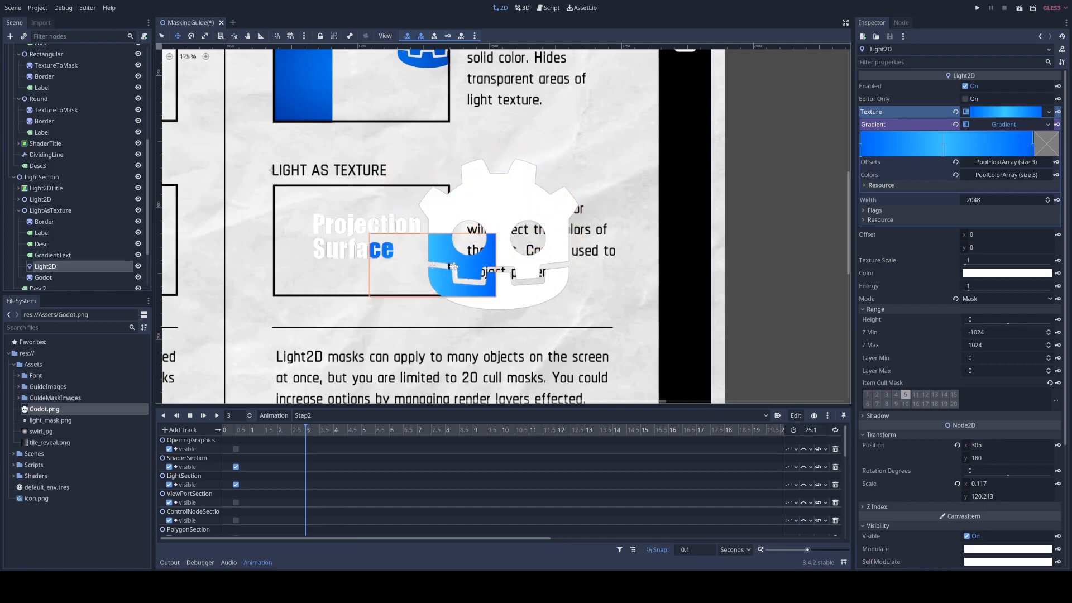
left_click_drag(451, 266, 528, 292)
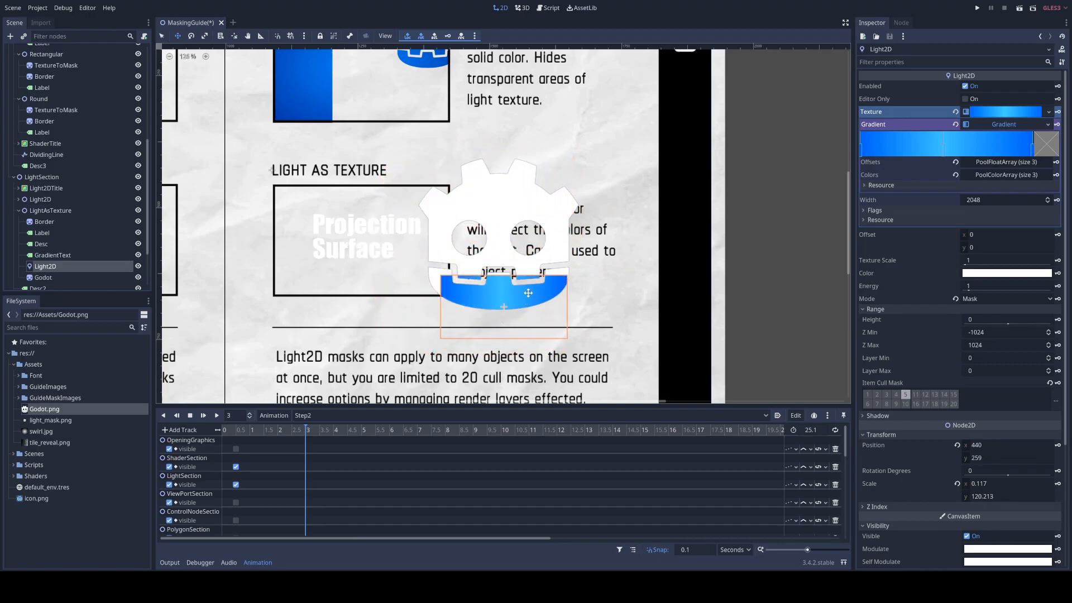
left_click_drag(528, 293, 560, 259)
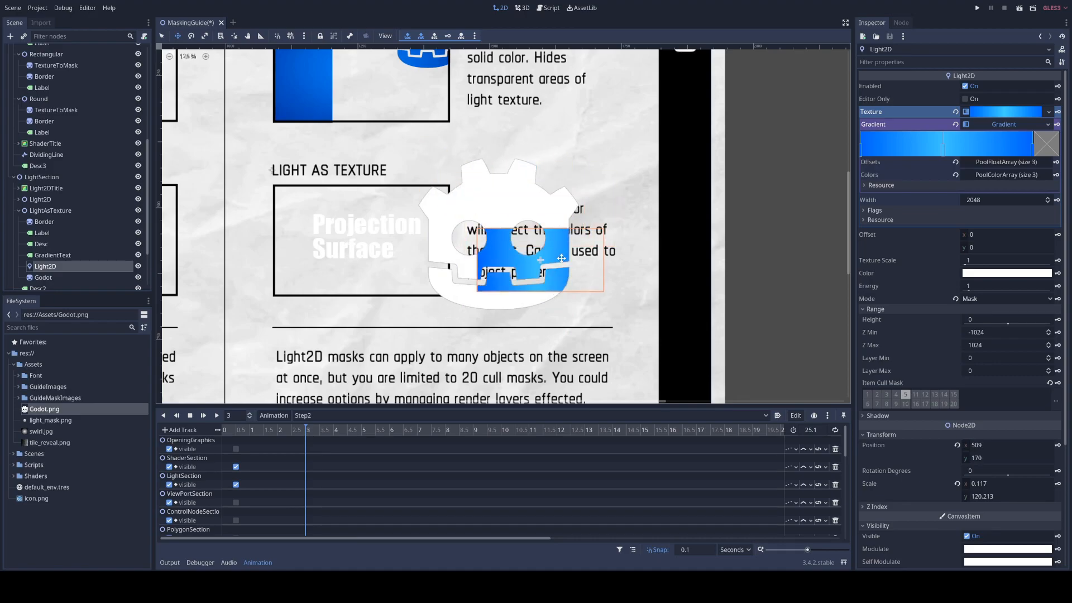
left_click_drag(561, 258, 520, 261)
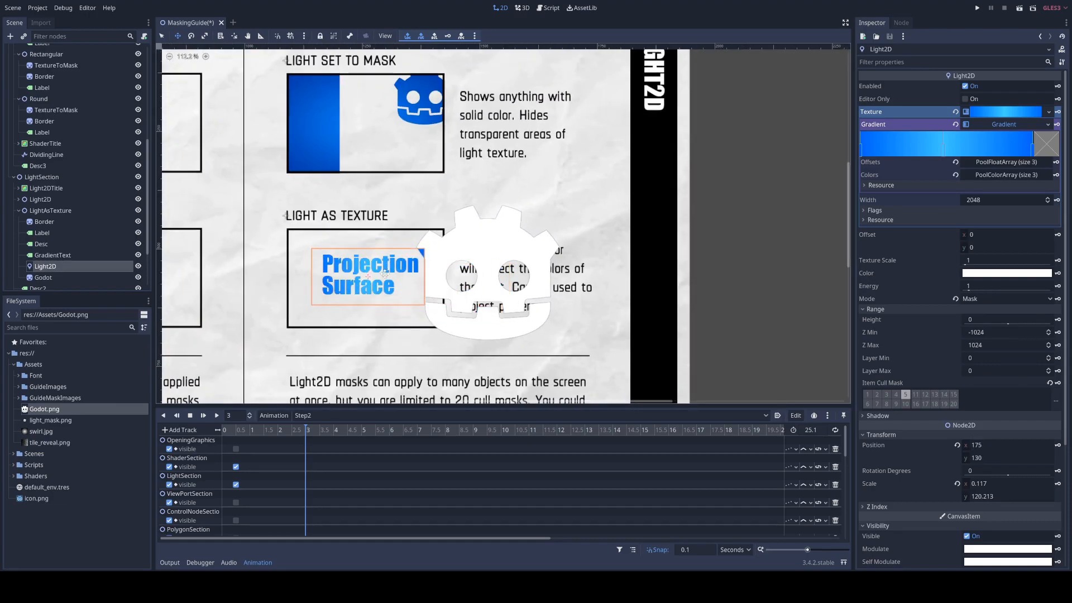
left_click(44, 277)
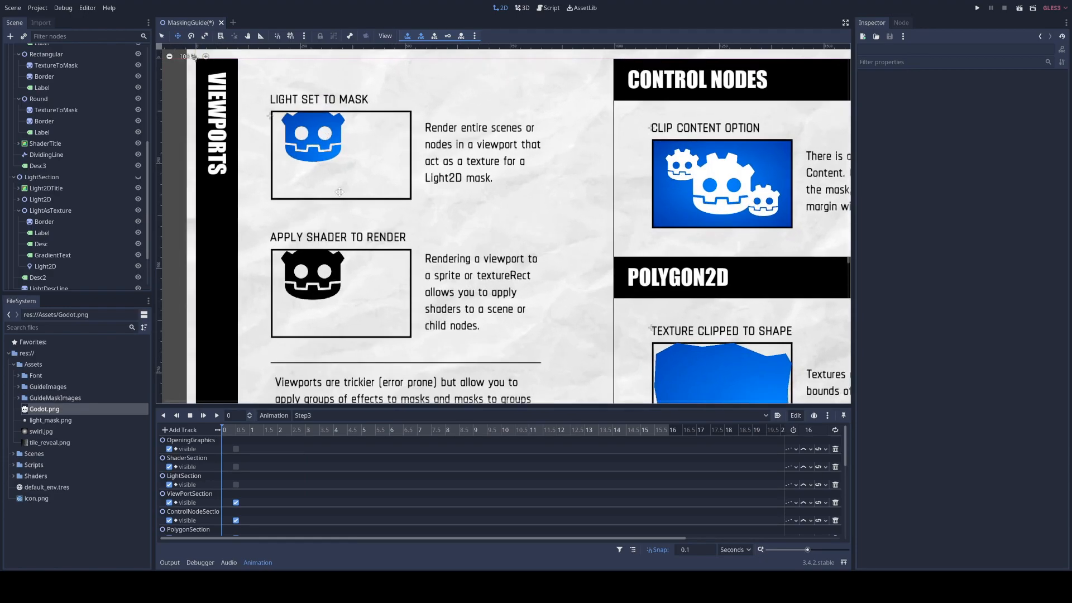
mouse_move(338, 149)
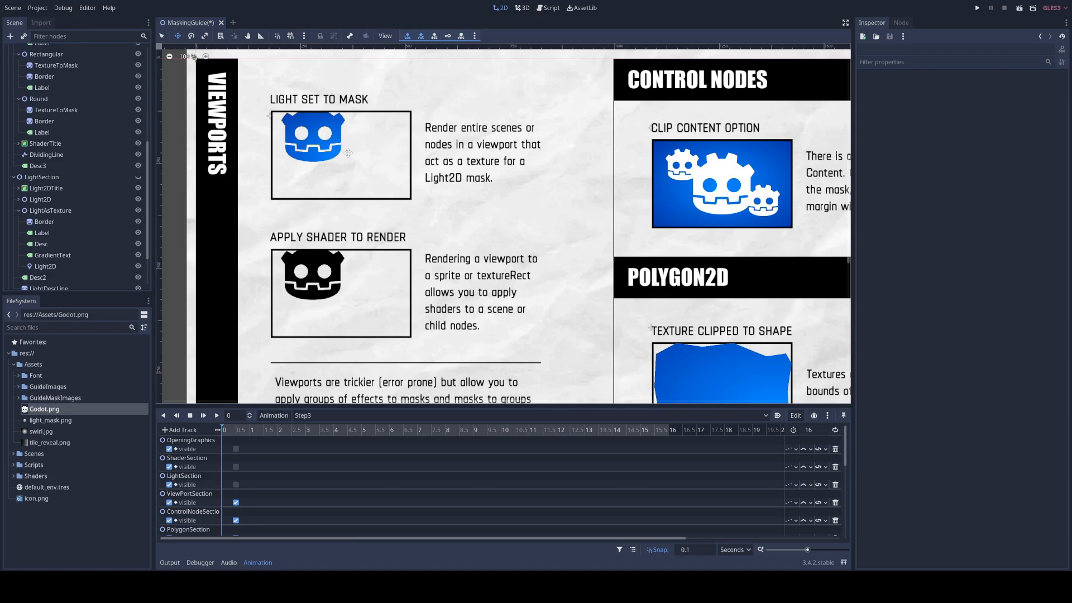
mouse_move(408, 201)
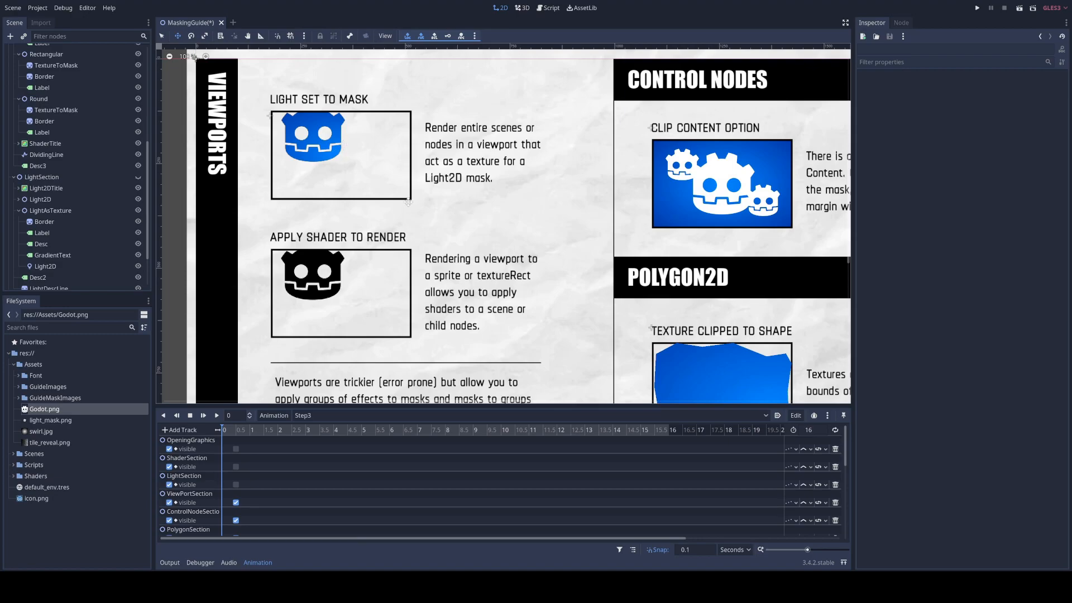
mouse_move(423, 286)
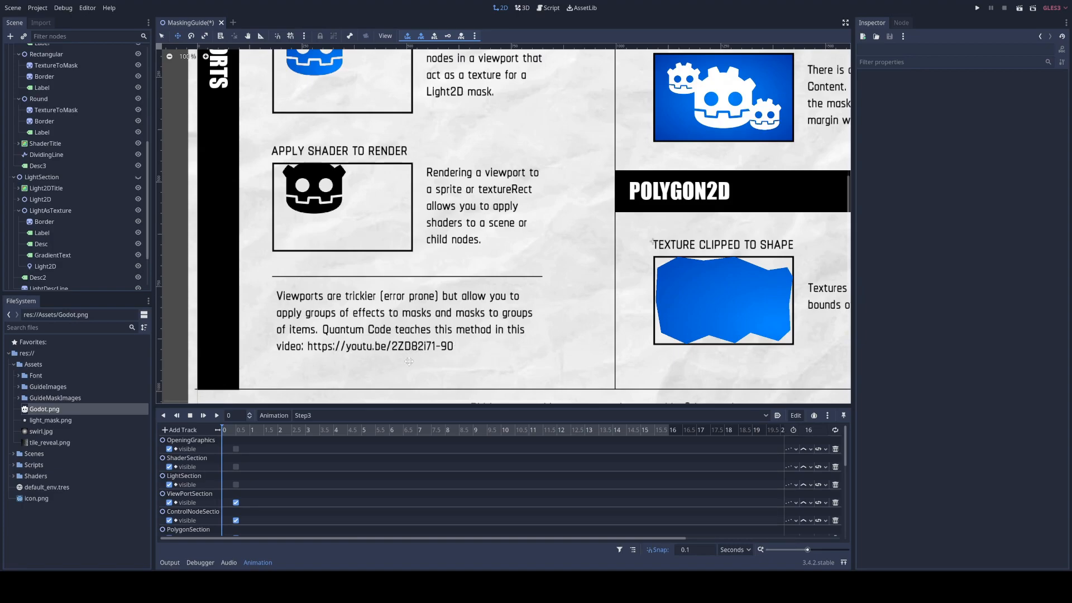
mouse_move(347, 365)
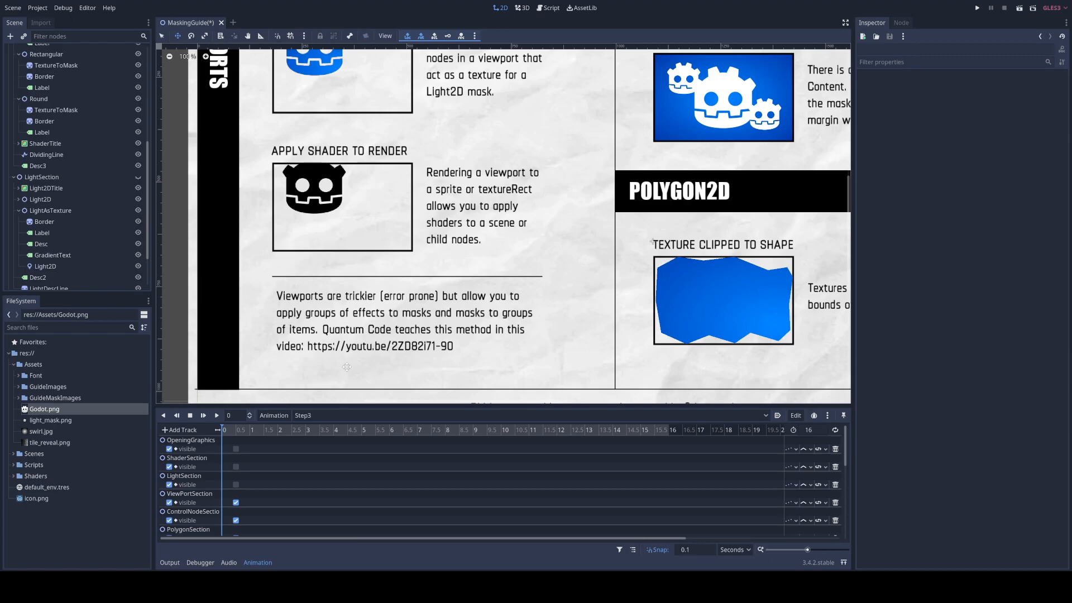
mouse_move(482, 209)
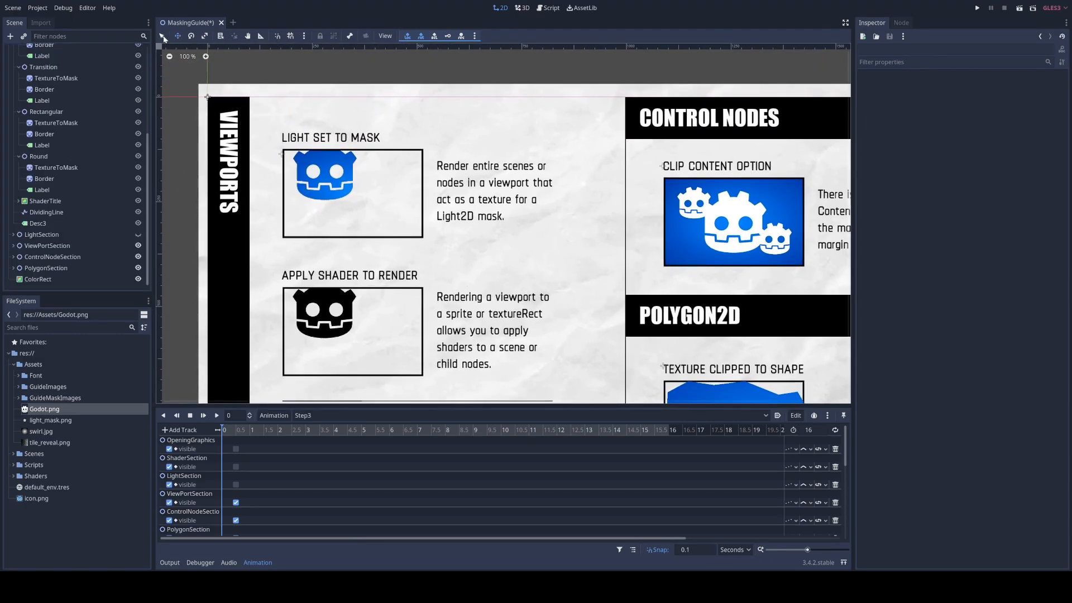
left_click(37, 279)
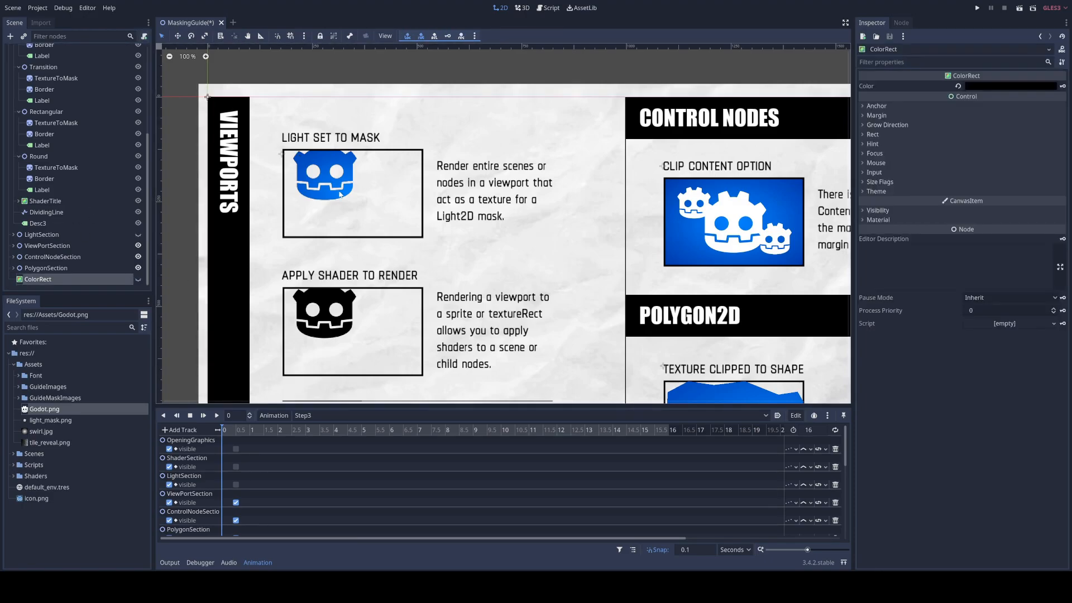
left_click(46, 276)
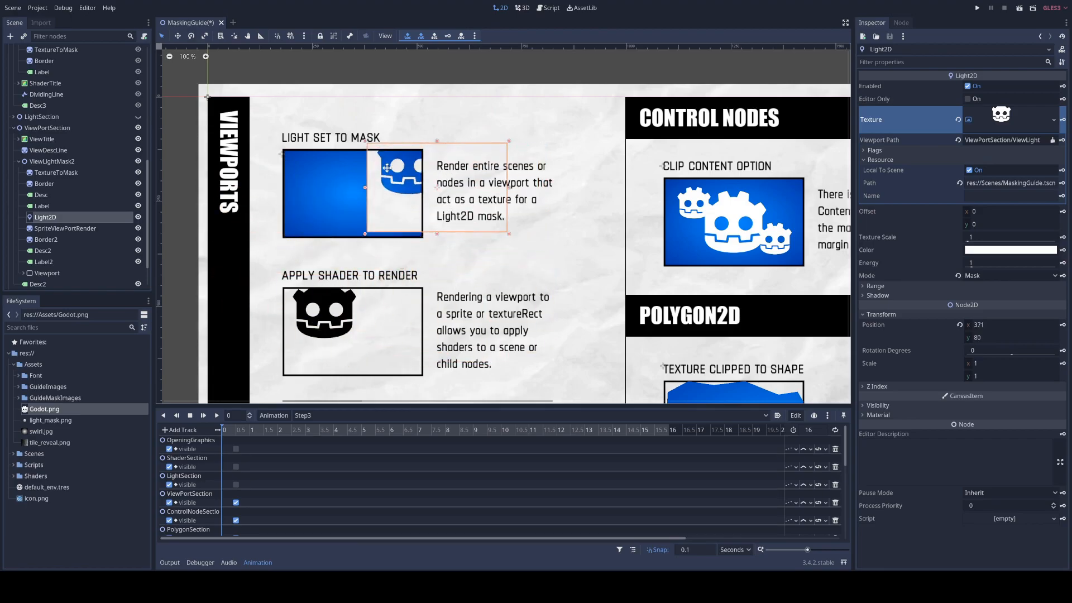
left_click_drag(387, 168, 327, 179)
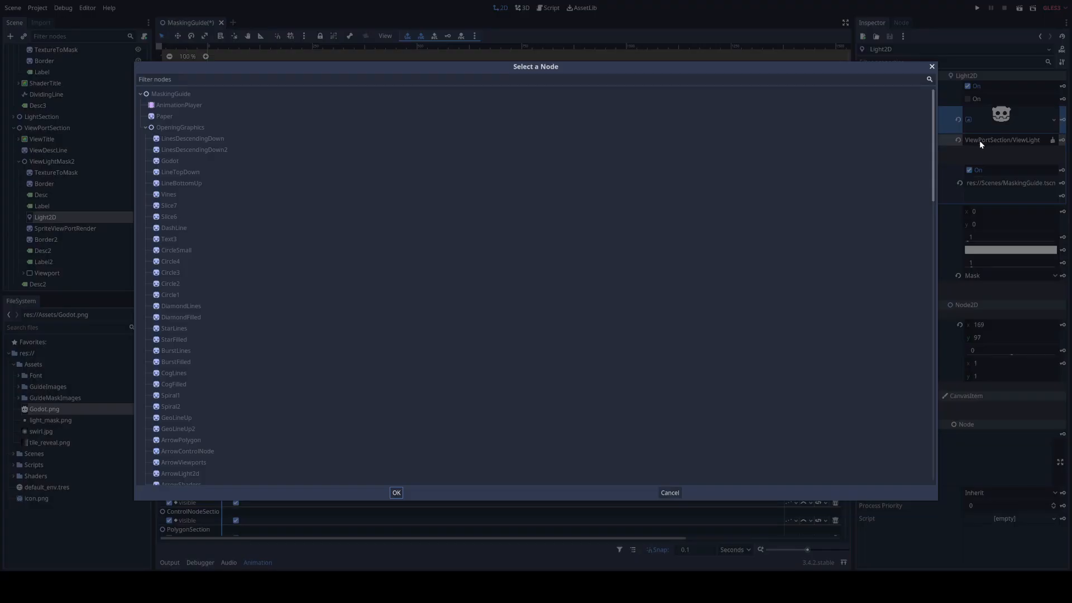
scroll("down", 3)
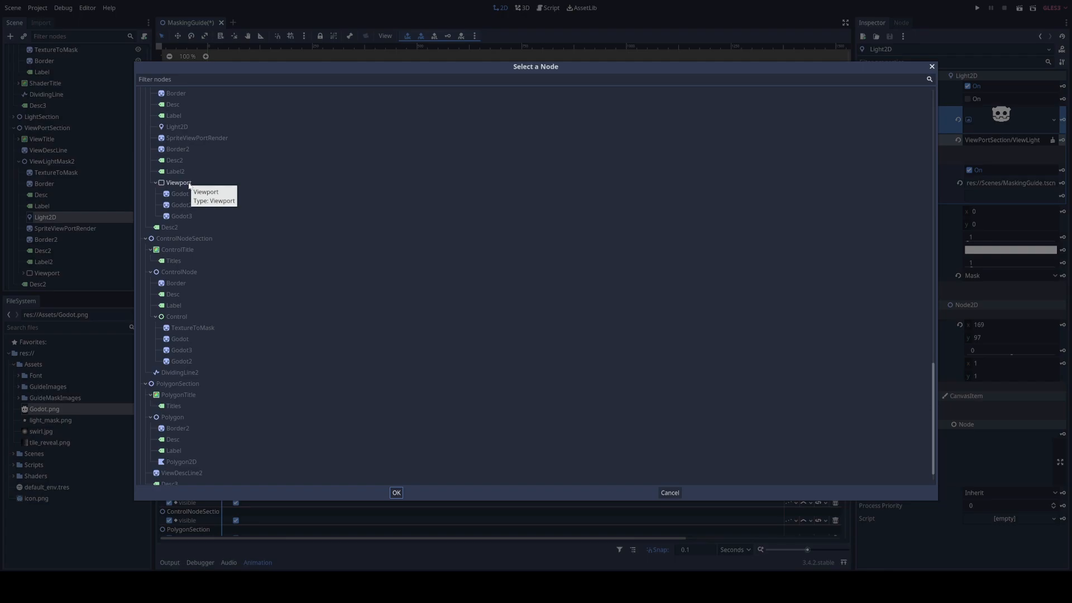
left_click(396, 492)
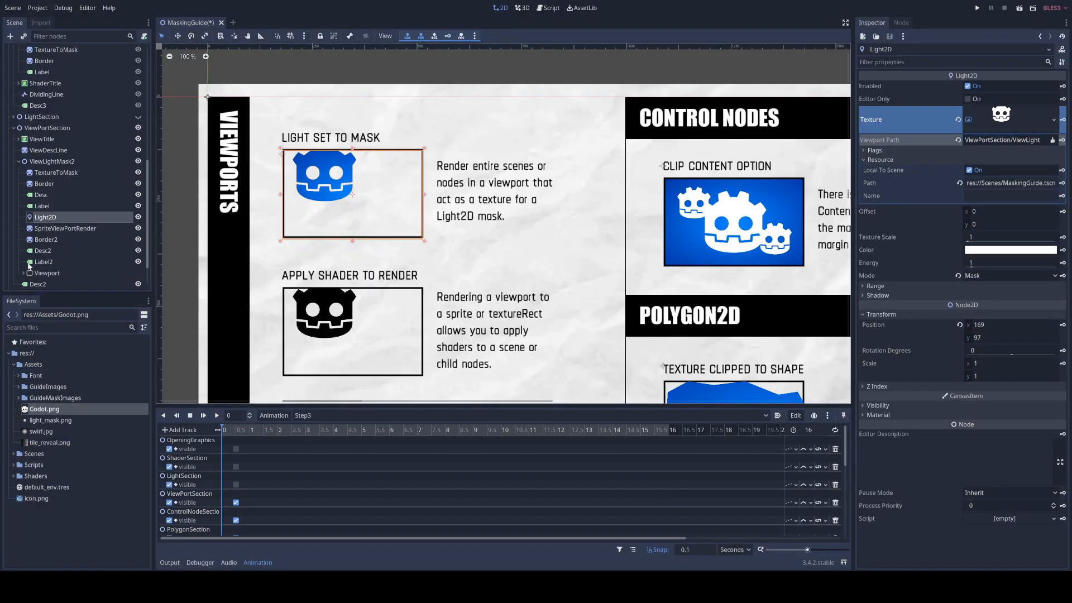
Step: Expand the Viewport node to reveal its Godot icons and scrub the Step3 timeline forward
left_click(46, 233)
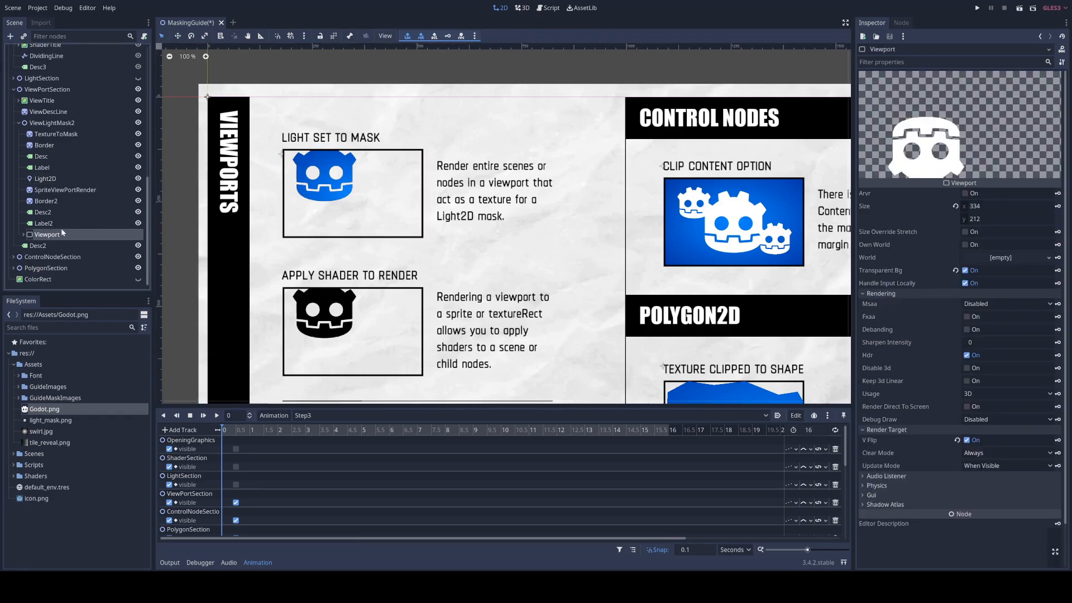
left_click(23, 234)
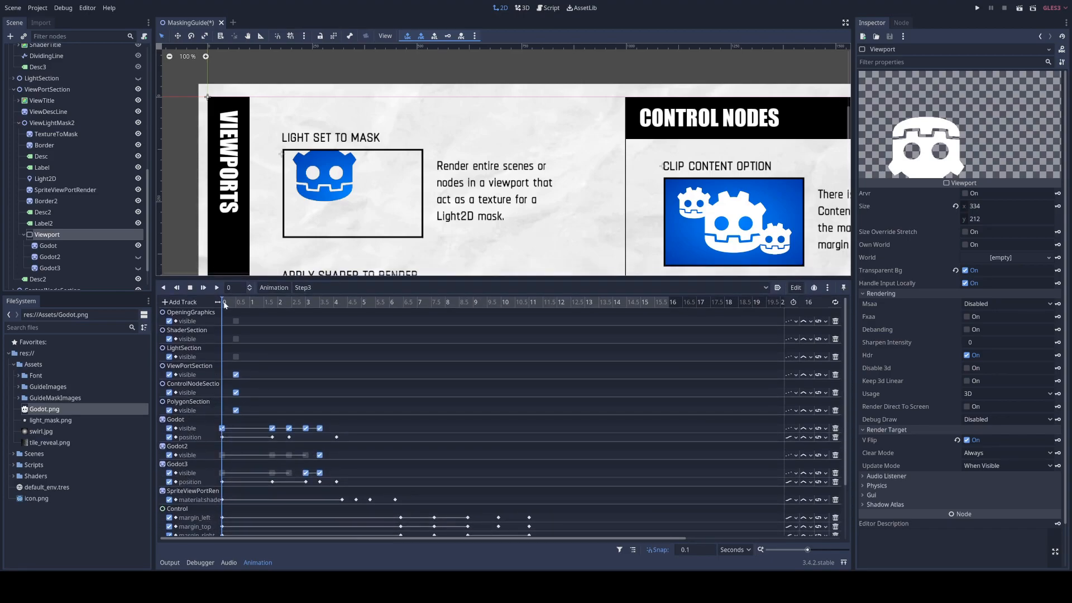
left_click(271, 302)
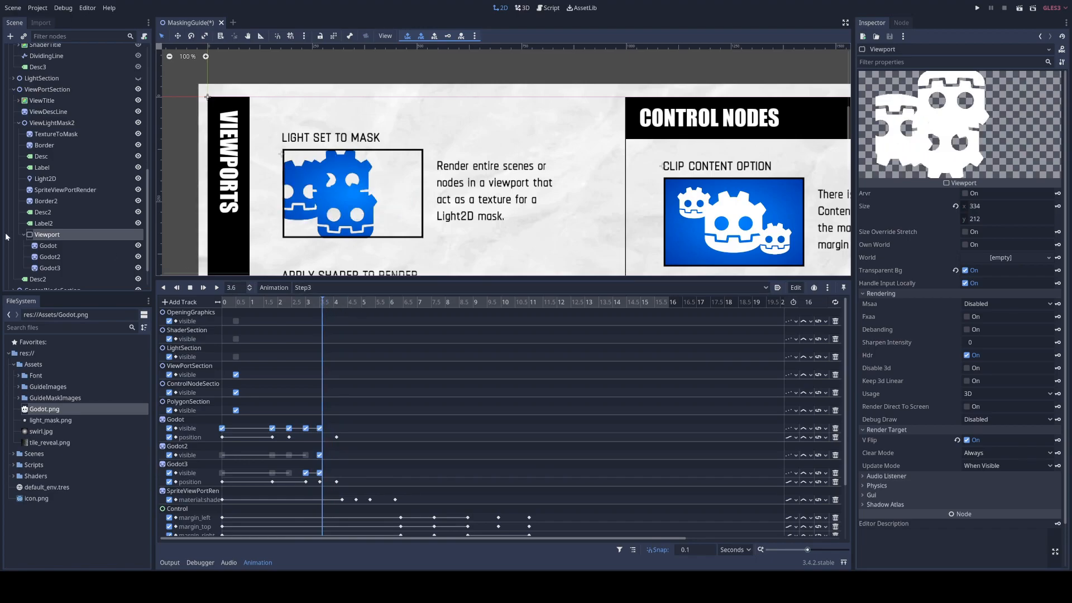
mouse_move(62, 255)
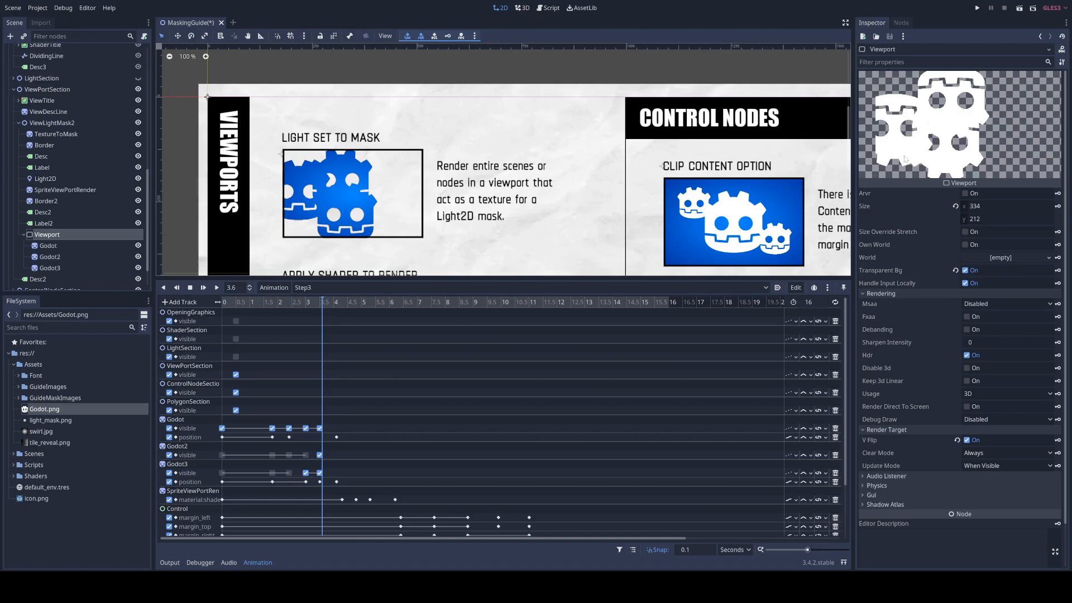
mouse_move(906, 161)
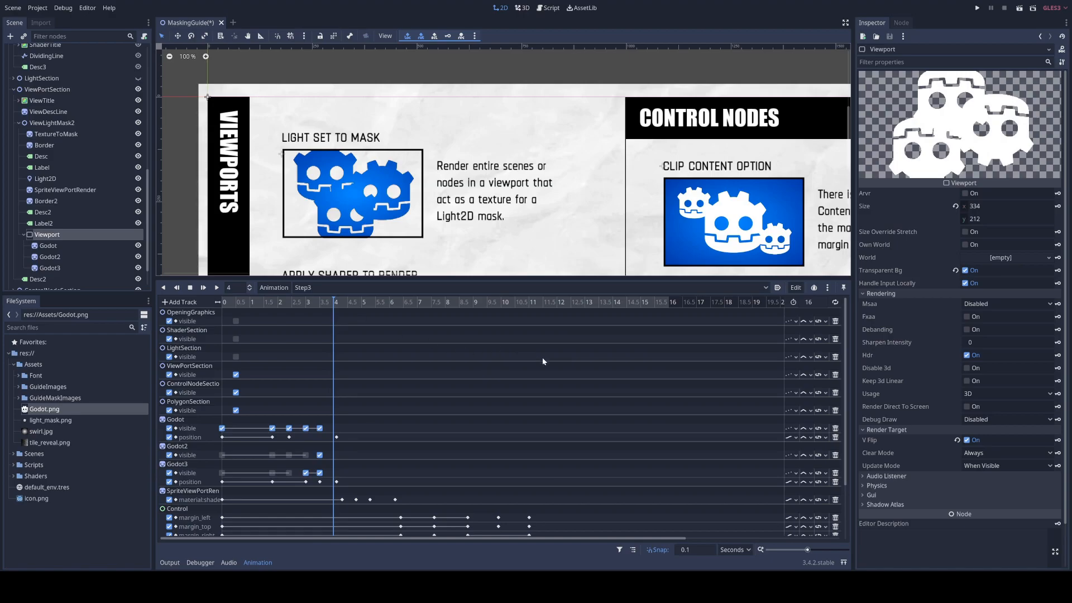
mouse_move(939, 426)
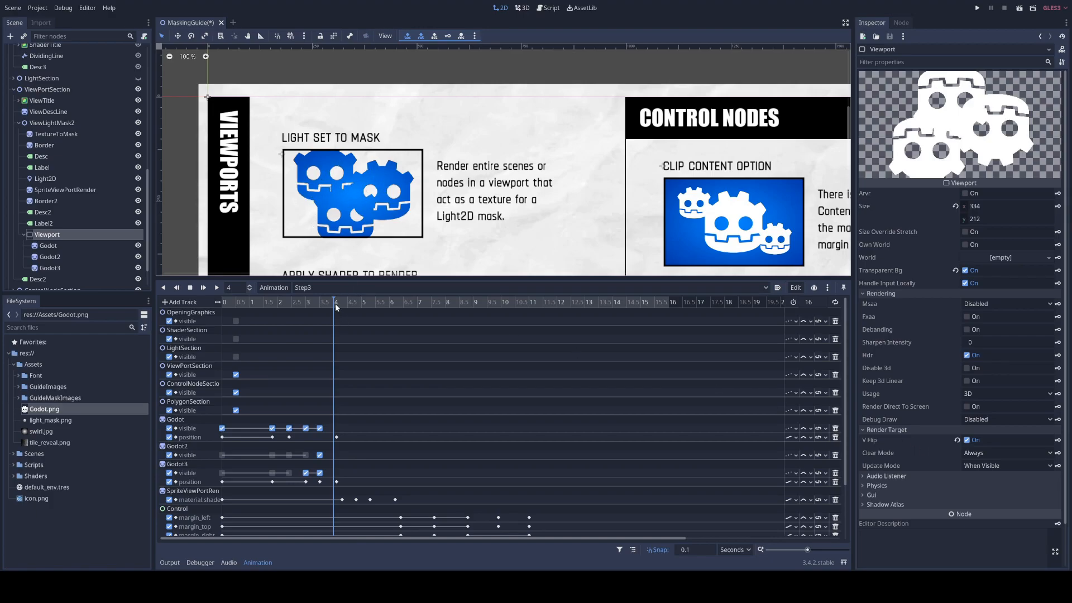
Step: Rewind the animation to 1.2 s, view Light2D's mask texture, and collapse the Viewport
left_click(246, 301)
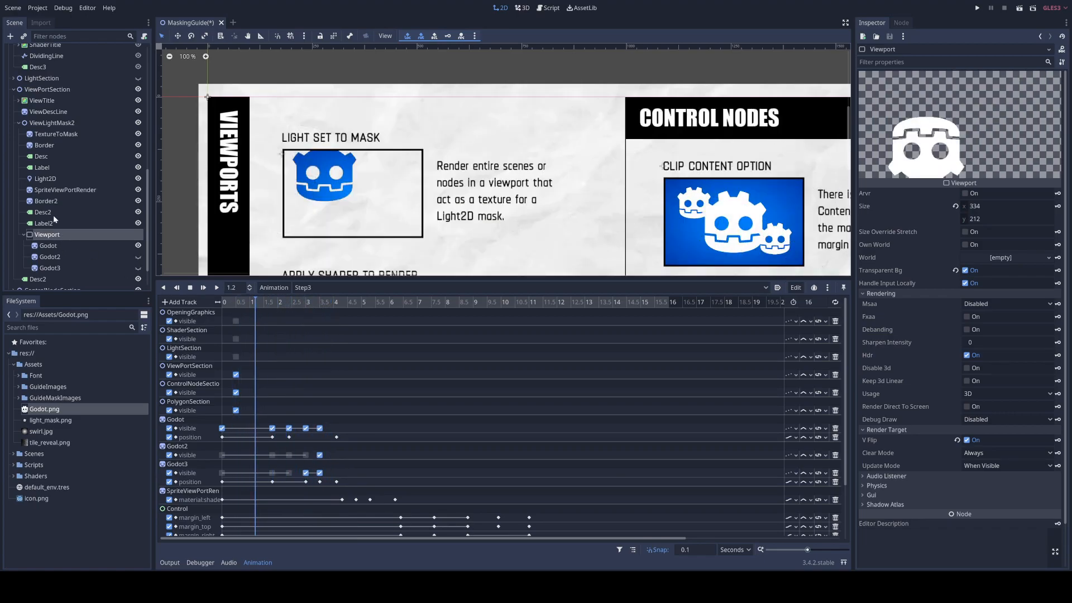
left_click(46, 178)
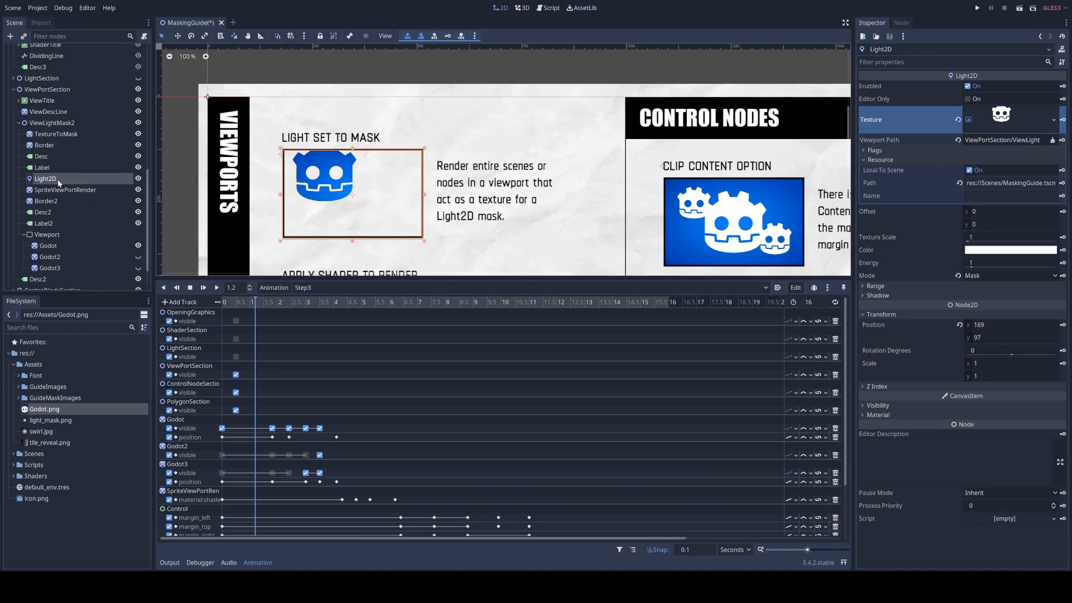
left_click(47, 234)
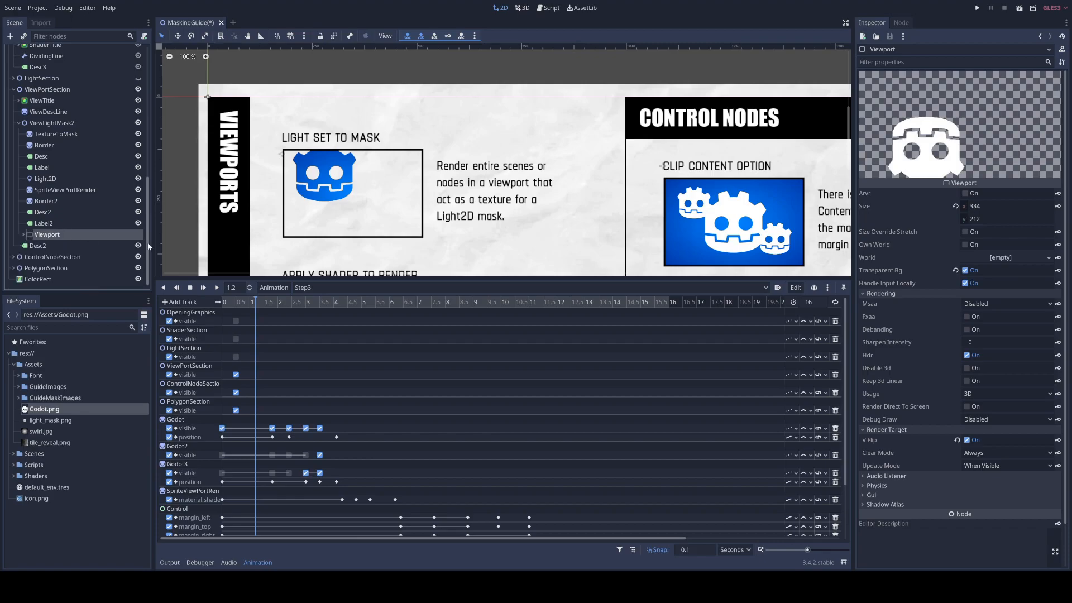
Step: Zoom in and check SpriteViewPortRender and ColorRect, then reselect the sprite to set Modulate white
scroll("down", 3)
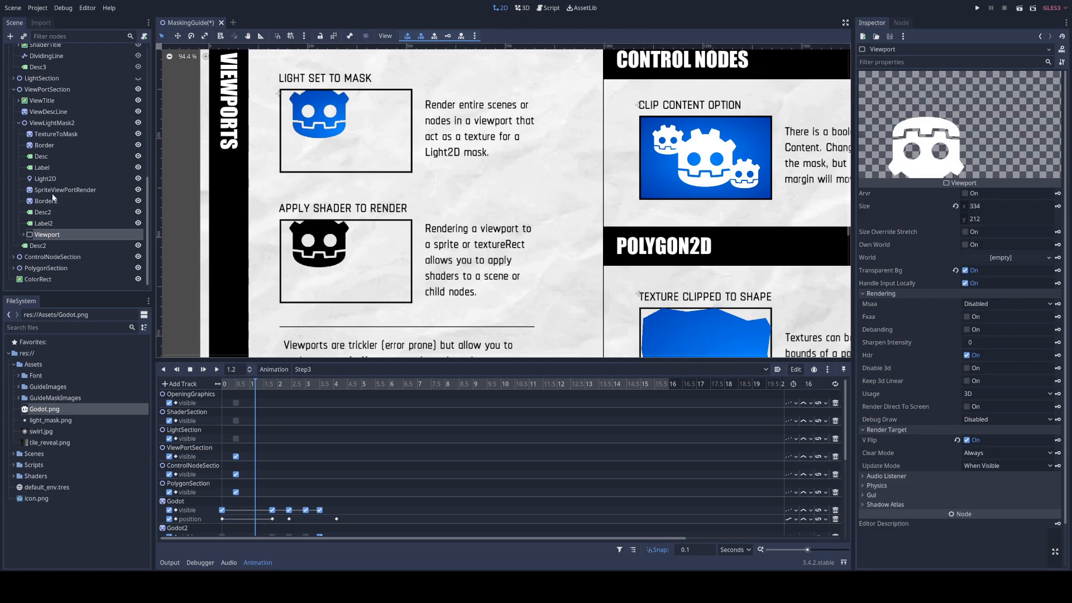
left_click(64, 189)
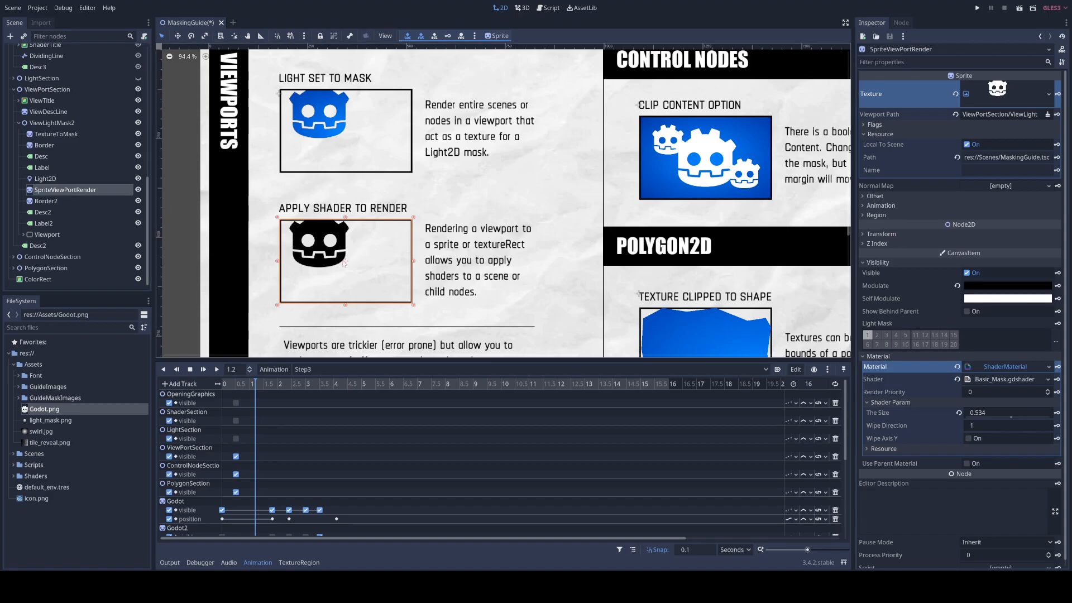
left_click(39, 279)
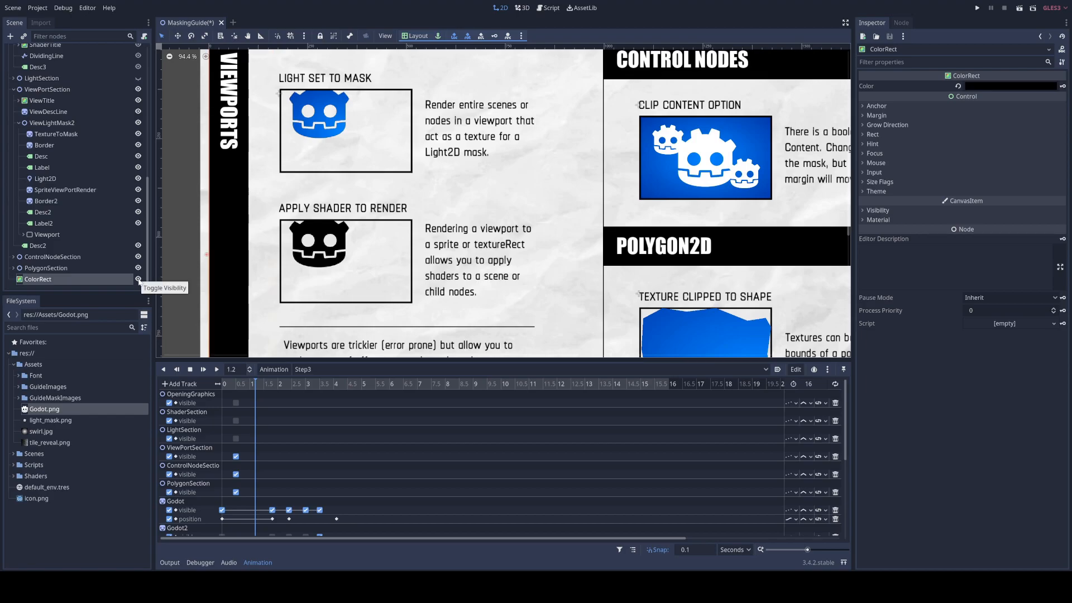
mouse_move(183, 263)
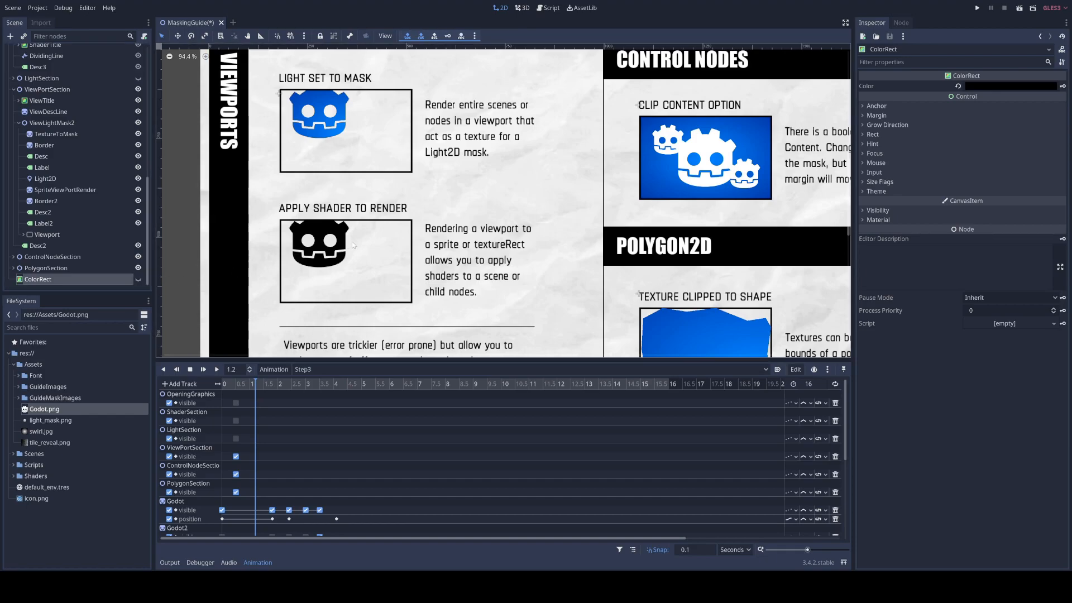
left_click(65, 190)
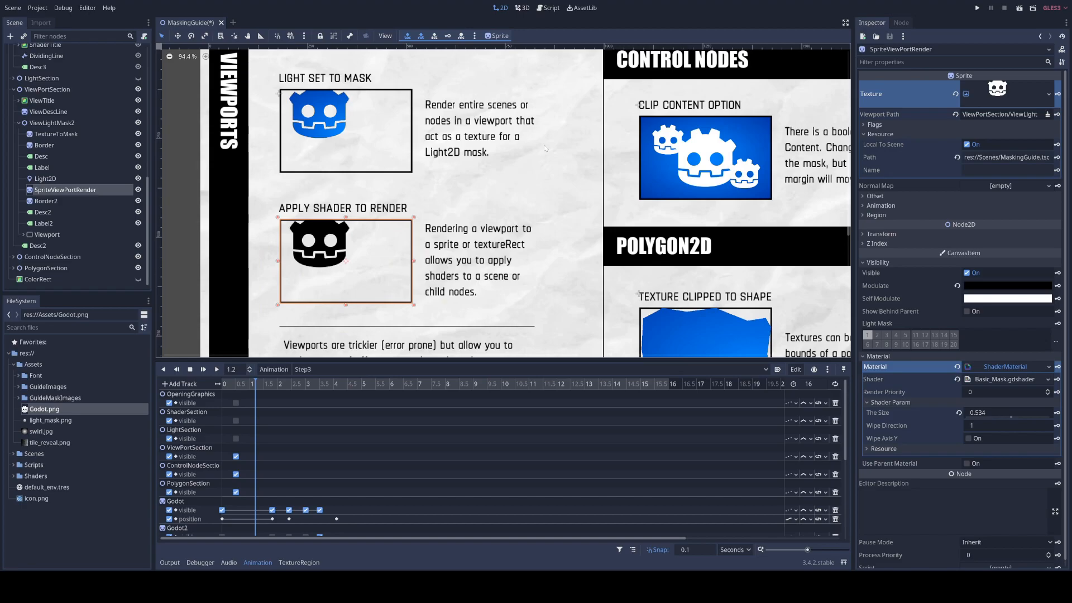
mouse_move(392, 140)
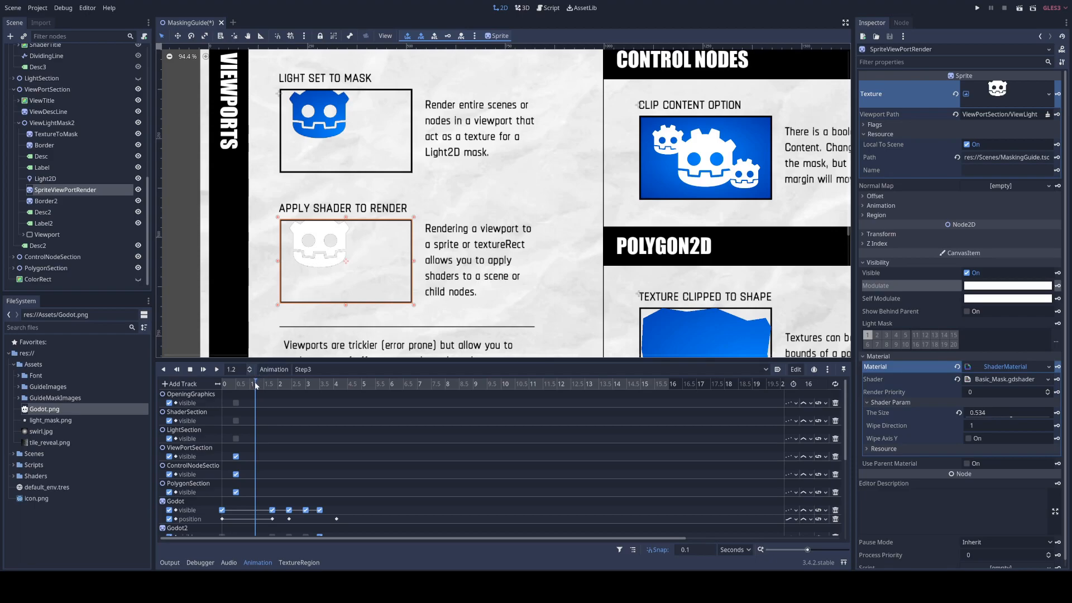
Step: Scrub the Step3 animation to 3.6 s with SpriteViewPortRender selected
left_click(308, 384)
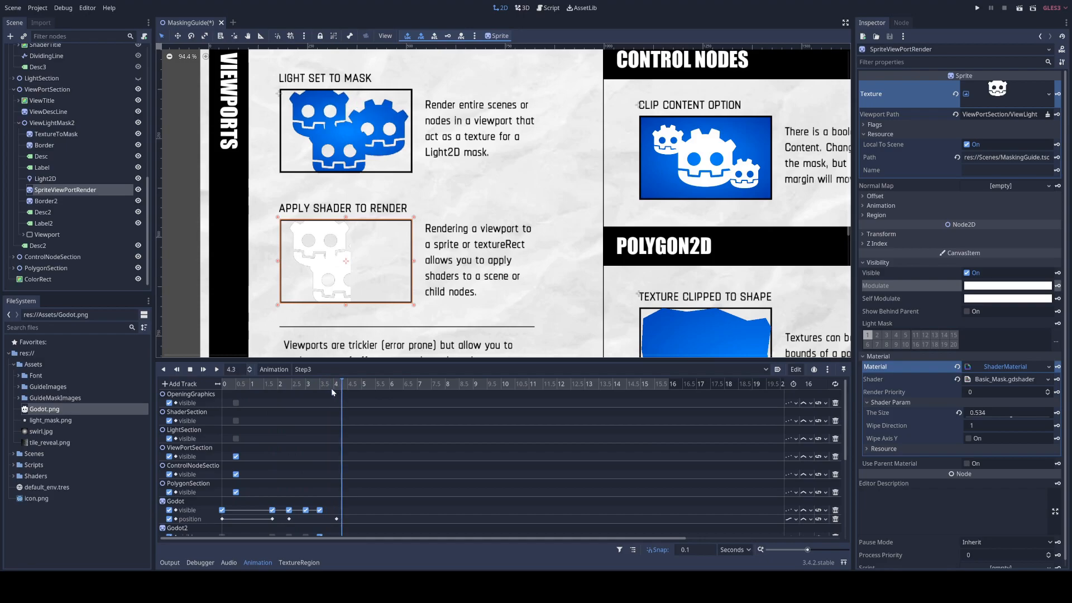
mouse_move(65, 194)
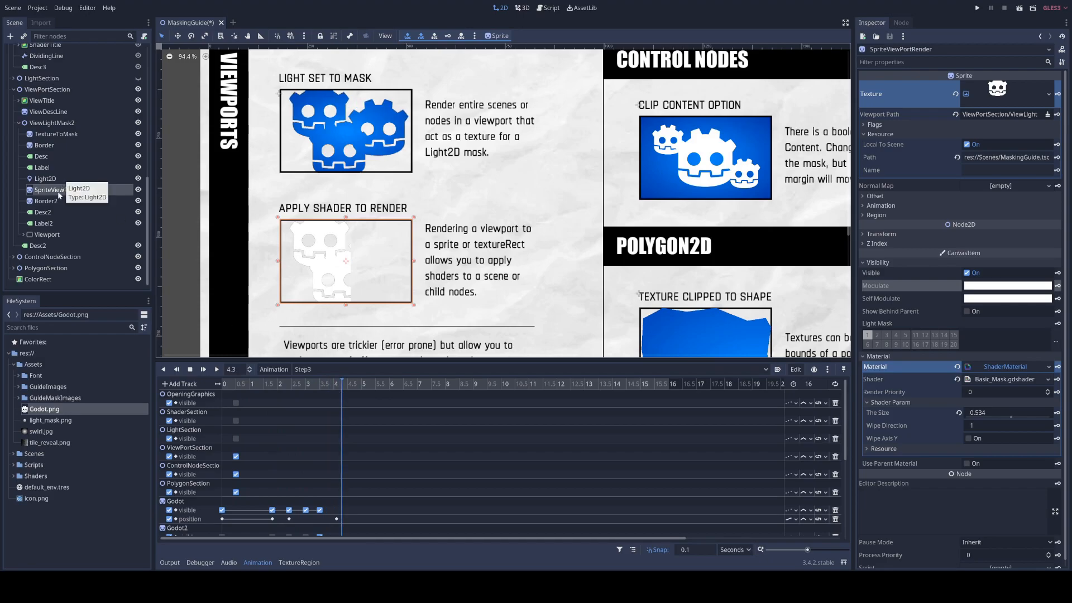
left_click(49, 189)
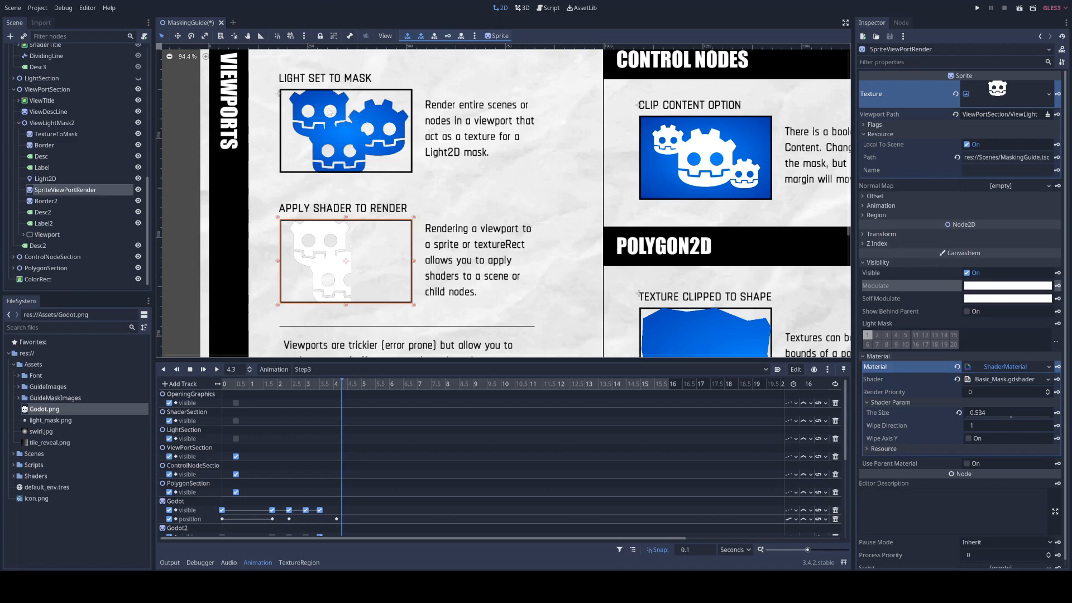
mouse_move(134, 199)
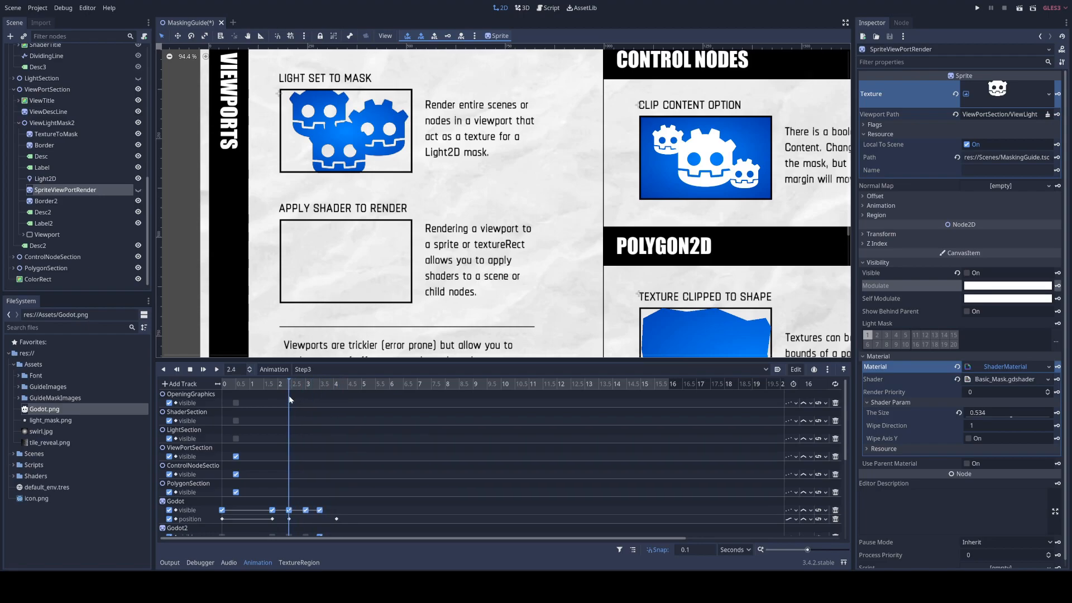
left_click(334, 383)
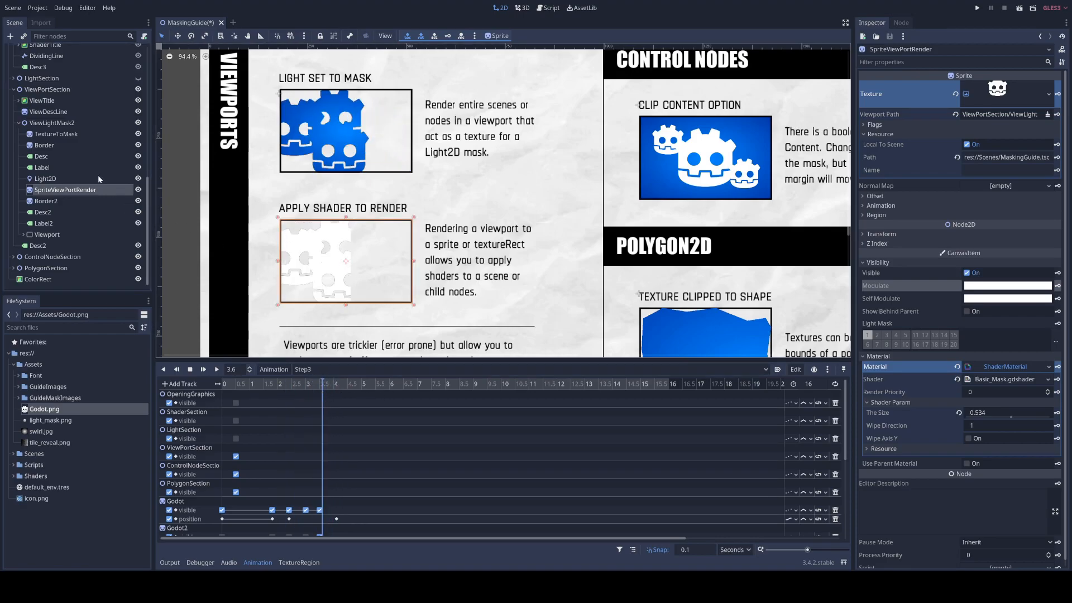
mouse_move(43, 179)
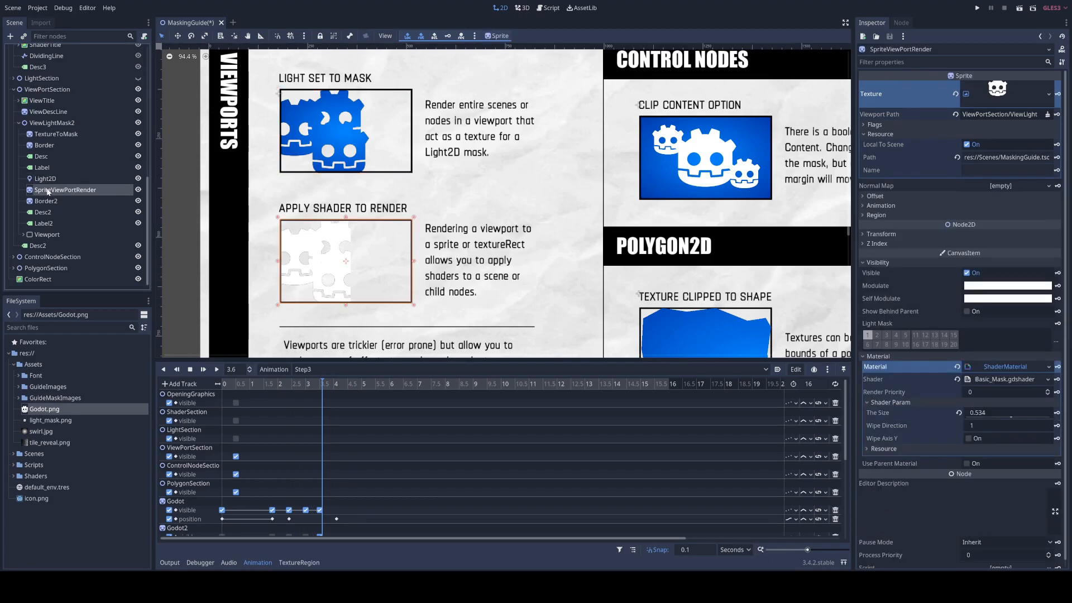
mouse_move(46, 200)
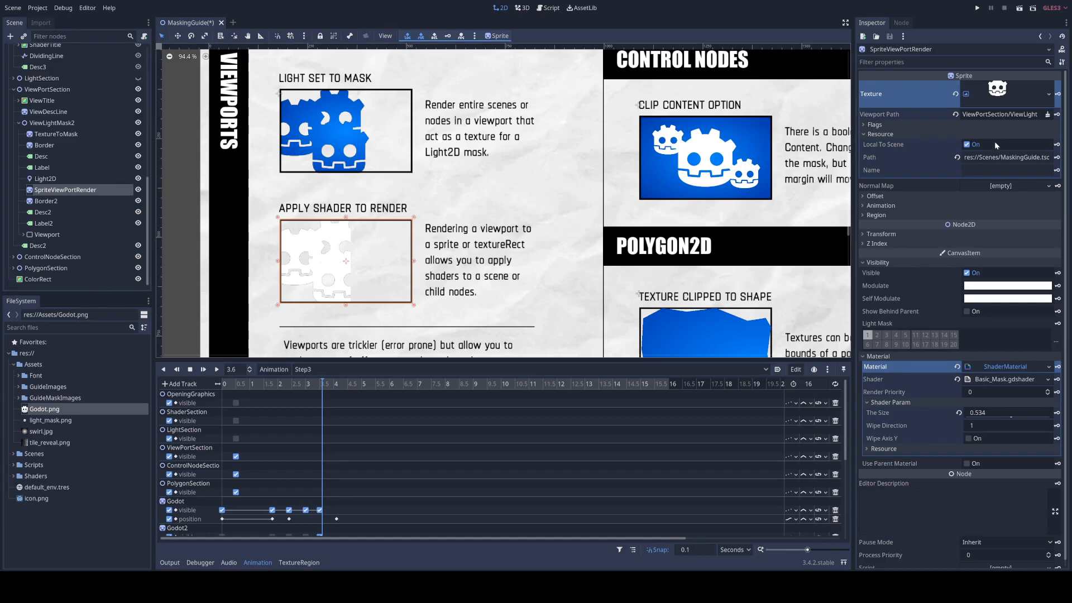
mouse_move(683, 286)
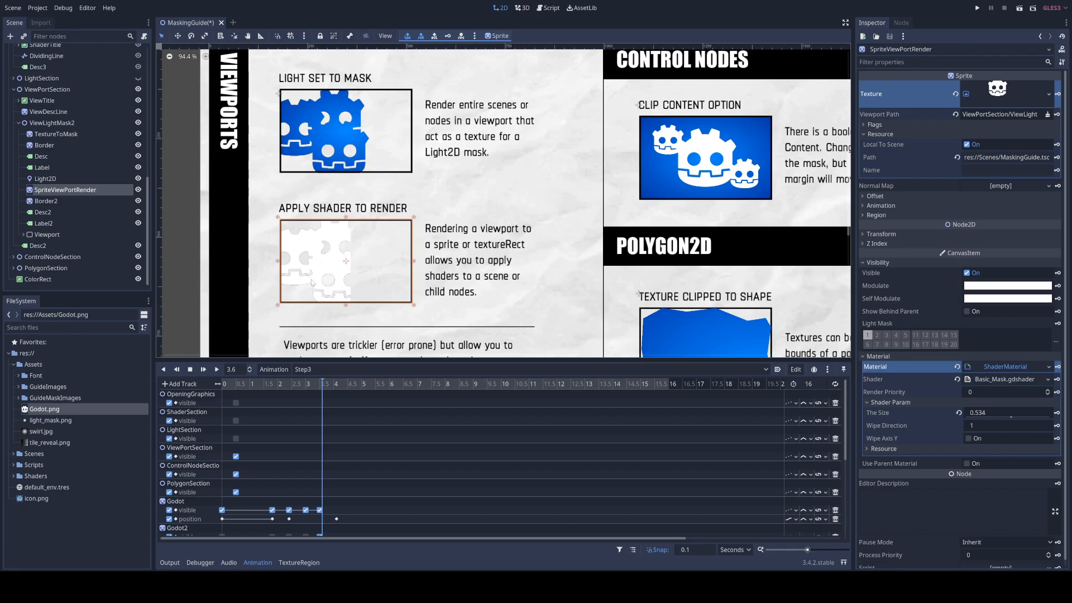
mouse_move(1044, 414)
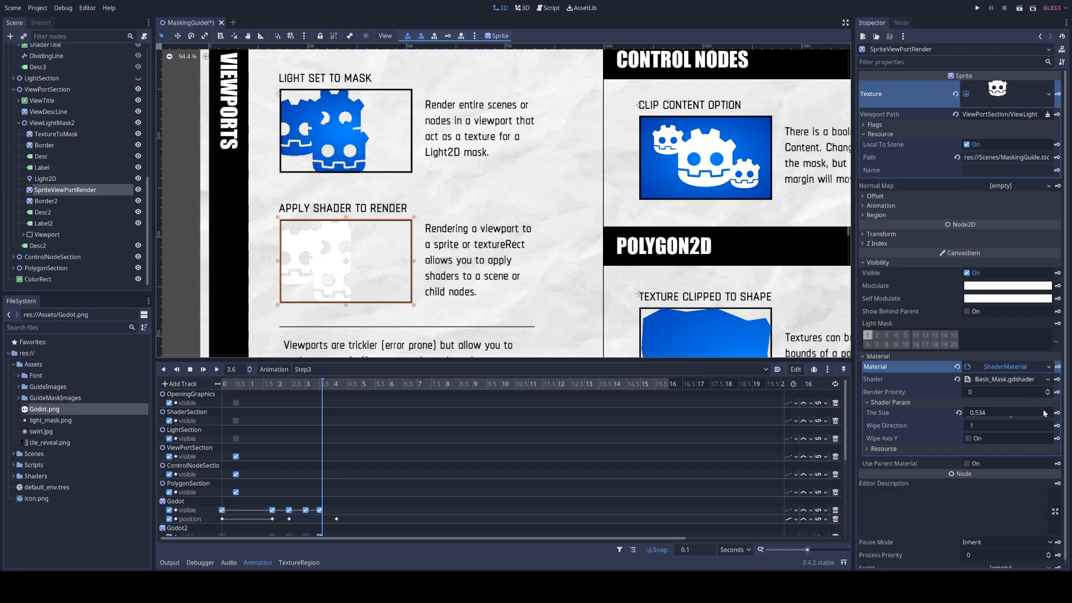
Step: Drag the shader's The Size slider down to about 0.206 for a narrow wipe
left_click_drag(992, 412, 1018, 412)
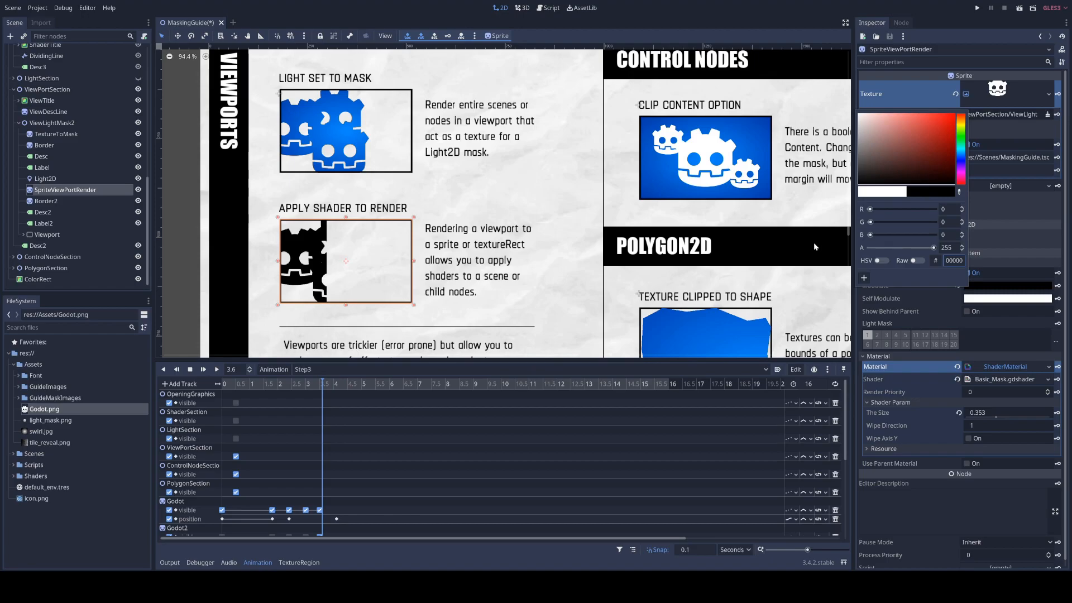
mouse_move(996, 420)
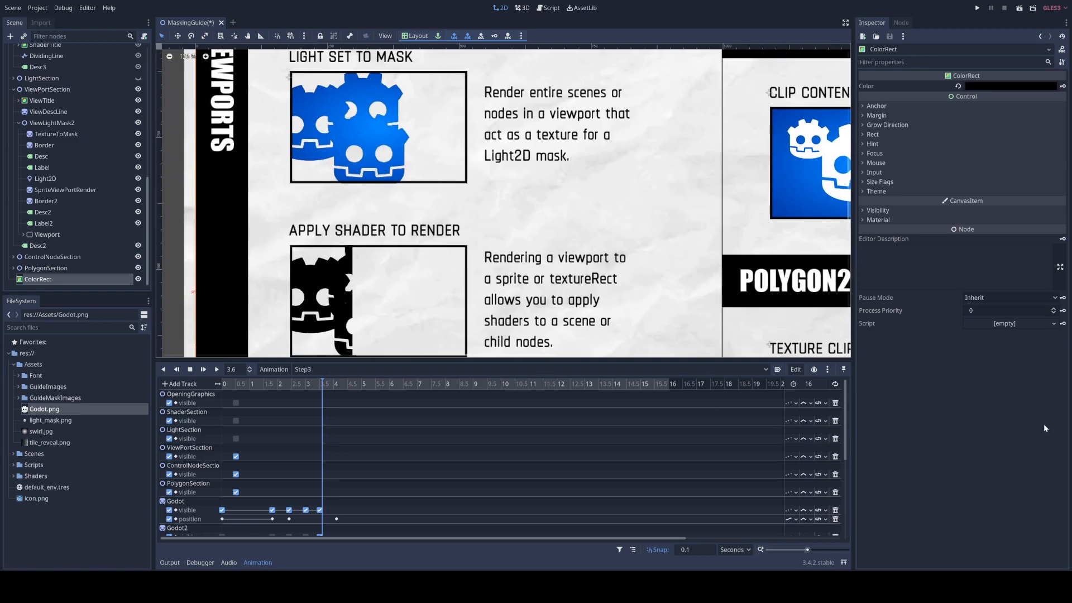
left_click(64, 189)
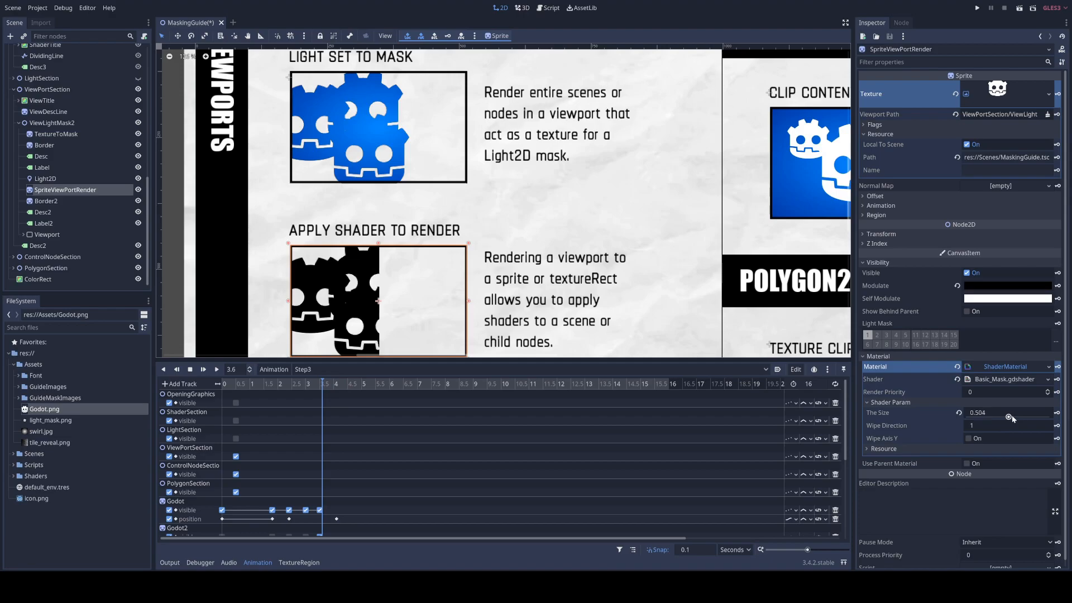
left_click_drag(1012, 412, 995, 412)
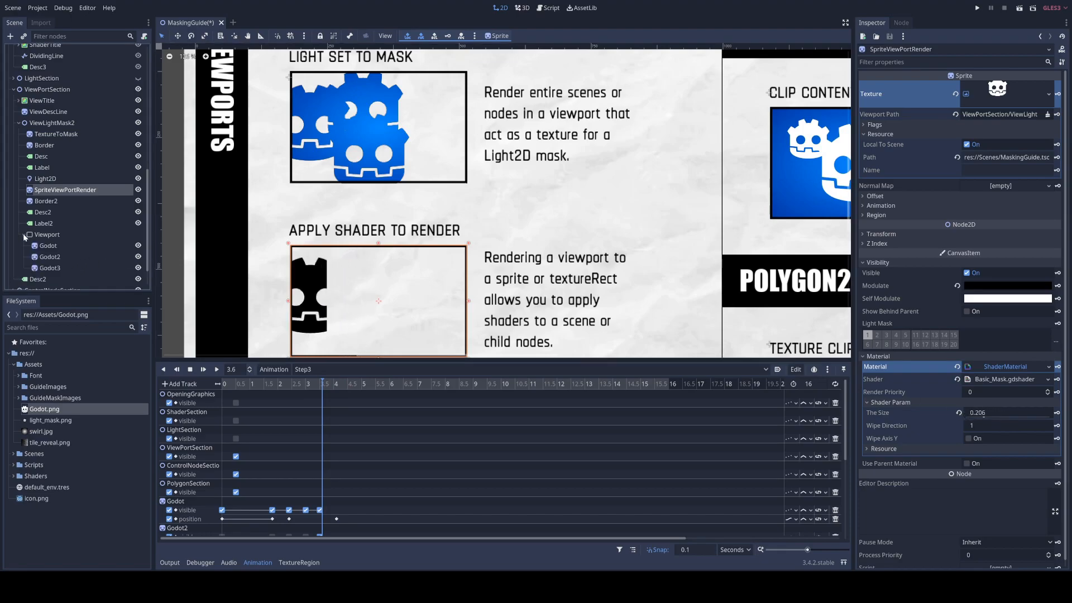
mouse_move(49, 256)
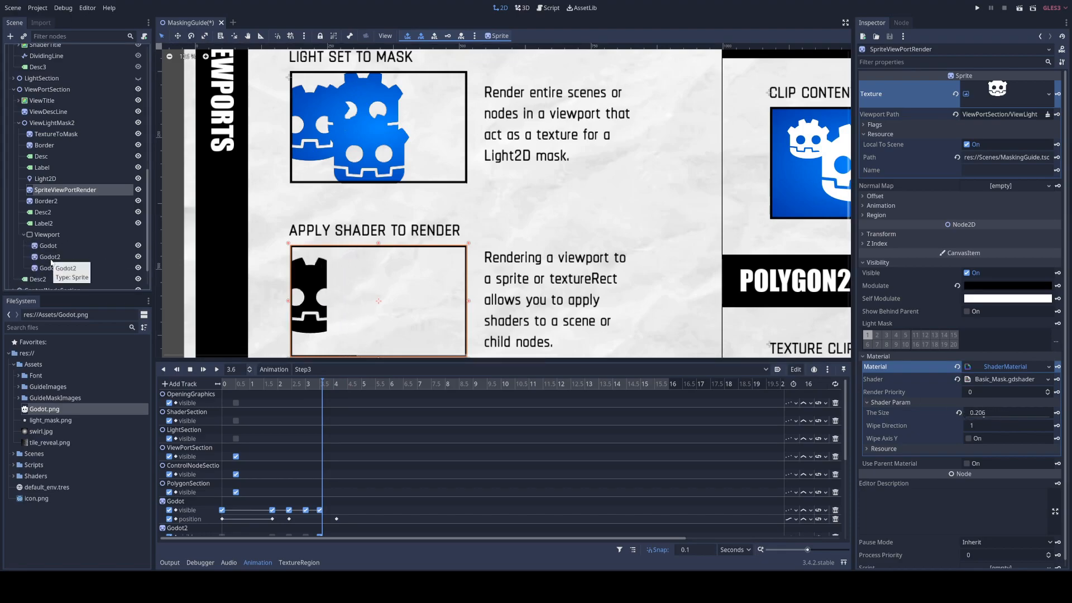
Step: Inspect the Godot2 and Godot3 sprites and the Viewport's render preview
left_click(49, 256)
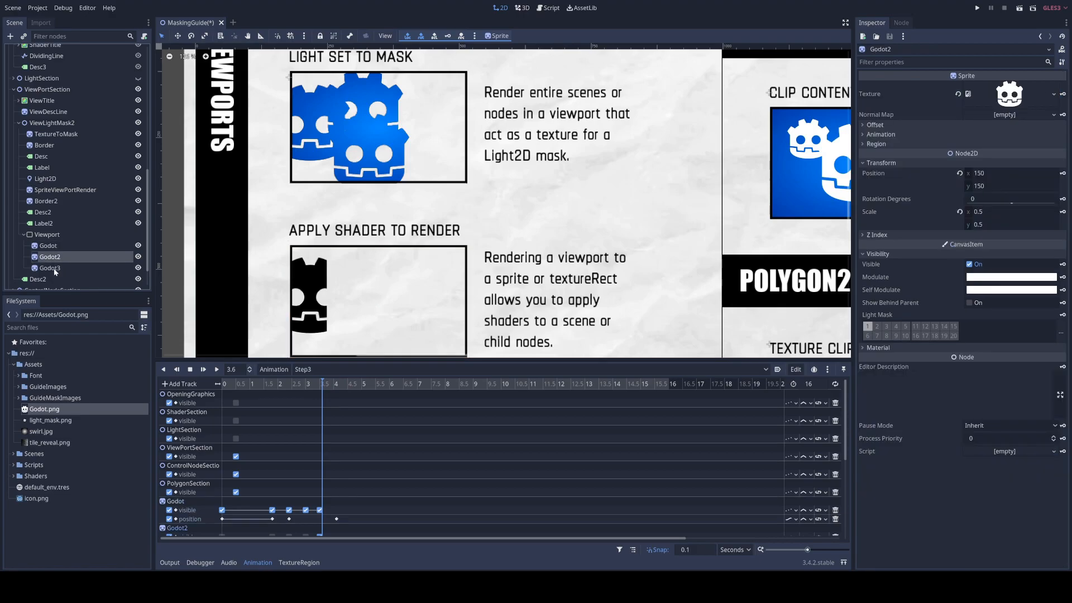
left_click(49, 267)
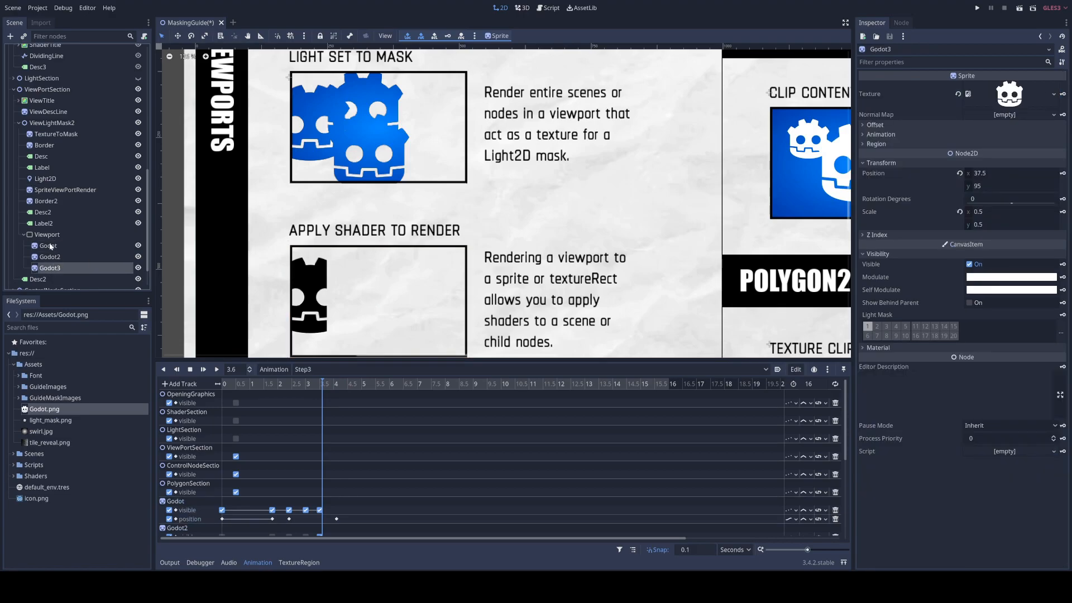
left_click(46, 235)
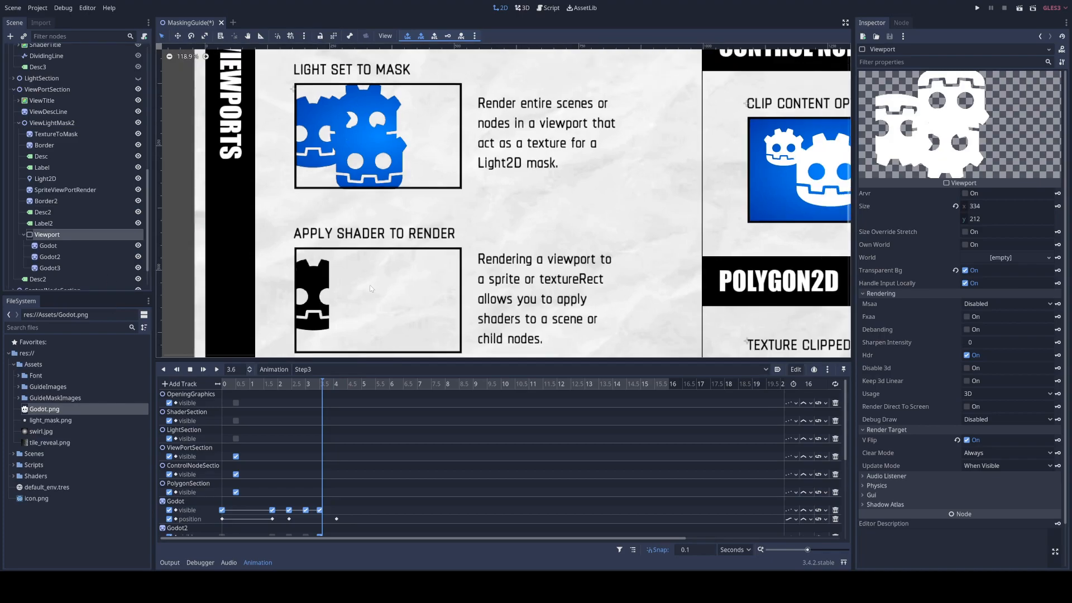
Step: Select Light2D, drag its mask partly off the logos to about 166, 92, and zoom out
scroll("down", 3)
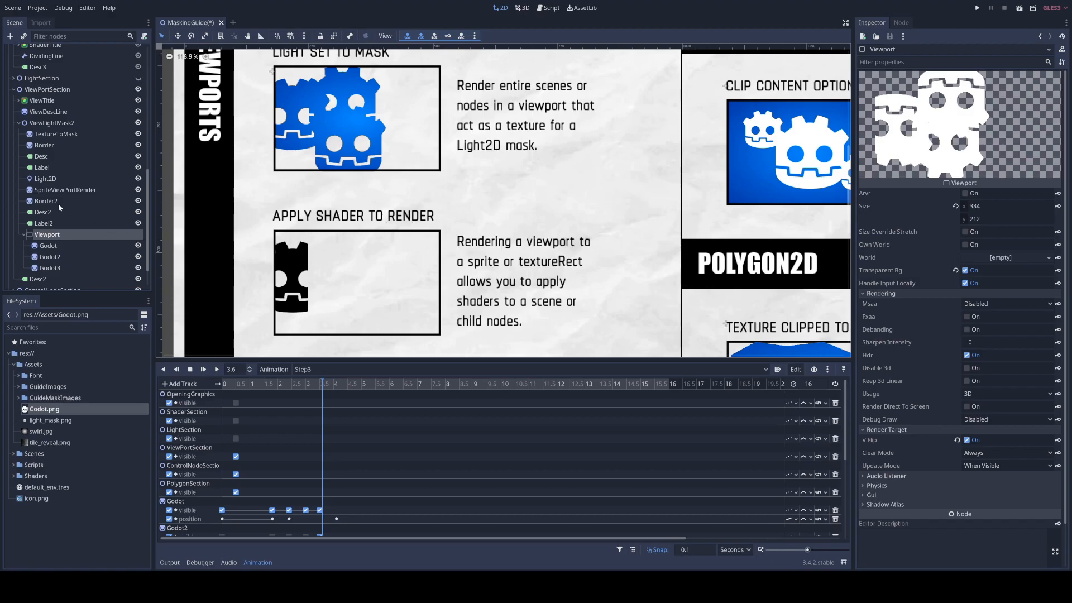
left_click(64, 189)
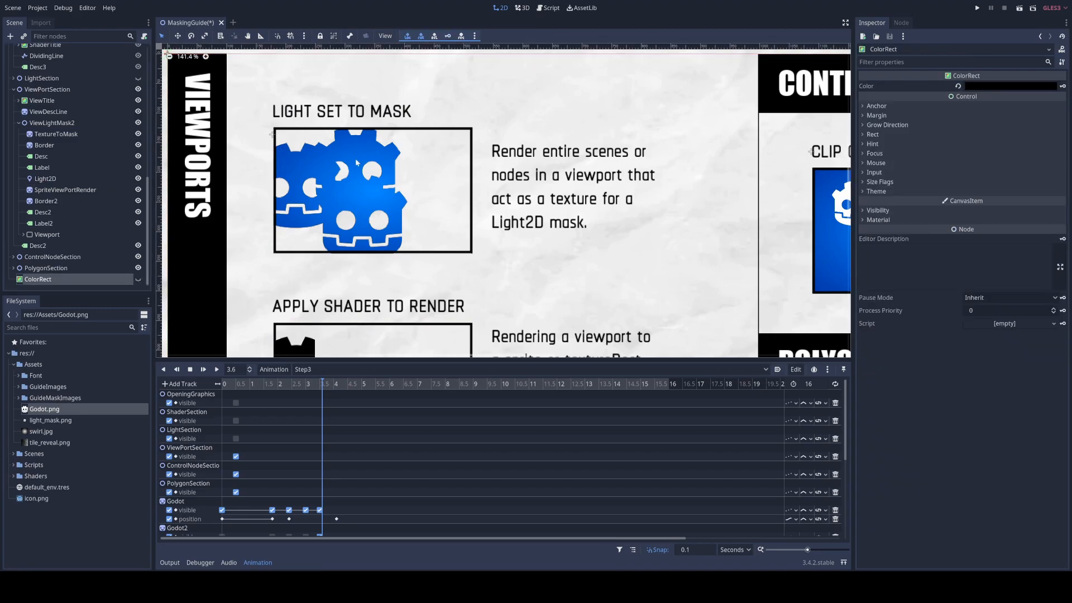
left_click(45, 179)
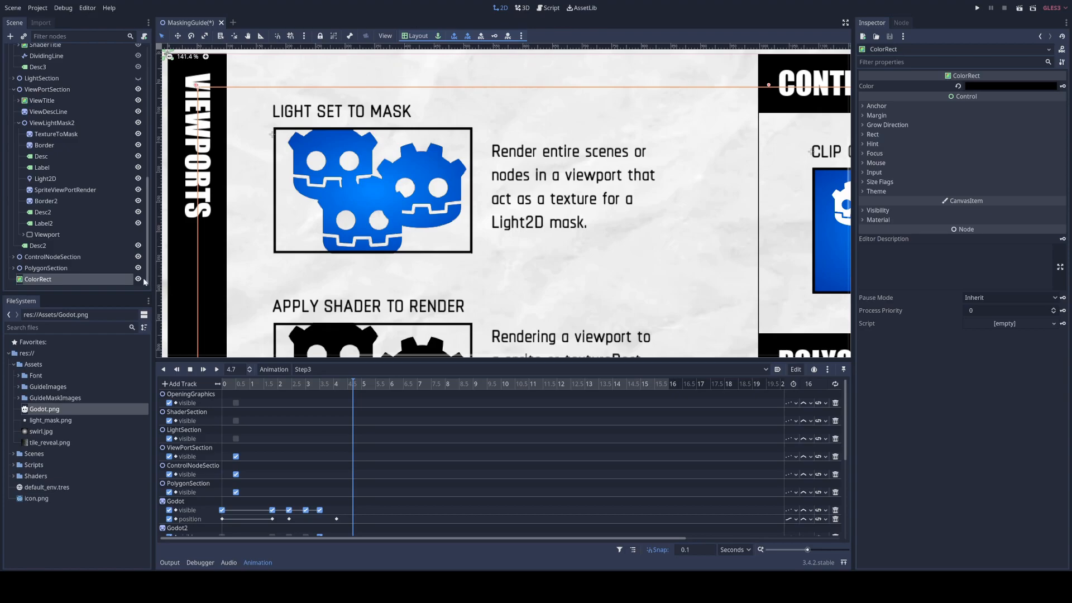
left_click(45, 179)
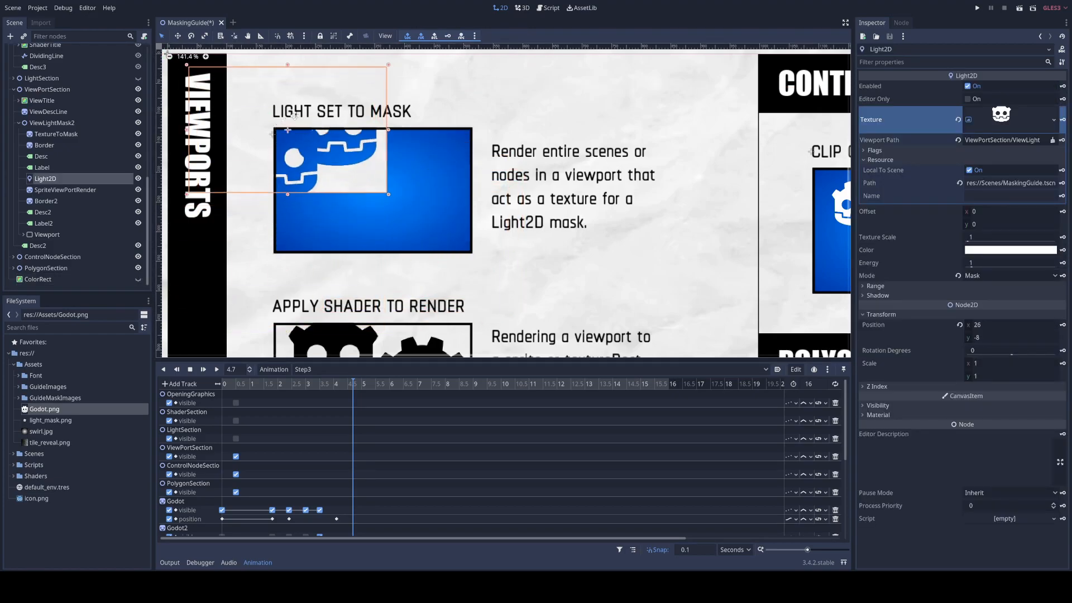
left_click_drag(287, 130, 382, 142)
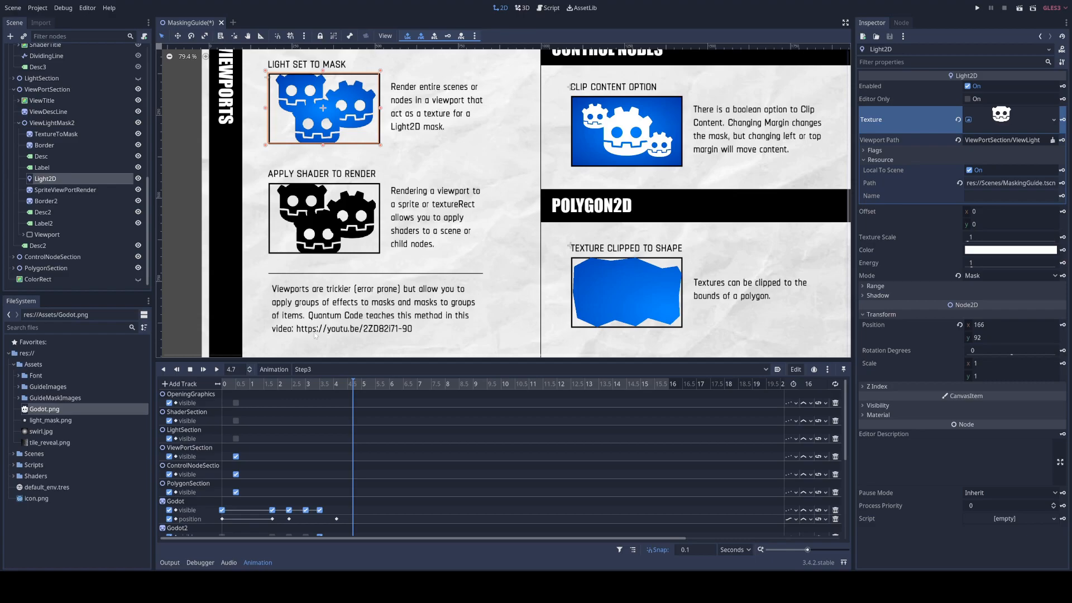
scroll("down", 3)
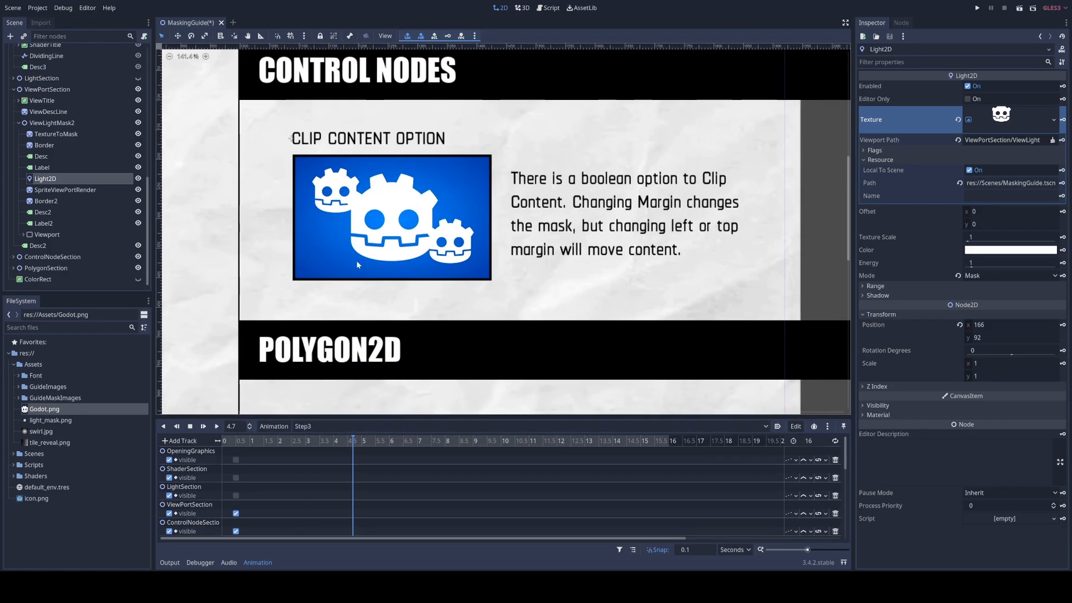
Step: Expand ControlNodeSection and select the ControlNode holding the Clip Content example
left_click(20, 256)
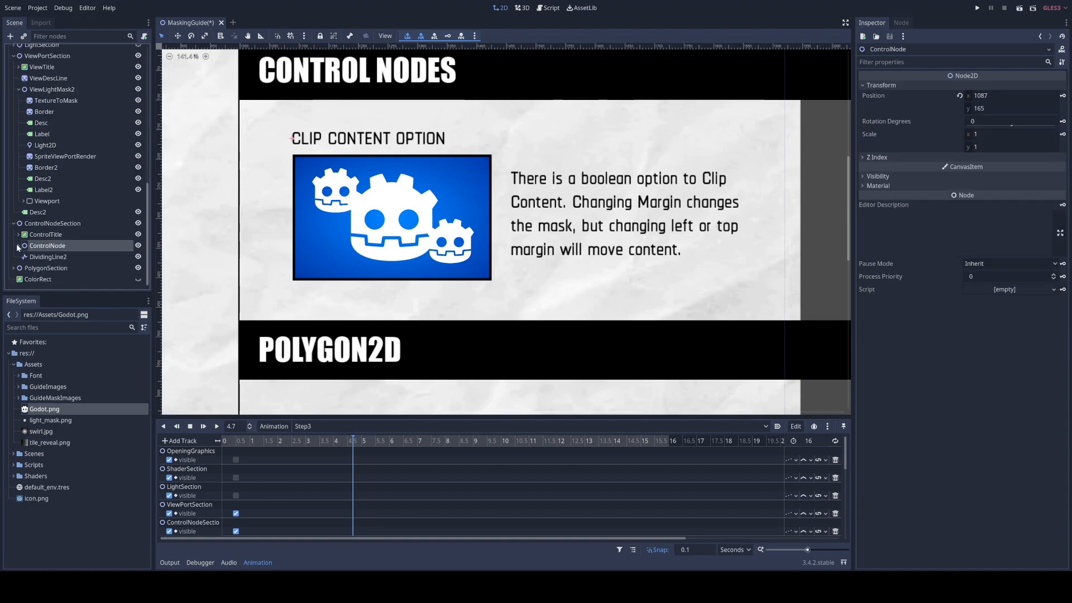
left_click(45, 245)
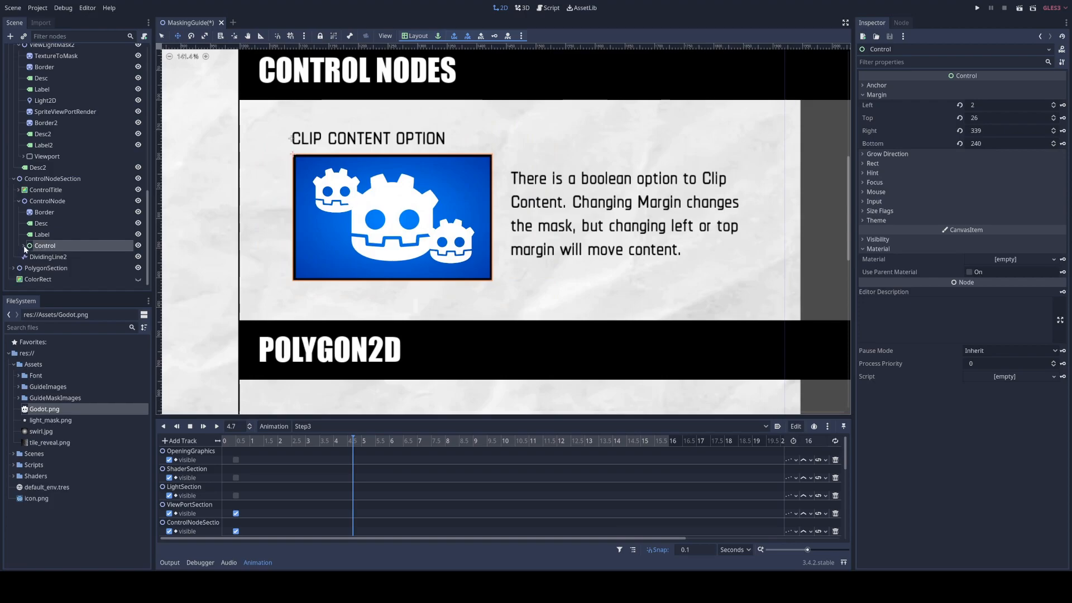
Step: Drag the Control's handles to crop the clip area to one logo, then widen to two
left_click(45, 246)
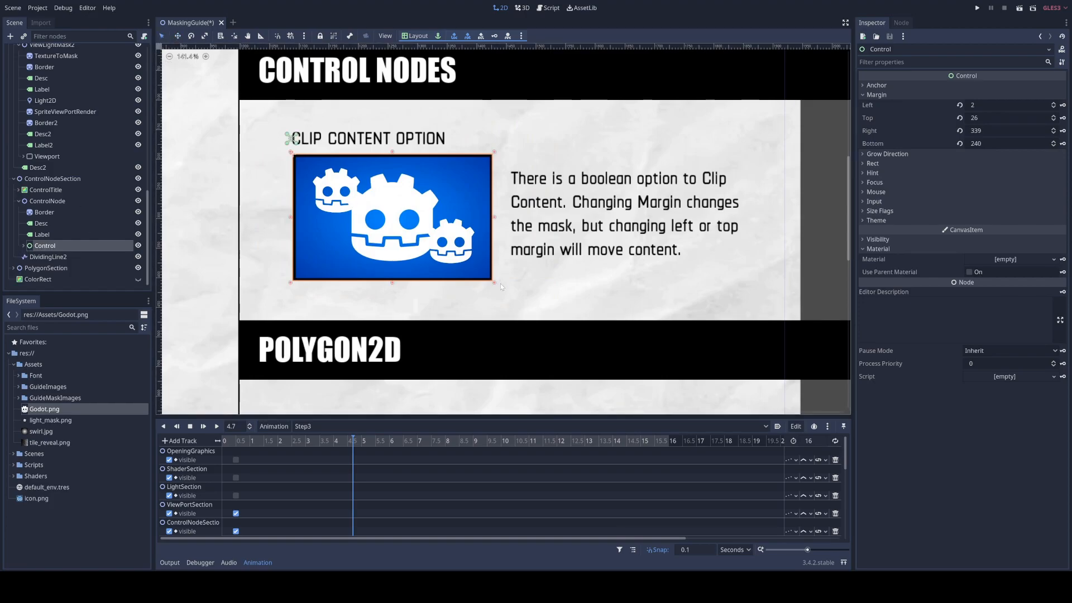
left_click_drag(493, 280, 498, 288)
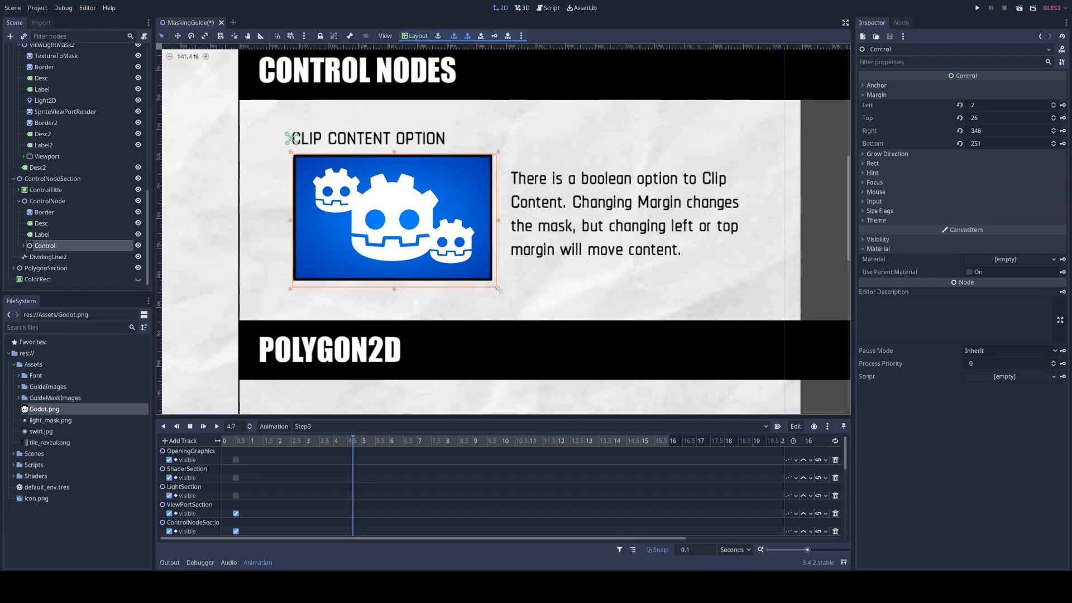
left_click_drag(497, 290, 506, 311)
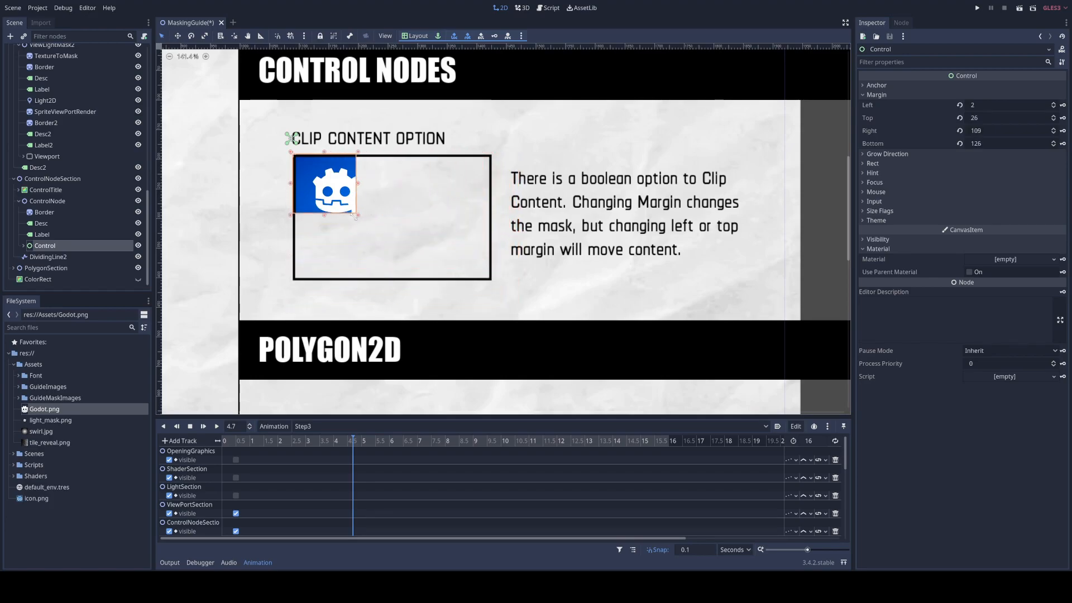
left_click_drag(356, 218, 469, 233)
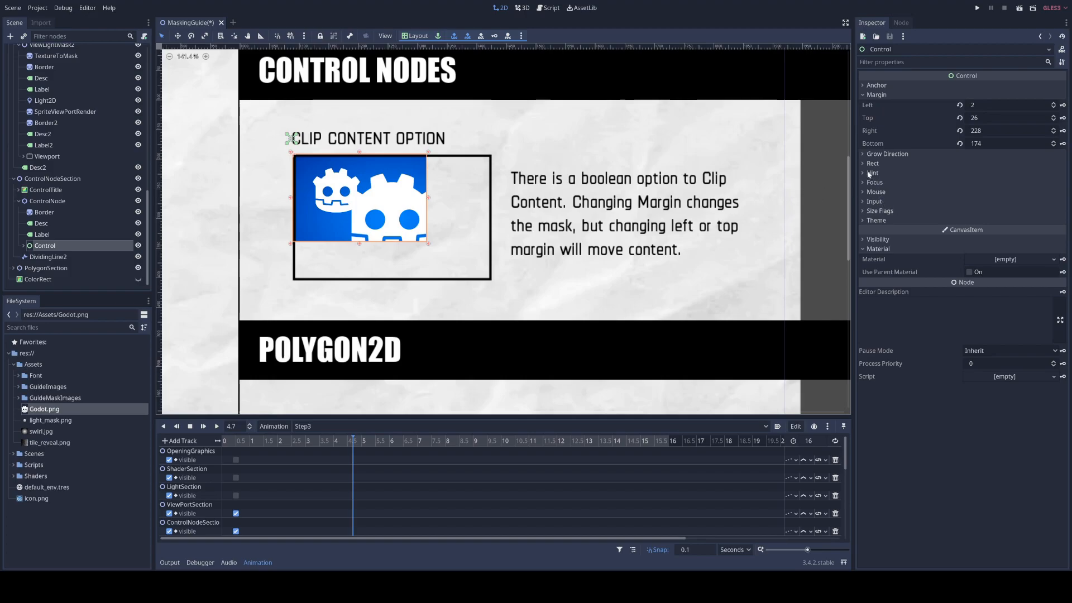
Step: Toggle Rect > Clip Content off and back on to compare clipped and unclipped logos
left_click(873, 163)
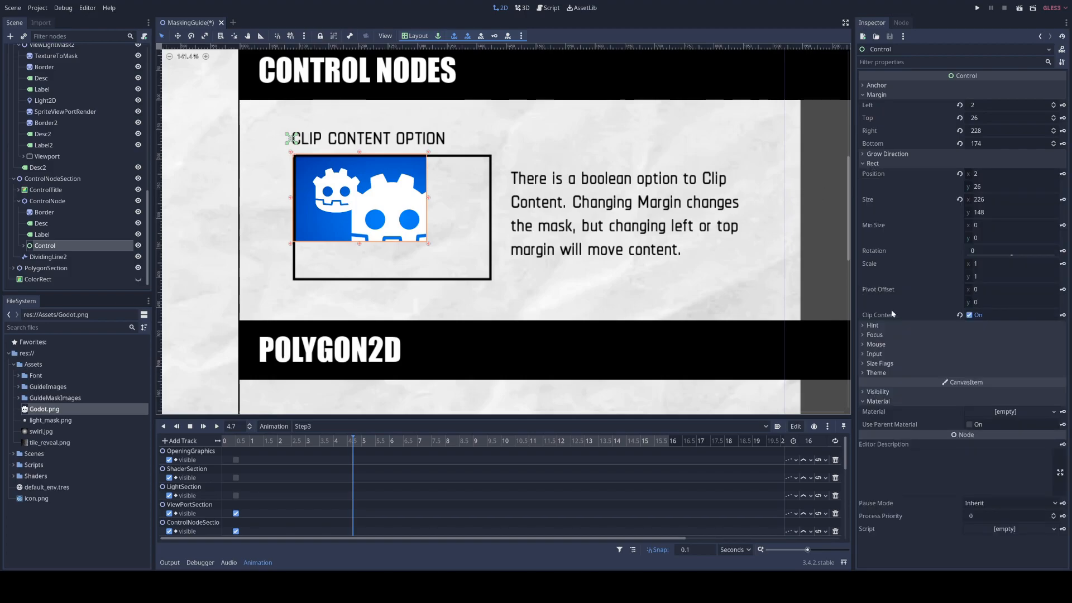
mouse_move(1018, 324)
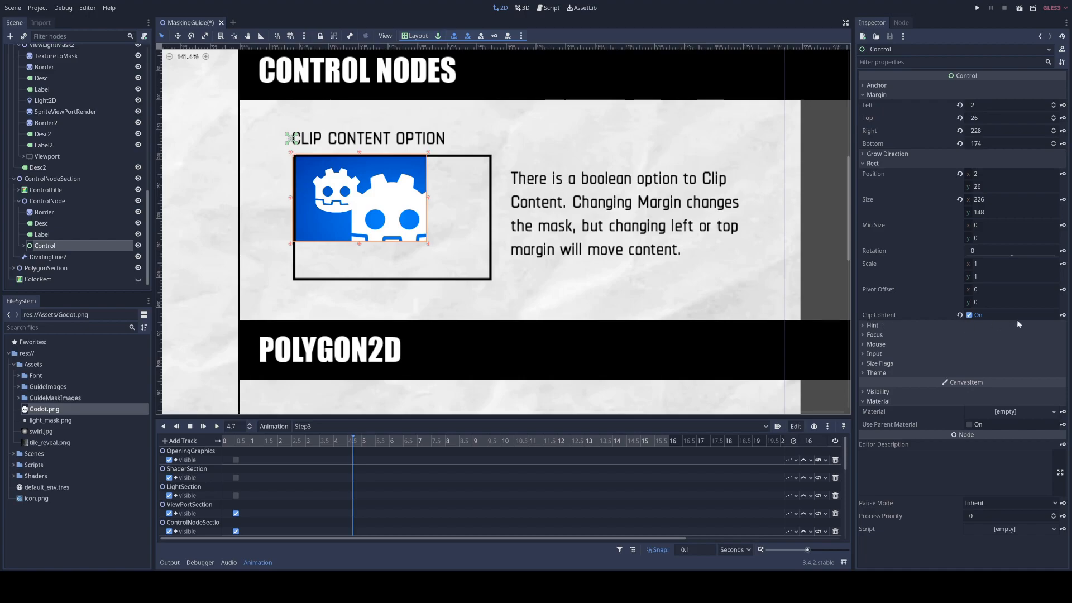
left_click(969, 314)
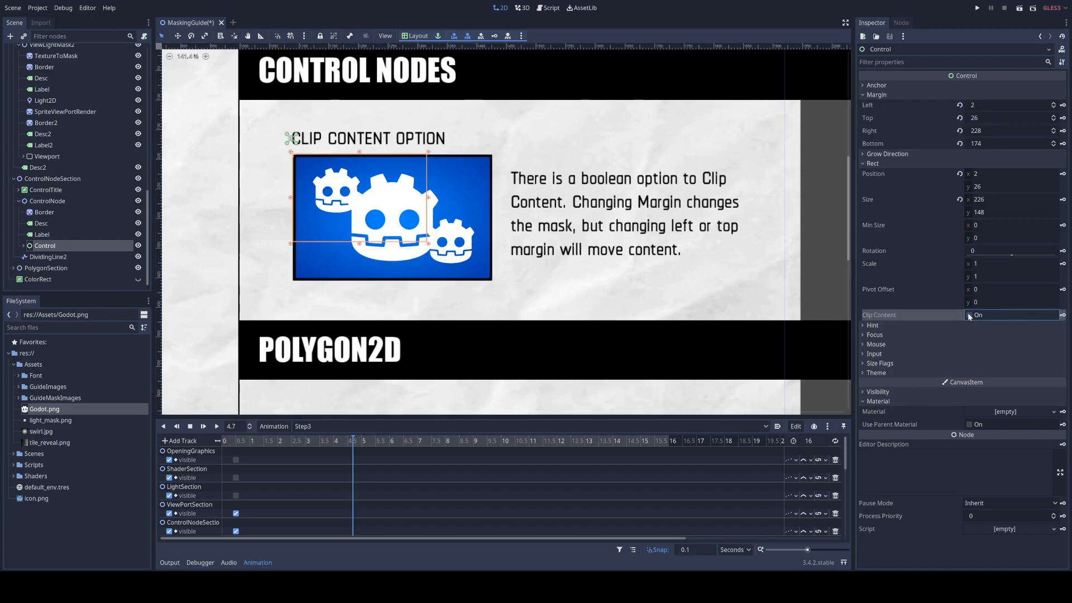
left_click(969, 315)
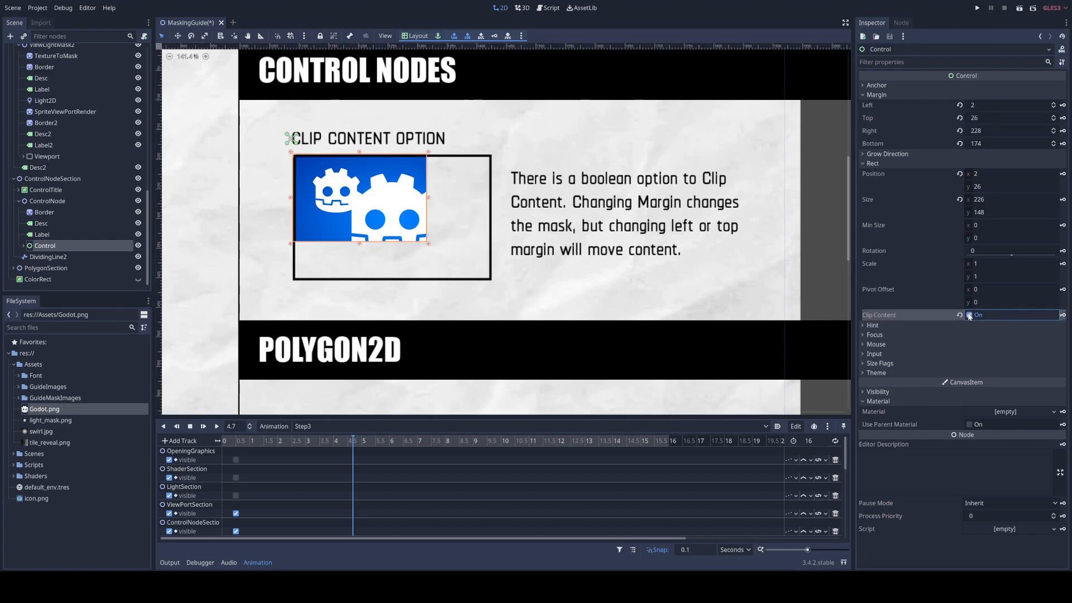
left_click(969, 314)
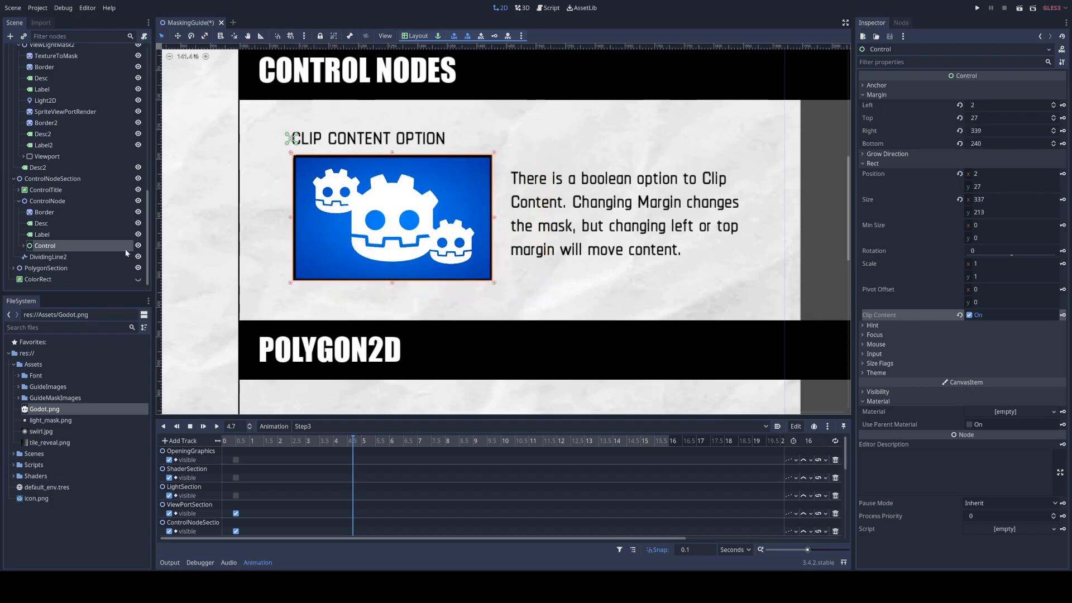
Step: Expand Control and move the Godot3 logo past the clip box's lower edge
left_click(60, 256)
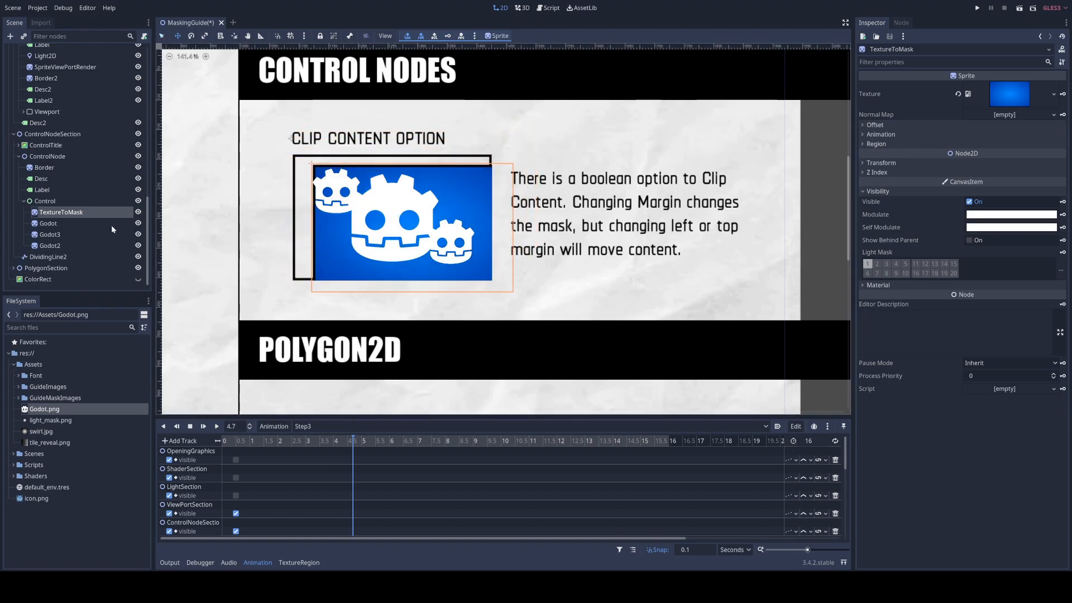
left_click(48, 223)
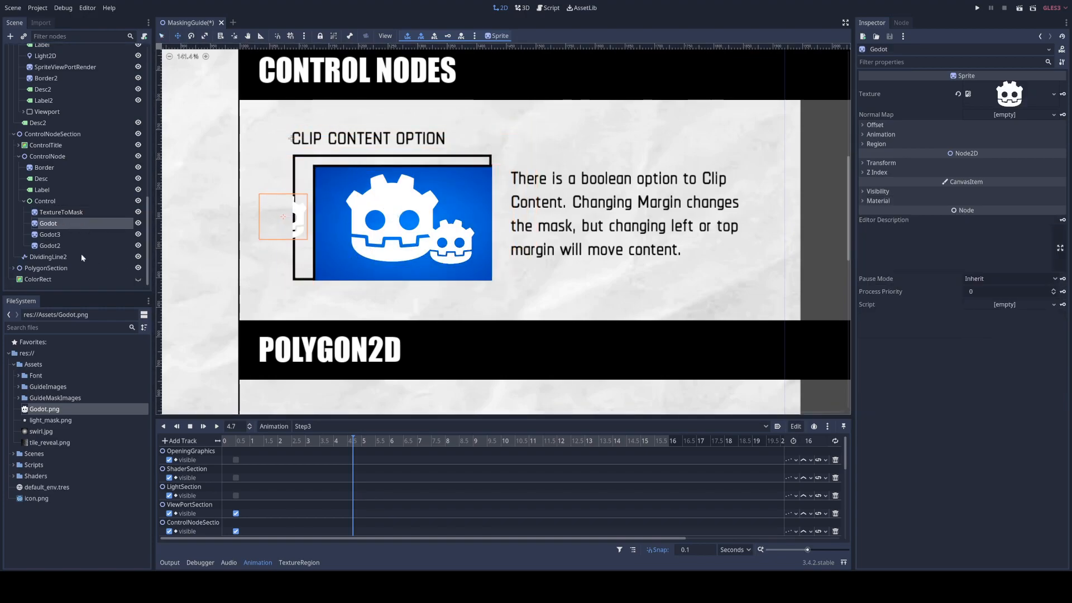
left_click(48, 245)
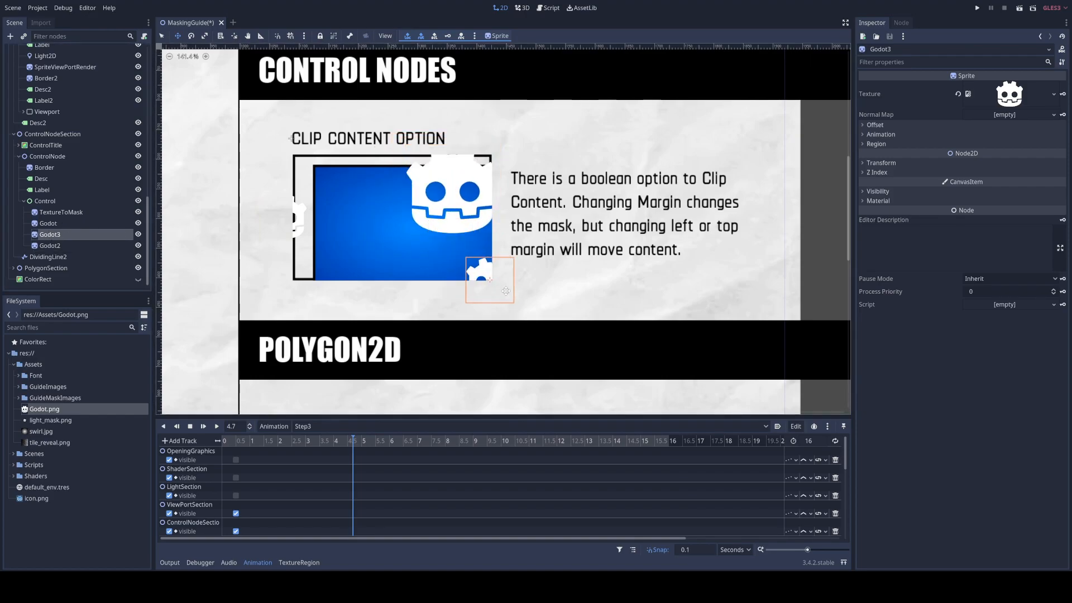
left_click_drag(506, 291, 480, 278)
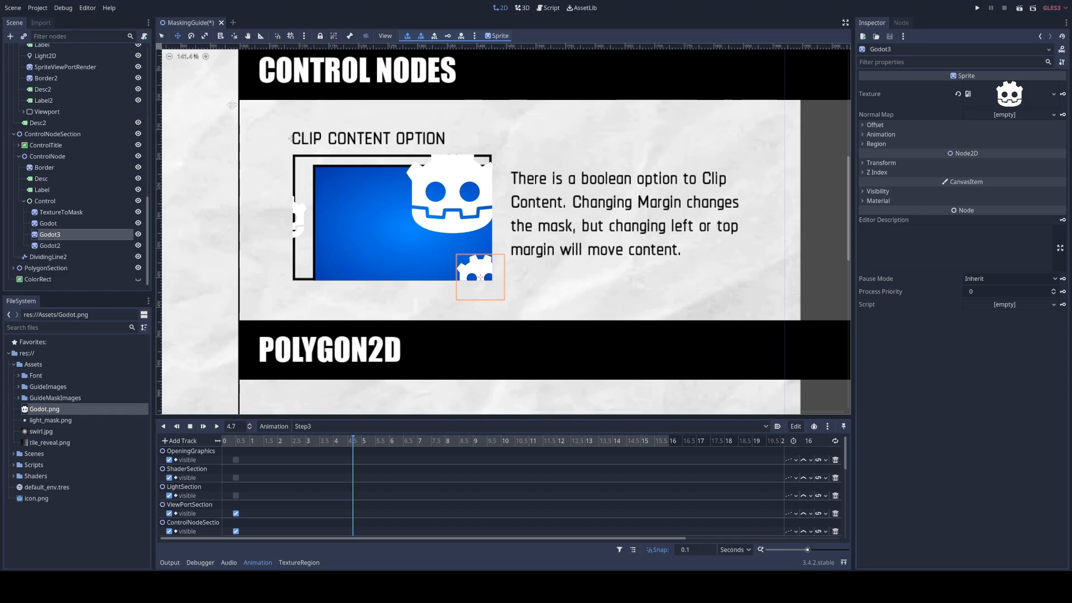
Step: Narrow the clipping Control to a thin strip, widen it again, and tilt it
left_click(45, 201)
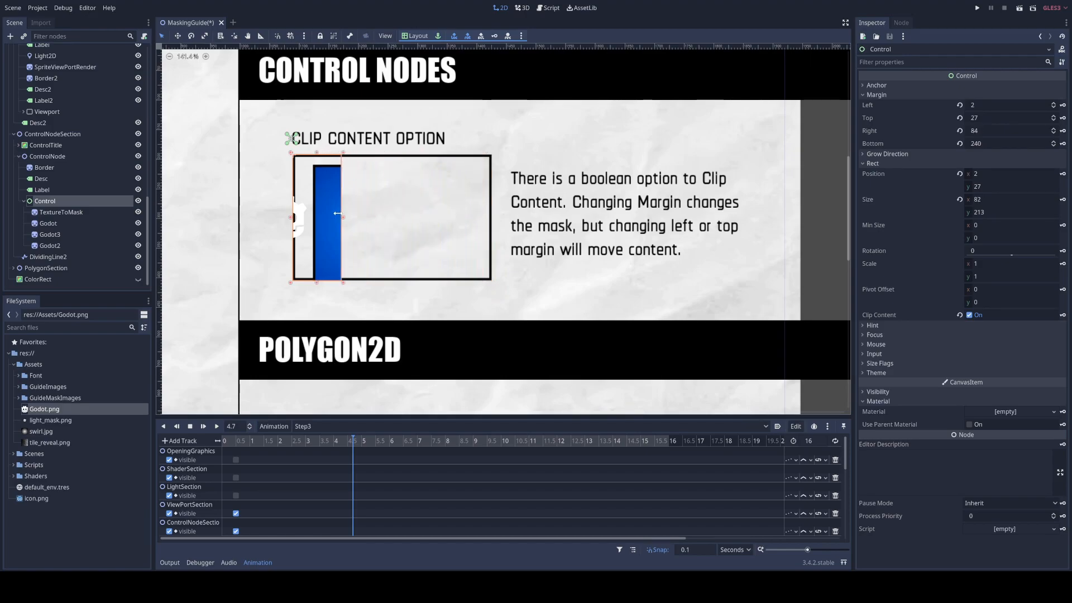
left_click_drag(342, 213, 423, 201)
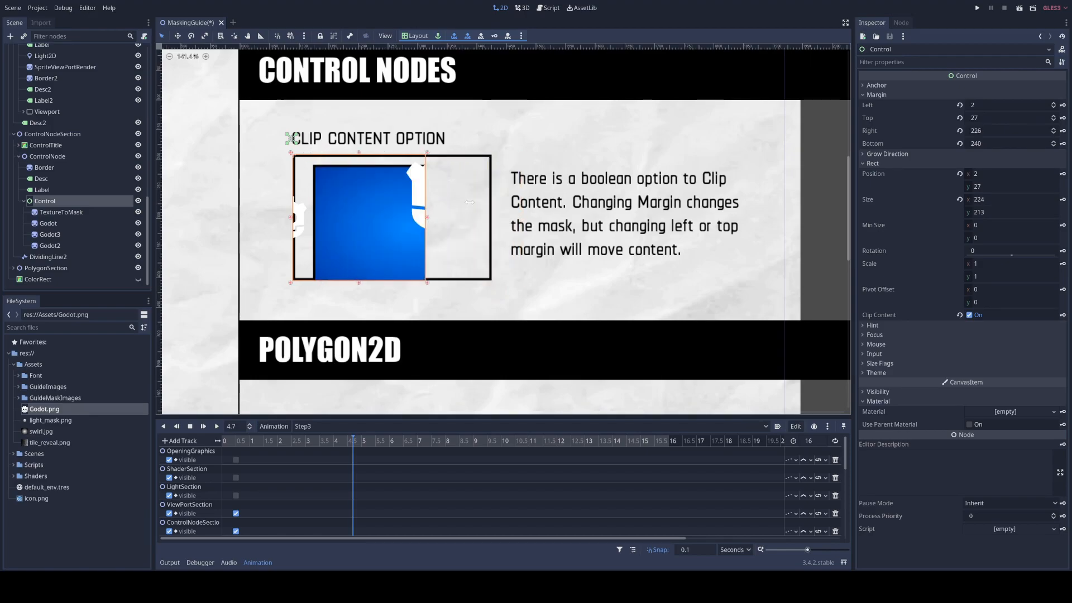
left_click_drag(429, 217, 493, 217)
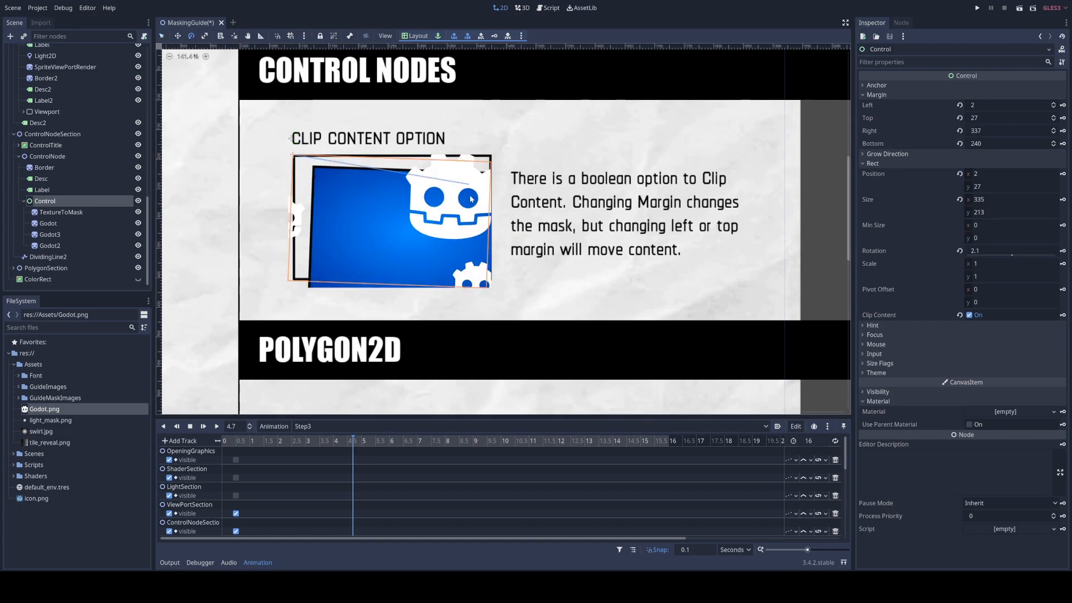
left_click_drag(472, 199, 287, 92)
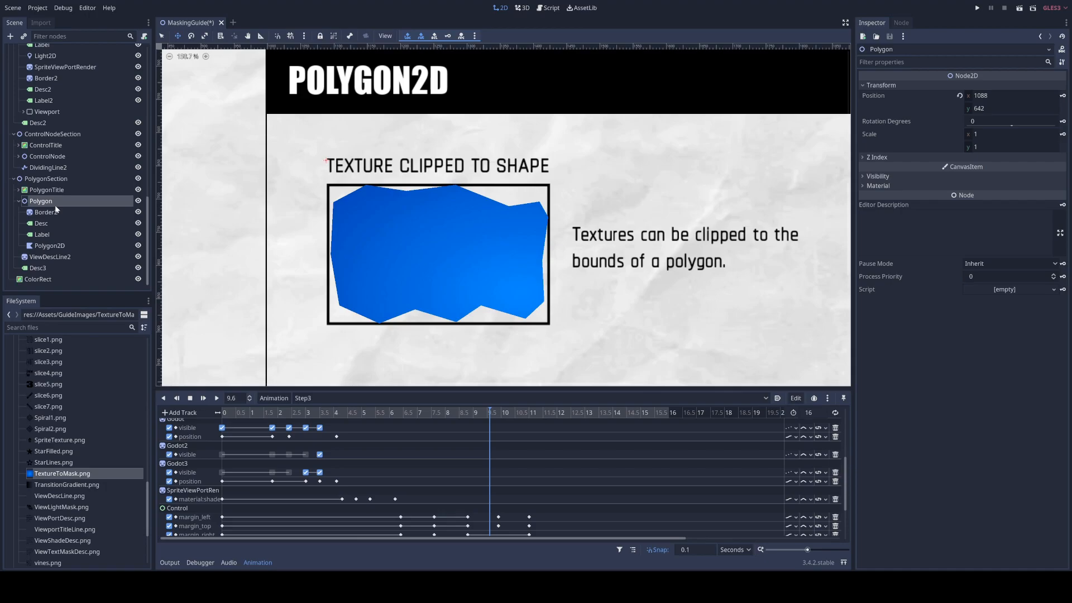
mouse_move(39, 61)
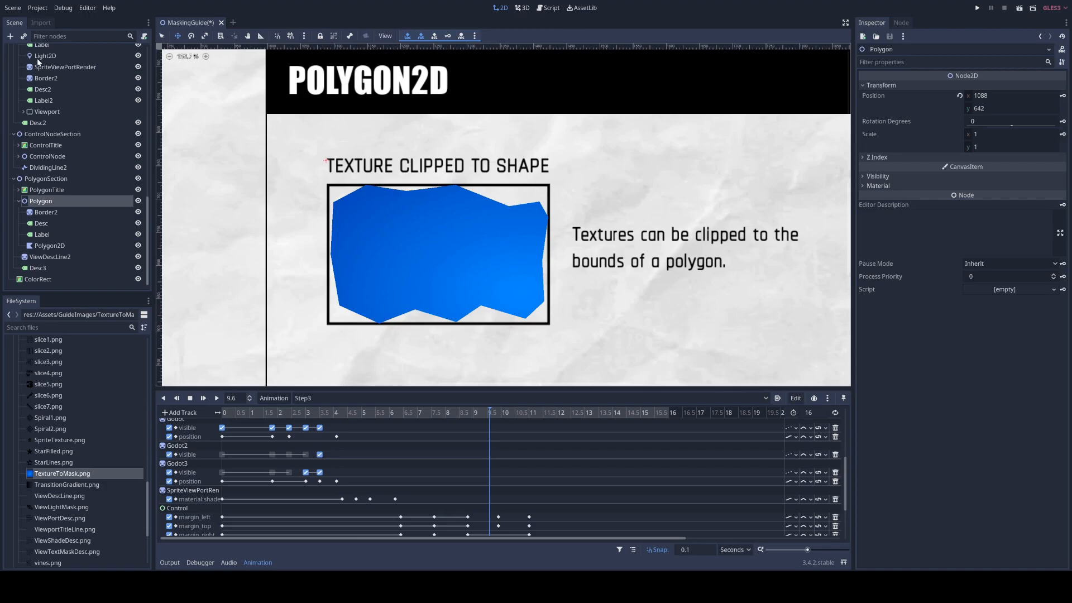
Step: Add a Polygon2D under Polygon, give it the TextureToMask.png texture, and drag two corners outward
left_click(11, 36)
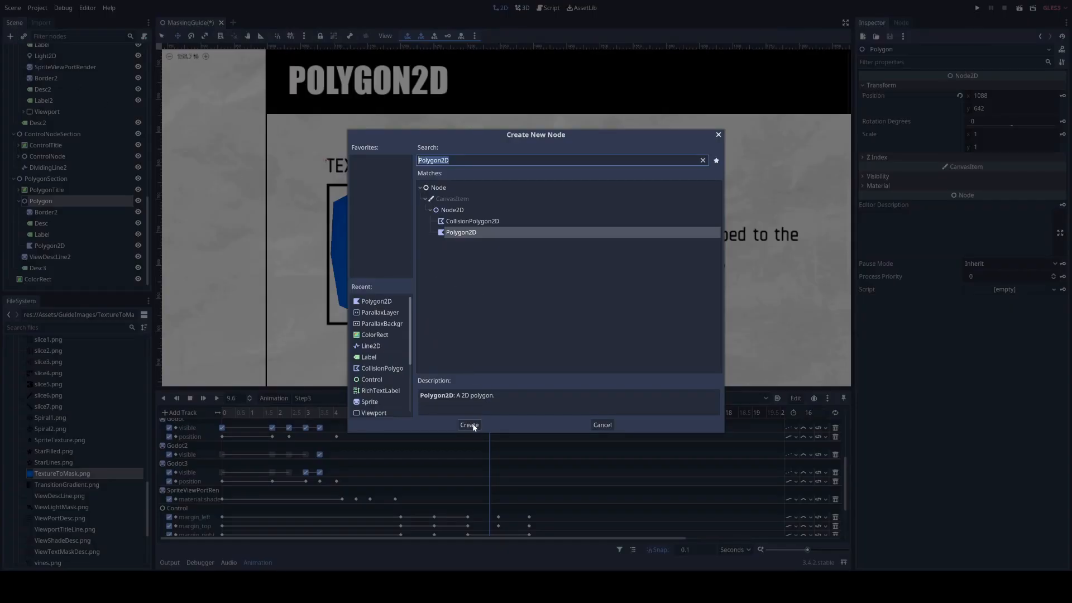
left_click(469, 424)
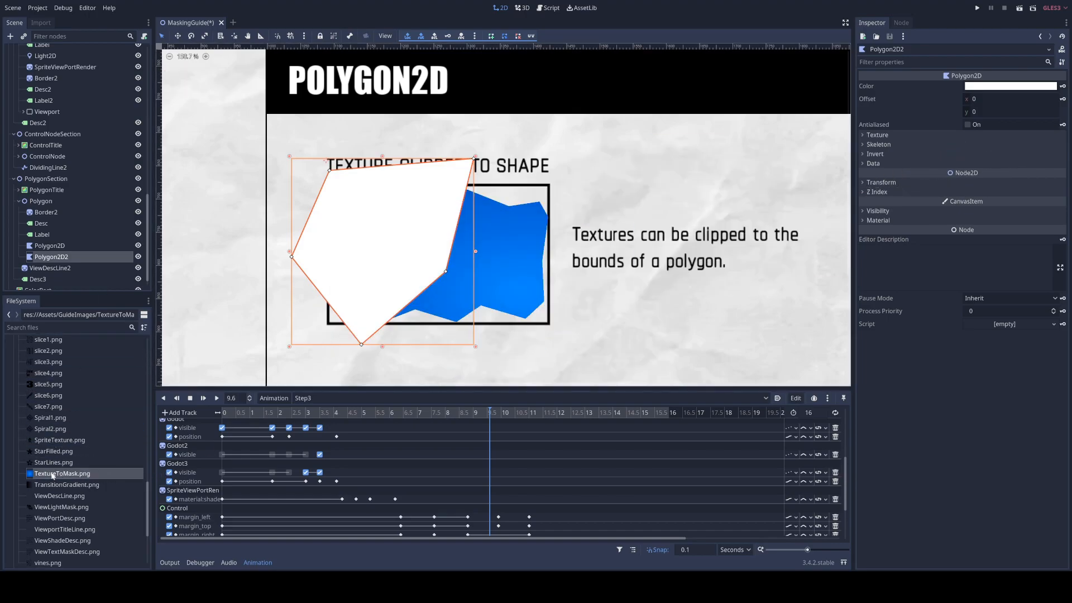
left_click(874, 134)
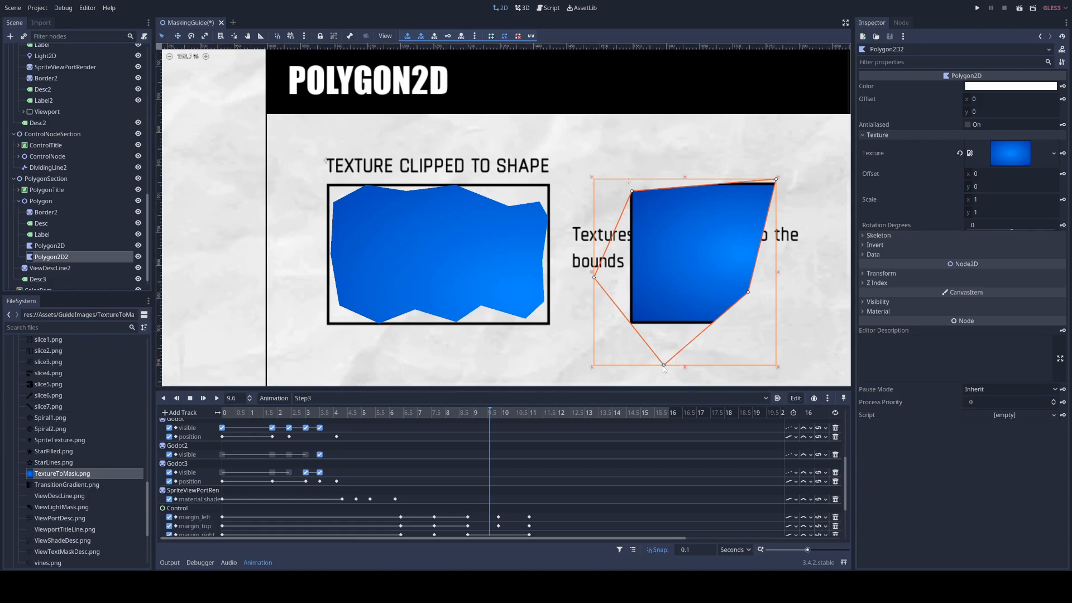
left_click_drag(663, 366, 688, 339)
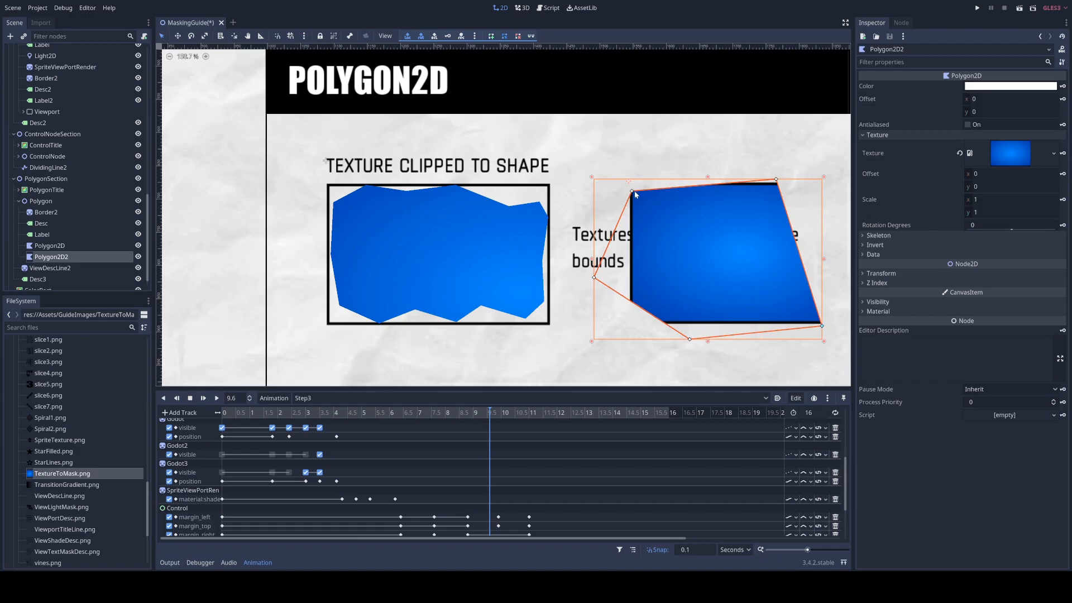
left_click_drag(633, 192, 596, 149)
type("50")
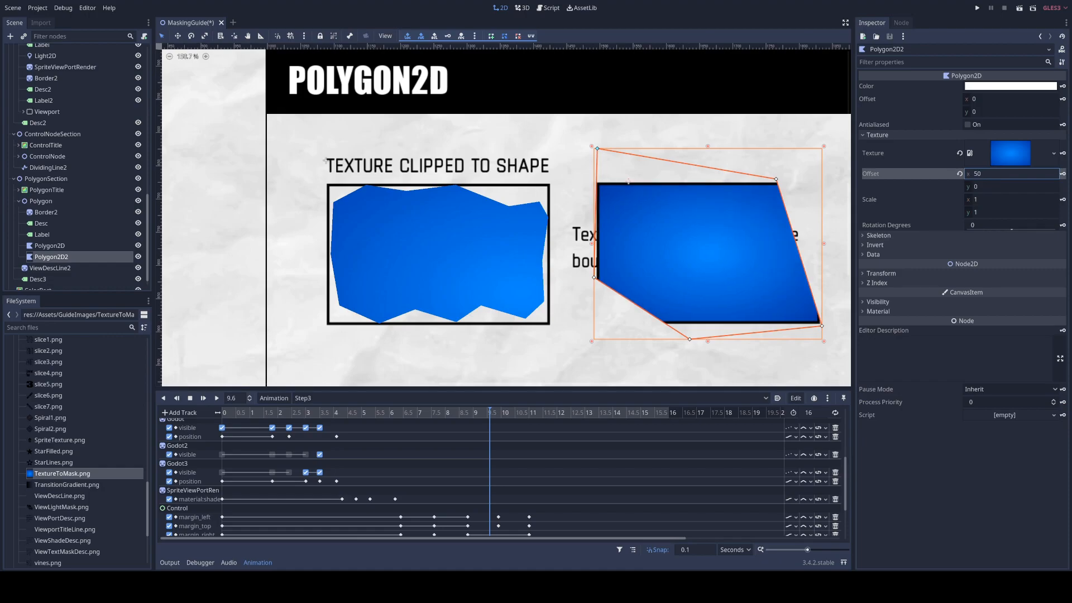
mouse_move(911, 317)
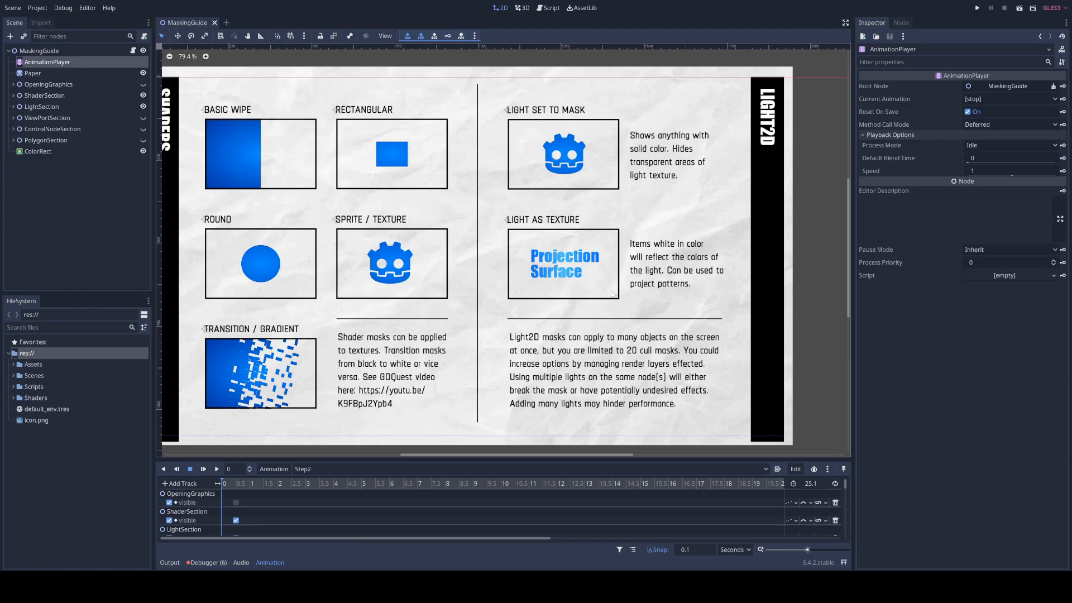
mouse_move(252, 261)
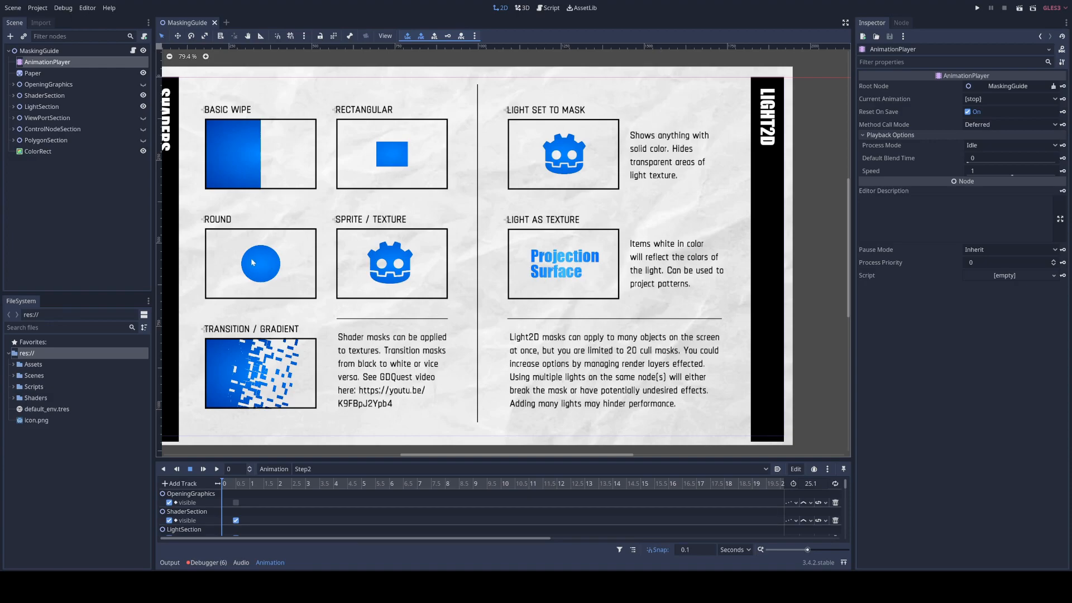
mouse_move(408, 202)
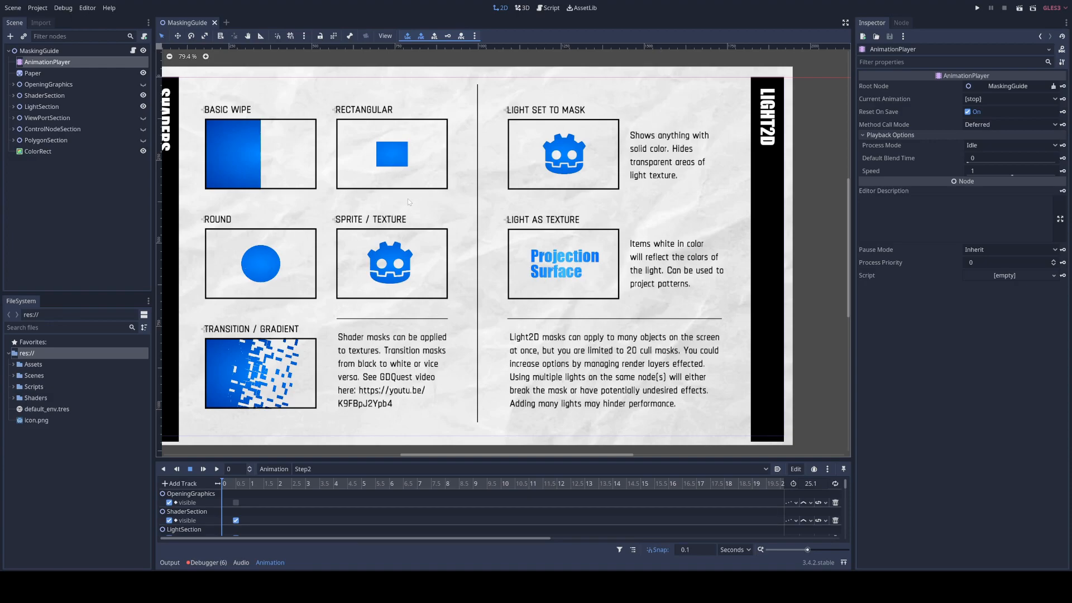